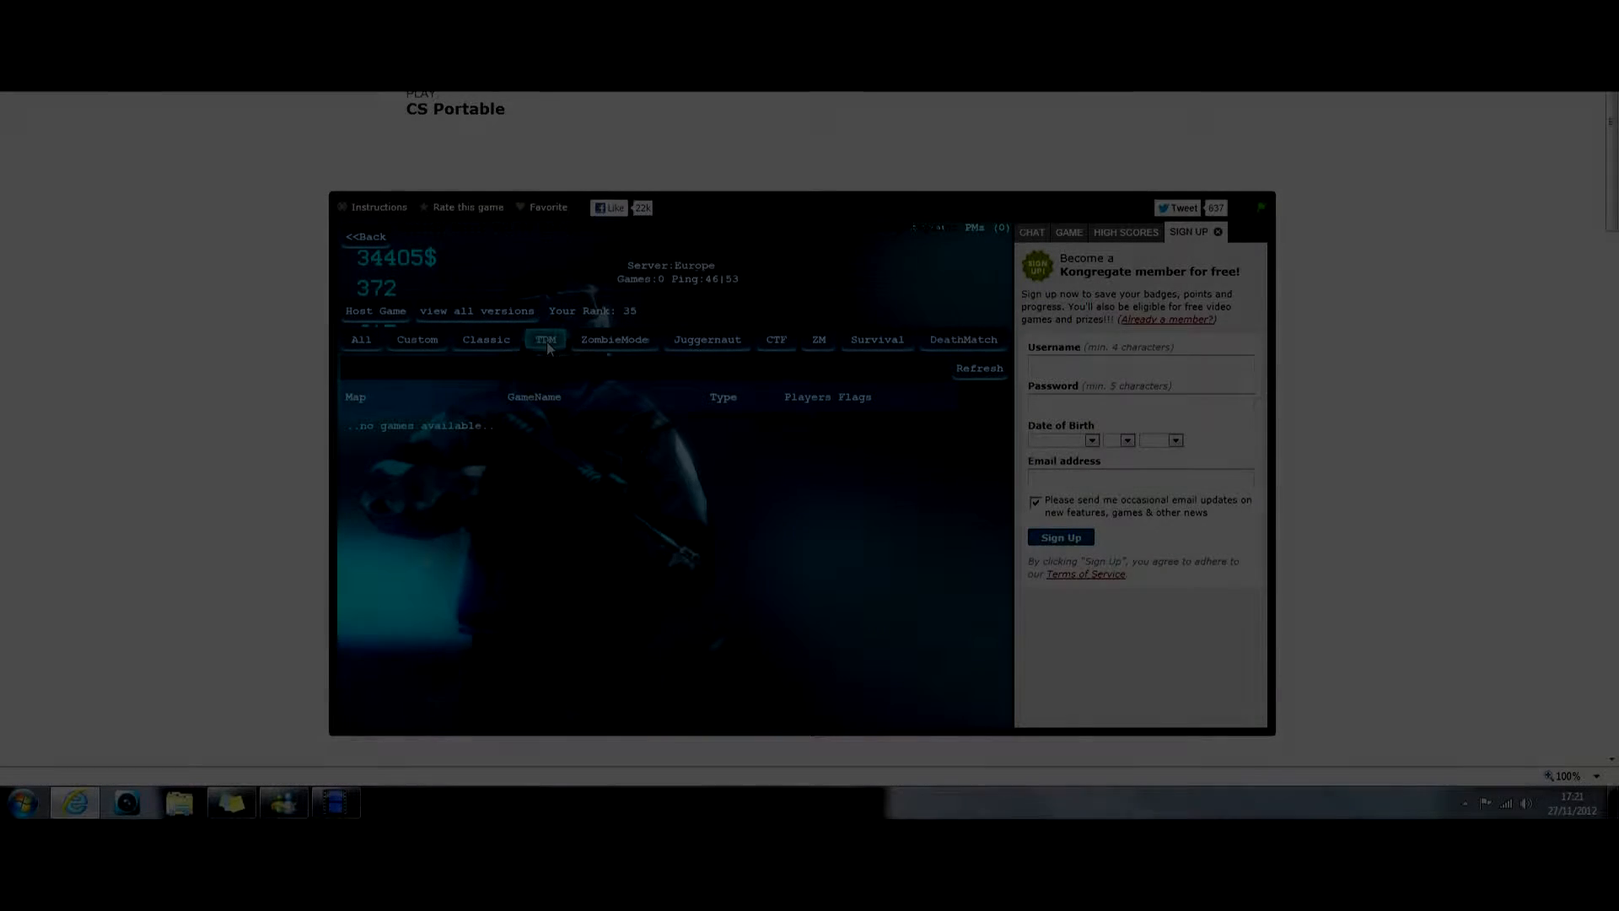
- Join a game from the server list and open the in-game menu on gRoomCraisy
left_click(545, 339)
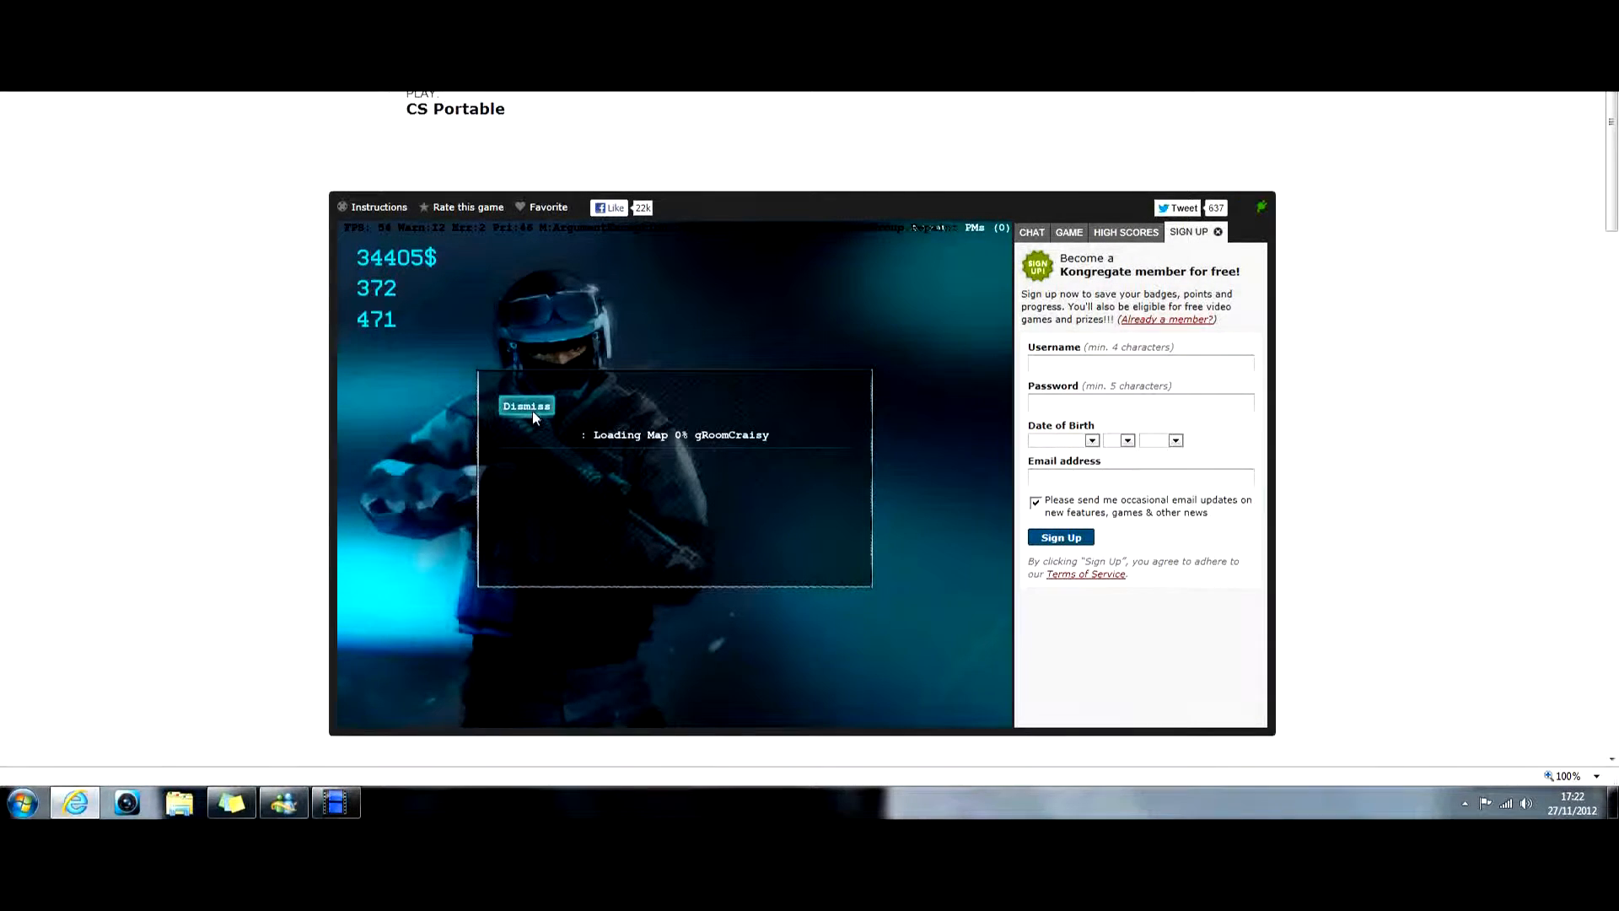
mouse_move(422, 462)
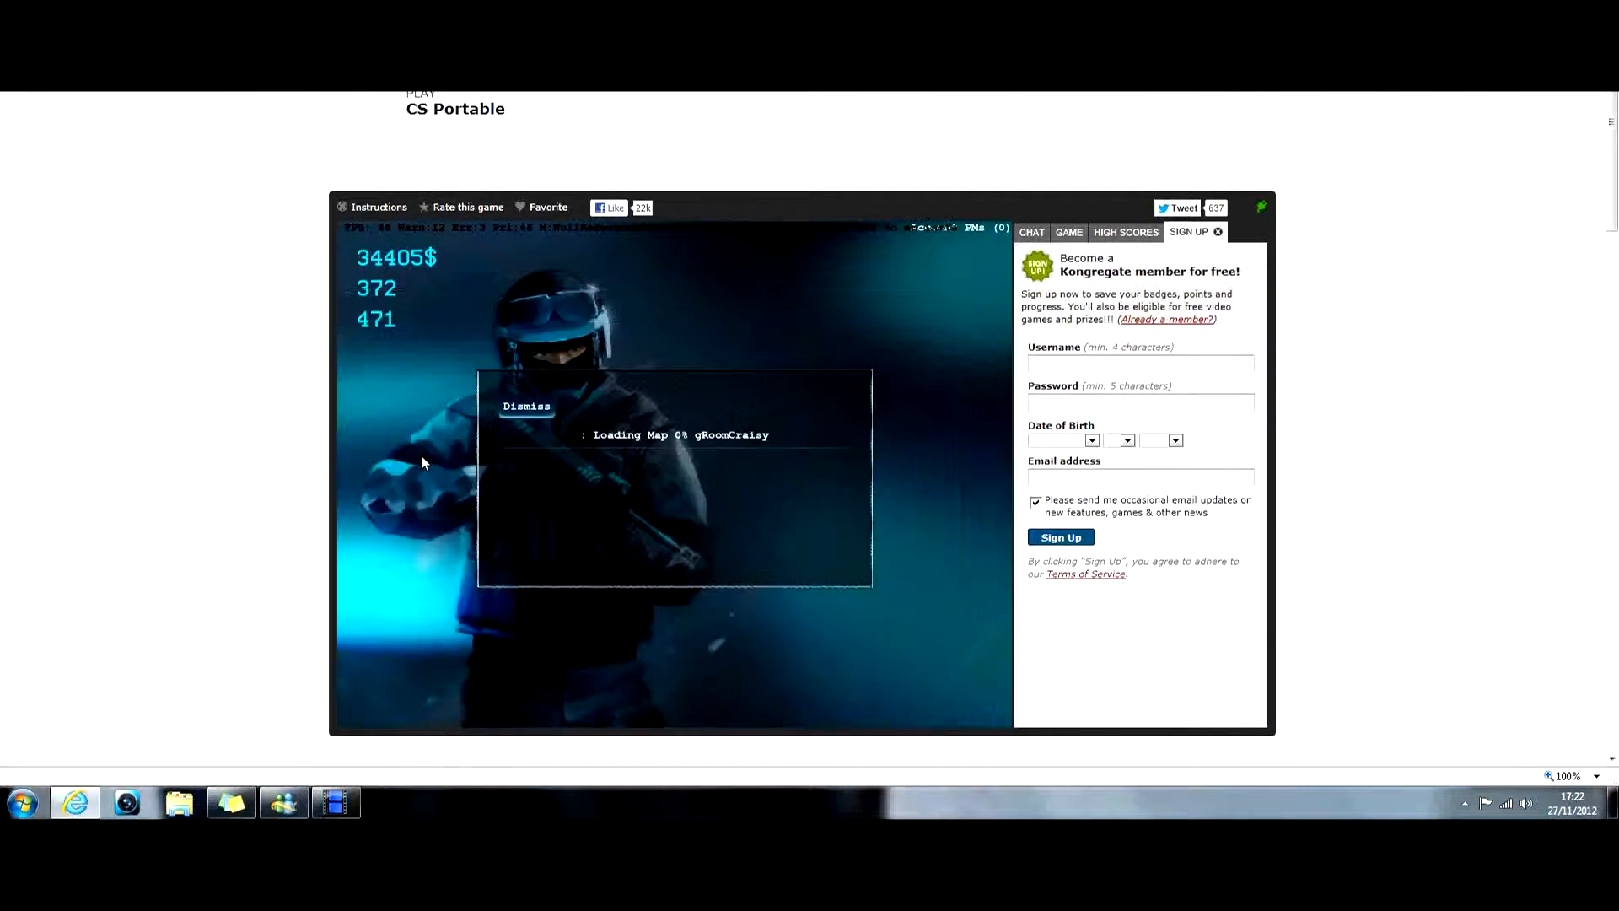
left_click(527, 404)
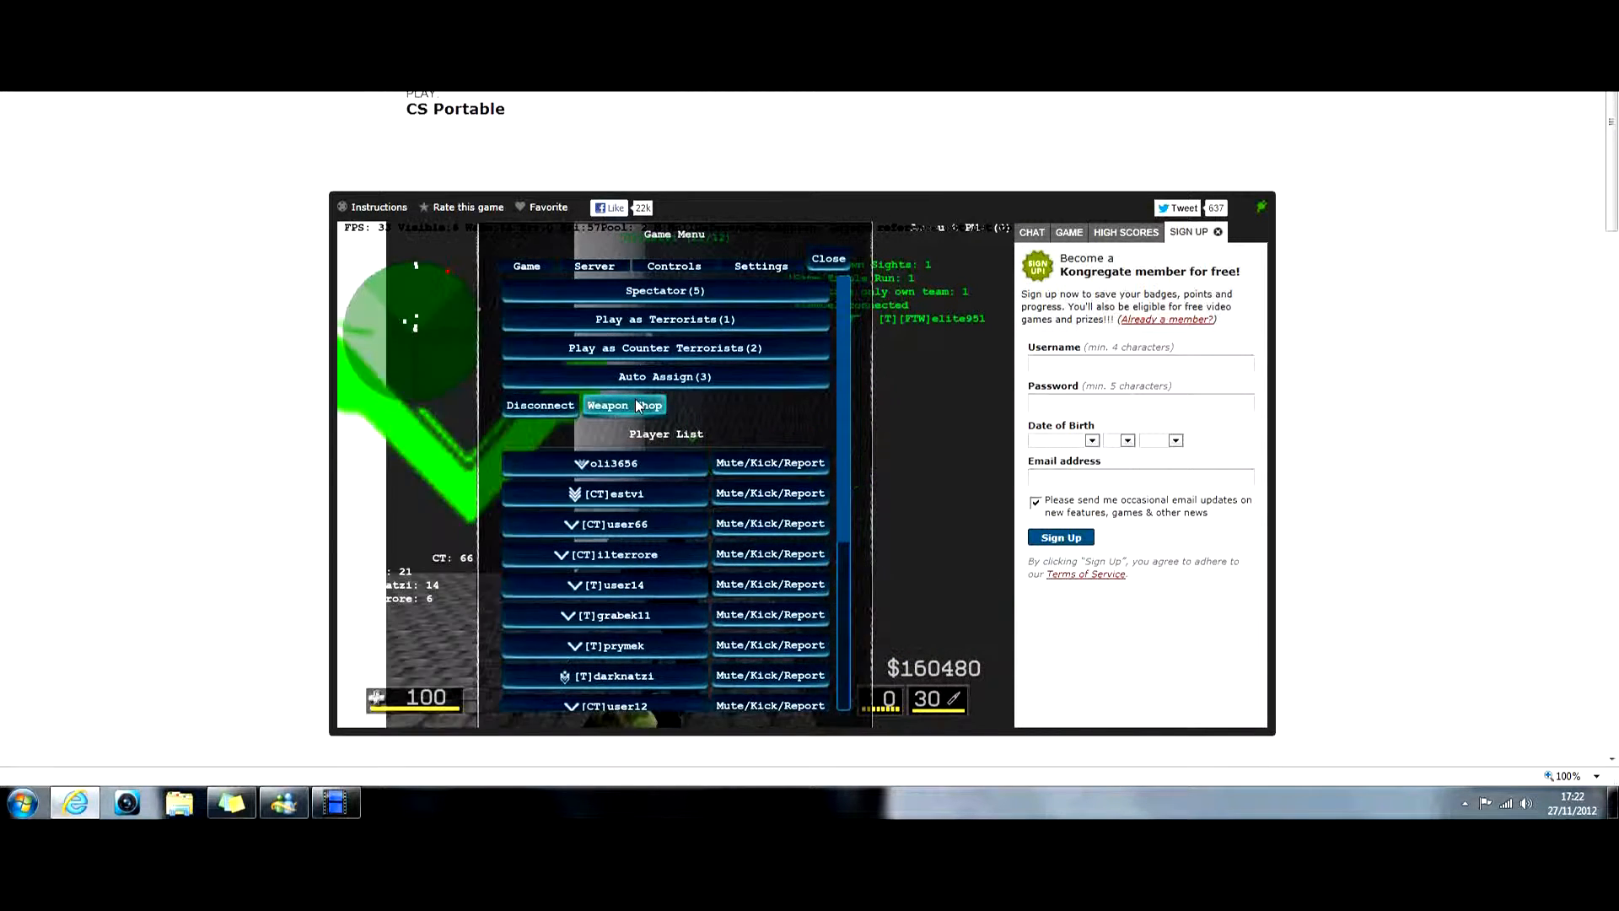
- Buy a rifle from the Weapon Shop and return to first-person play holding it
left_click(624, 405)
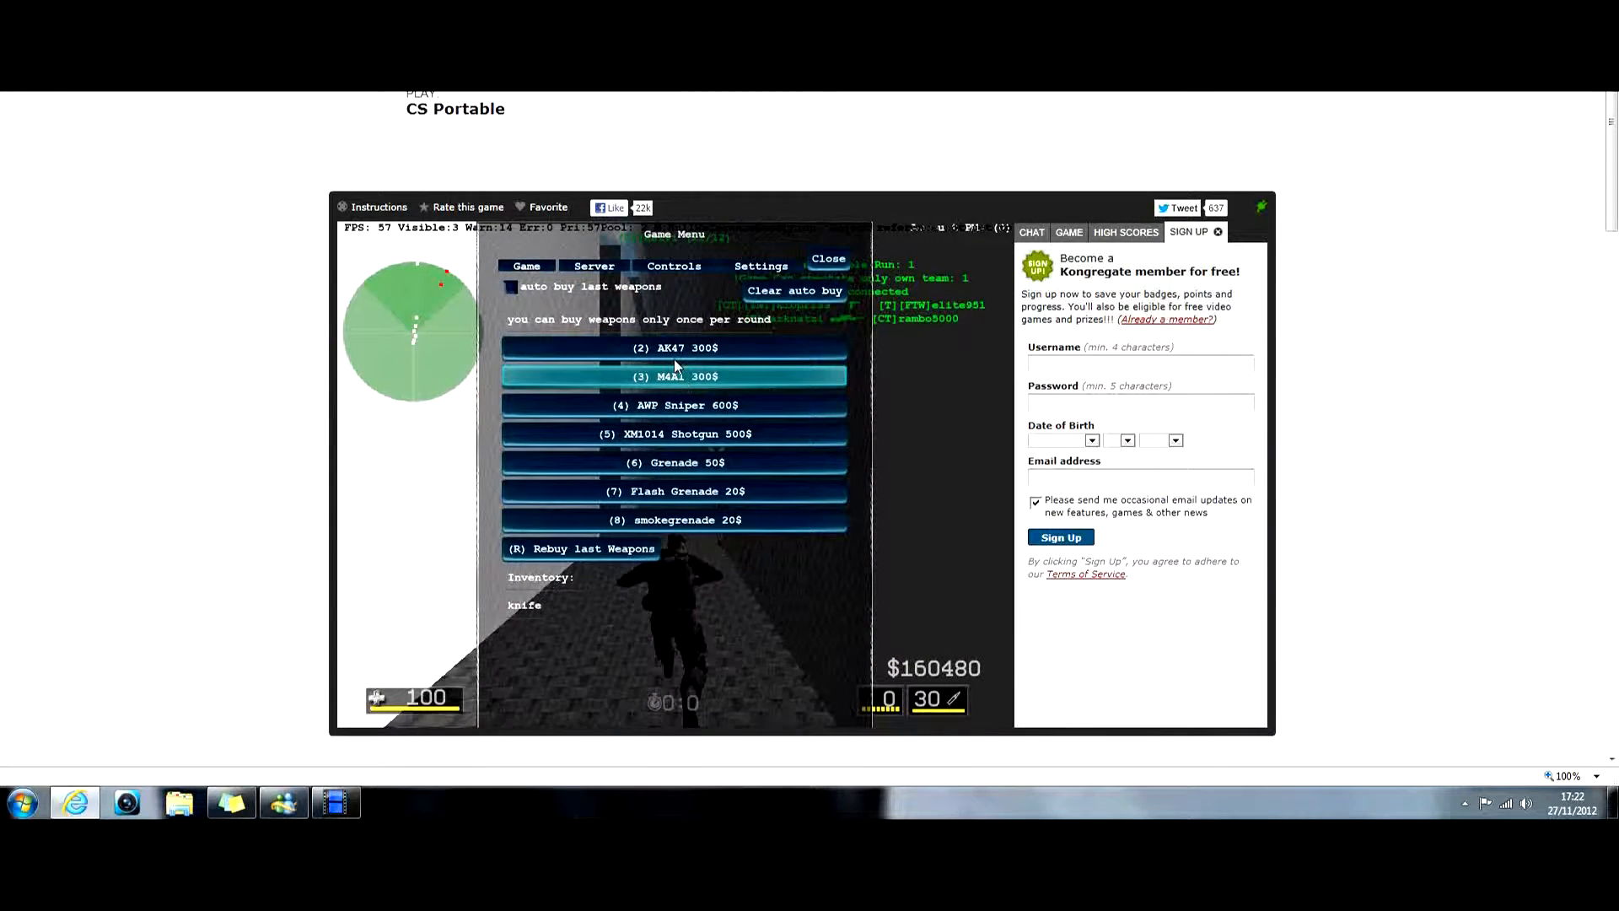
left_click(526, 266)
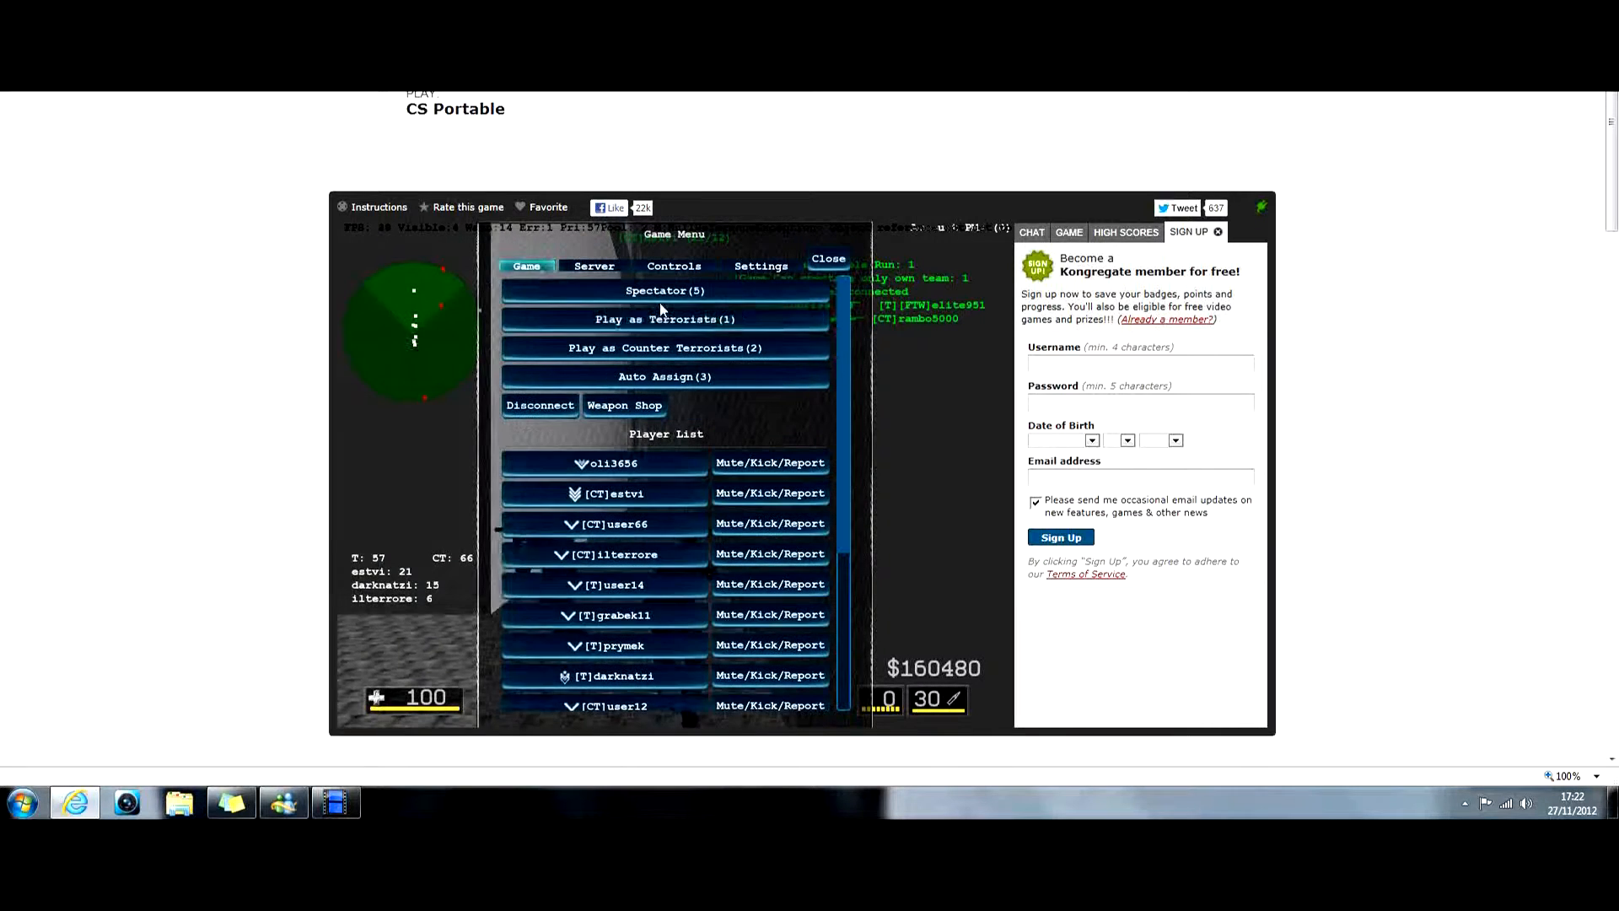
left_click(664, 348)
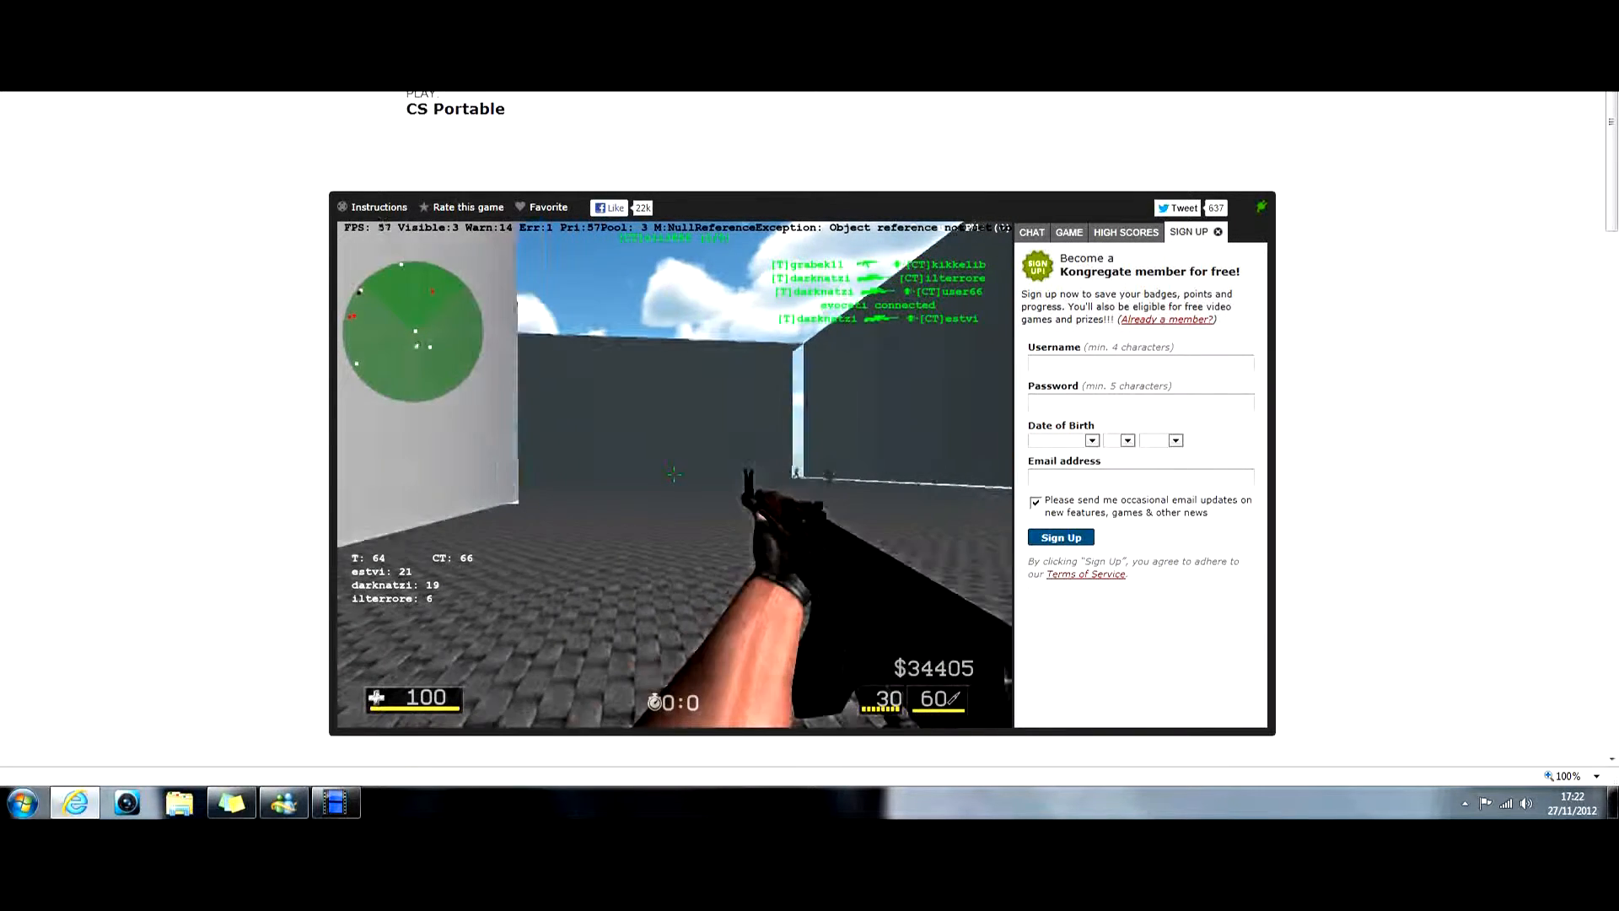
left_click(671, 476)
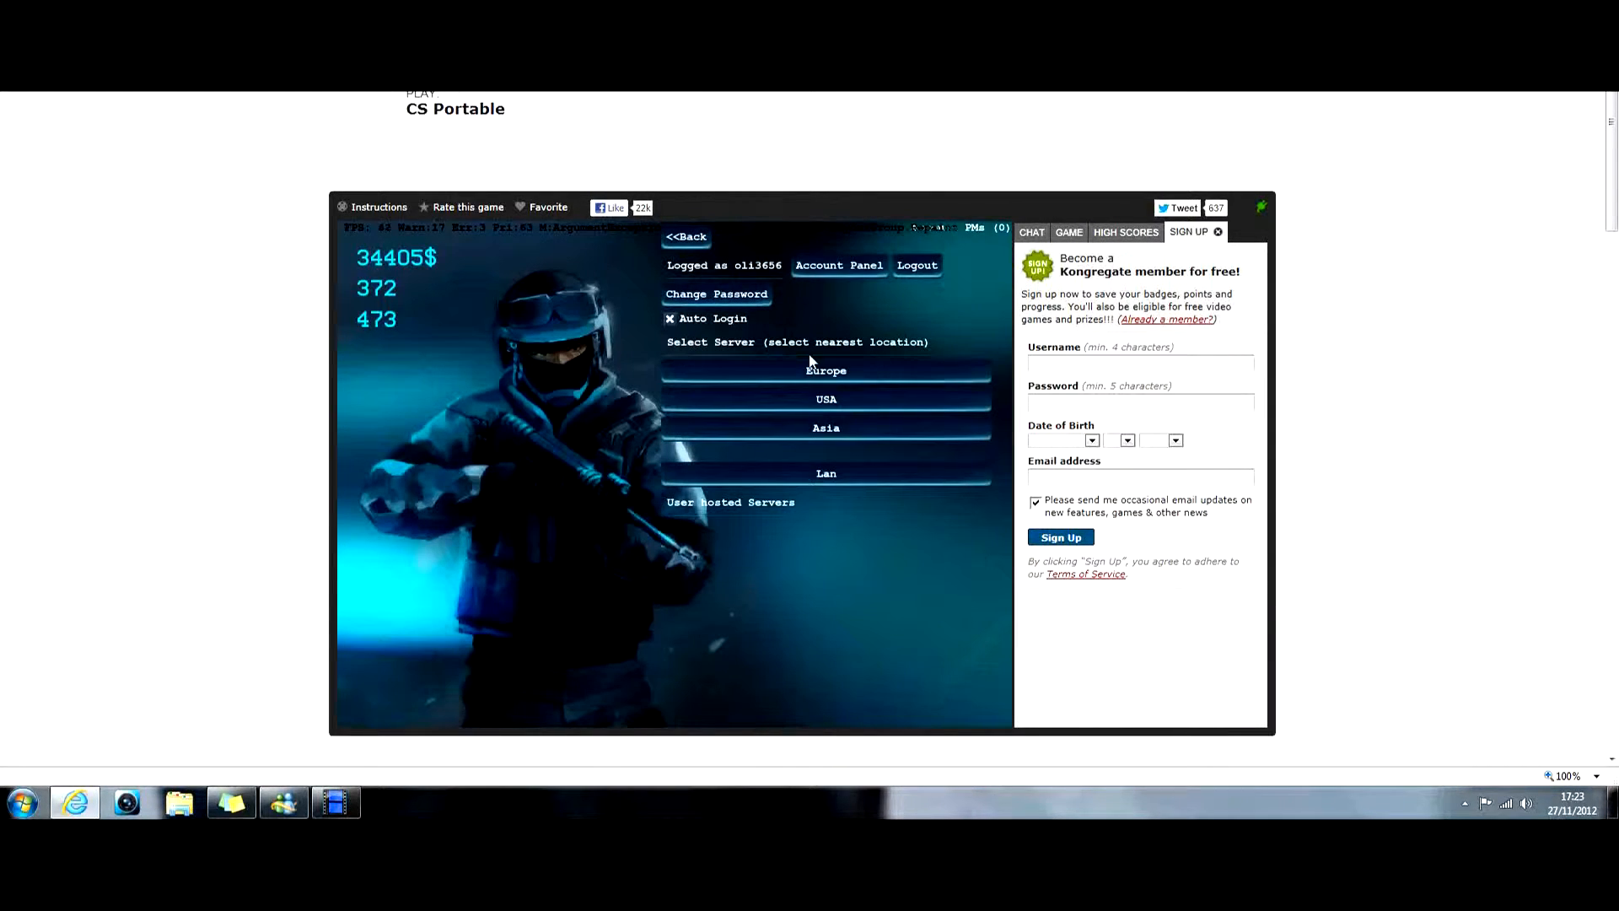
- Pick the Europe server and filter the list to Team Deathmatch games
left_click(826, 369)
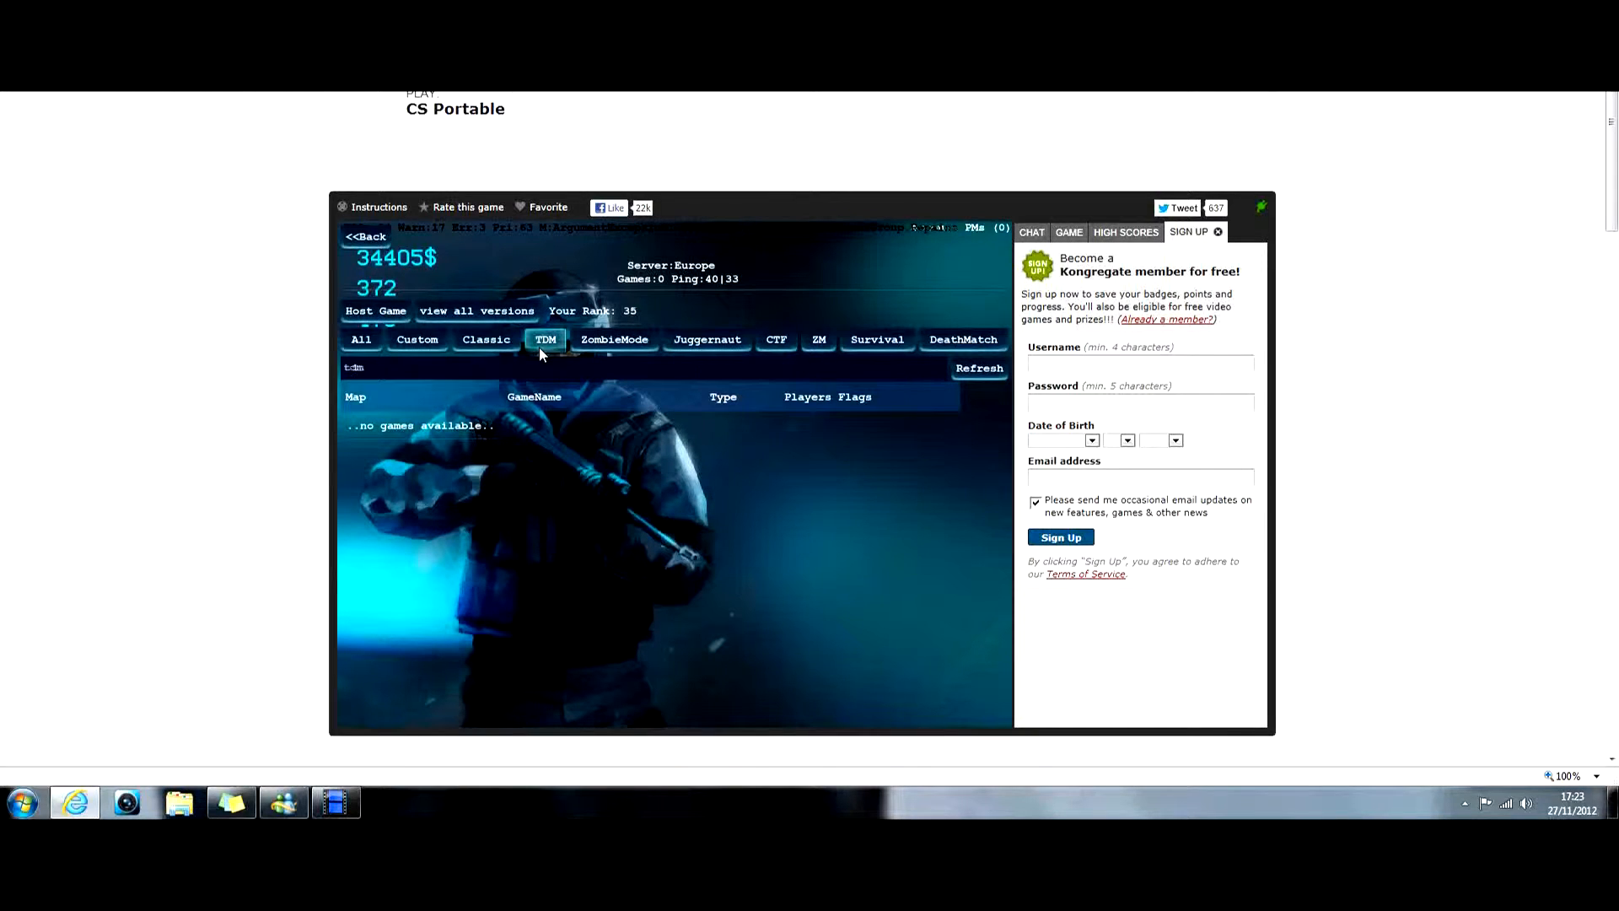
left_click(979, 367)
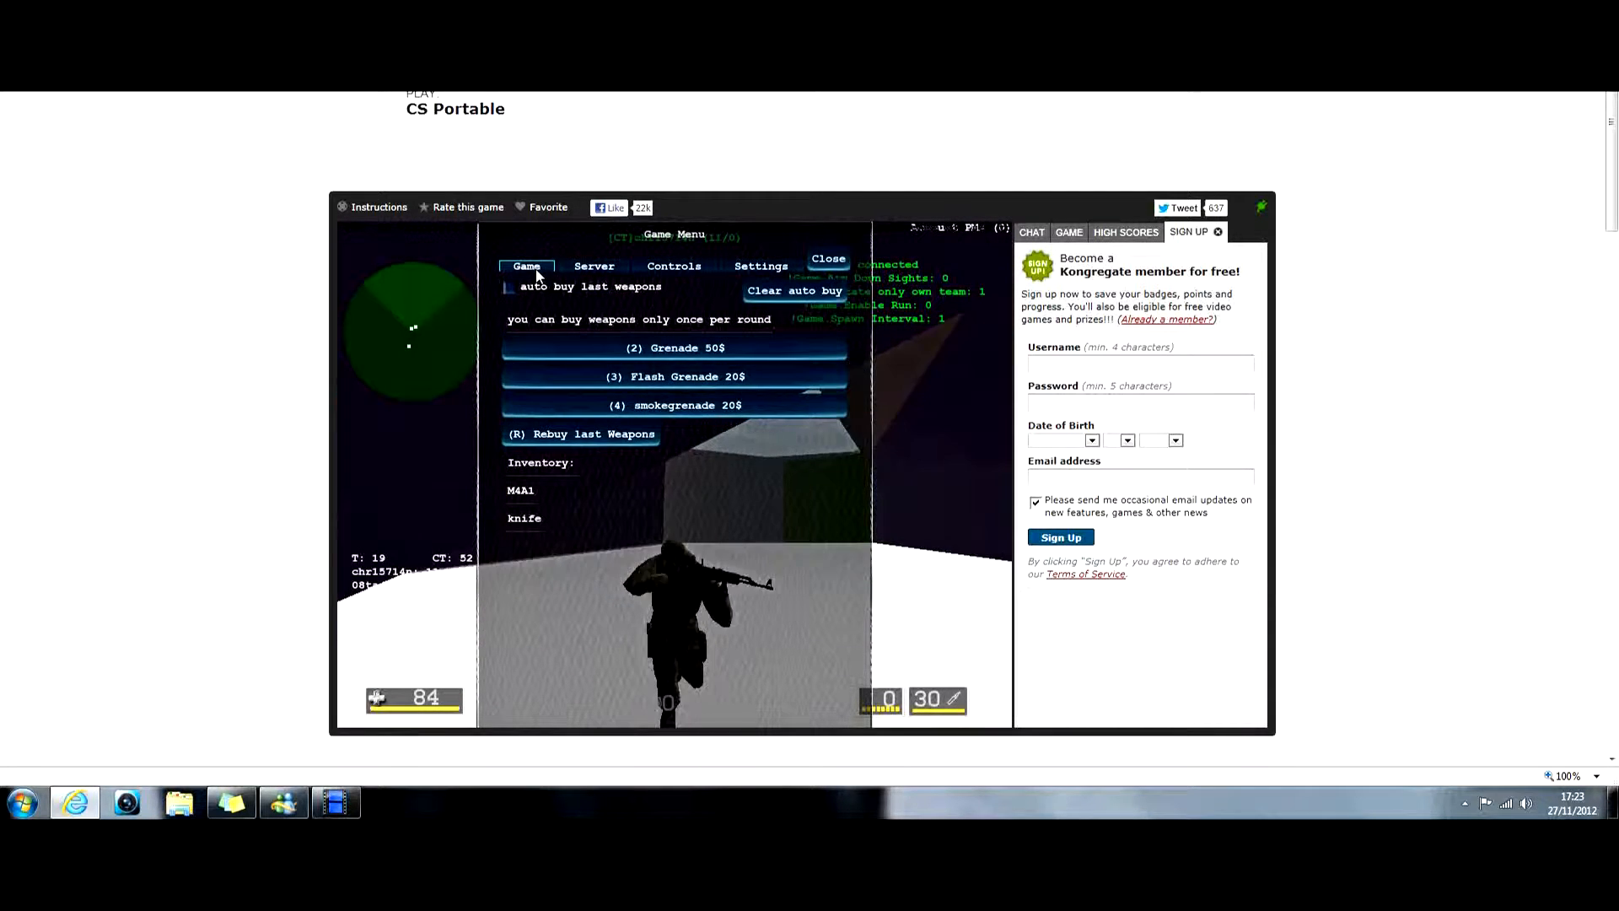
- Return to the main Game Menu page and resume playing the Team Deathmatch round
left_click(828, 258)
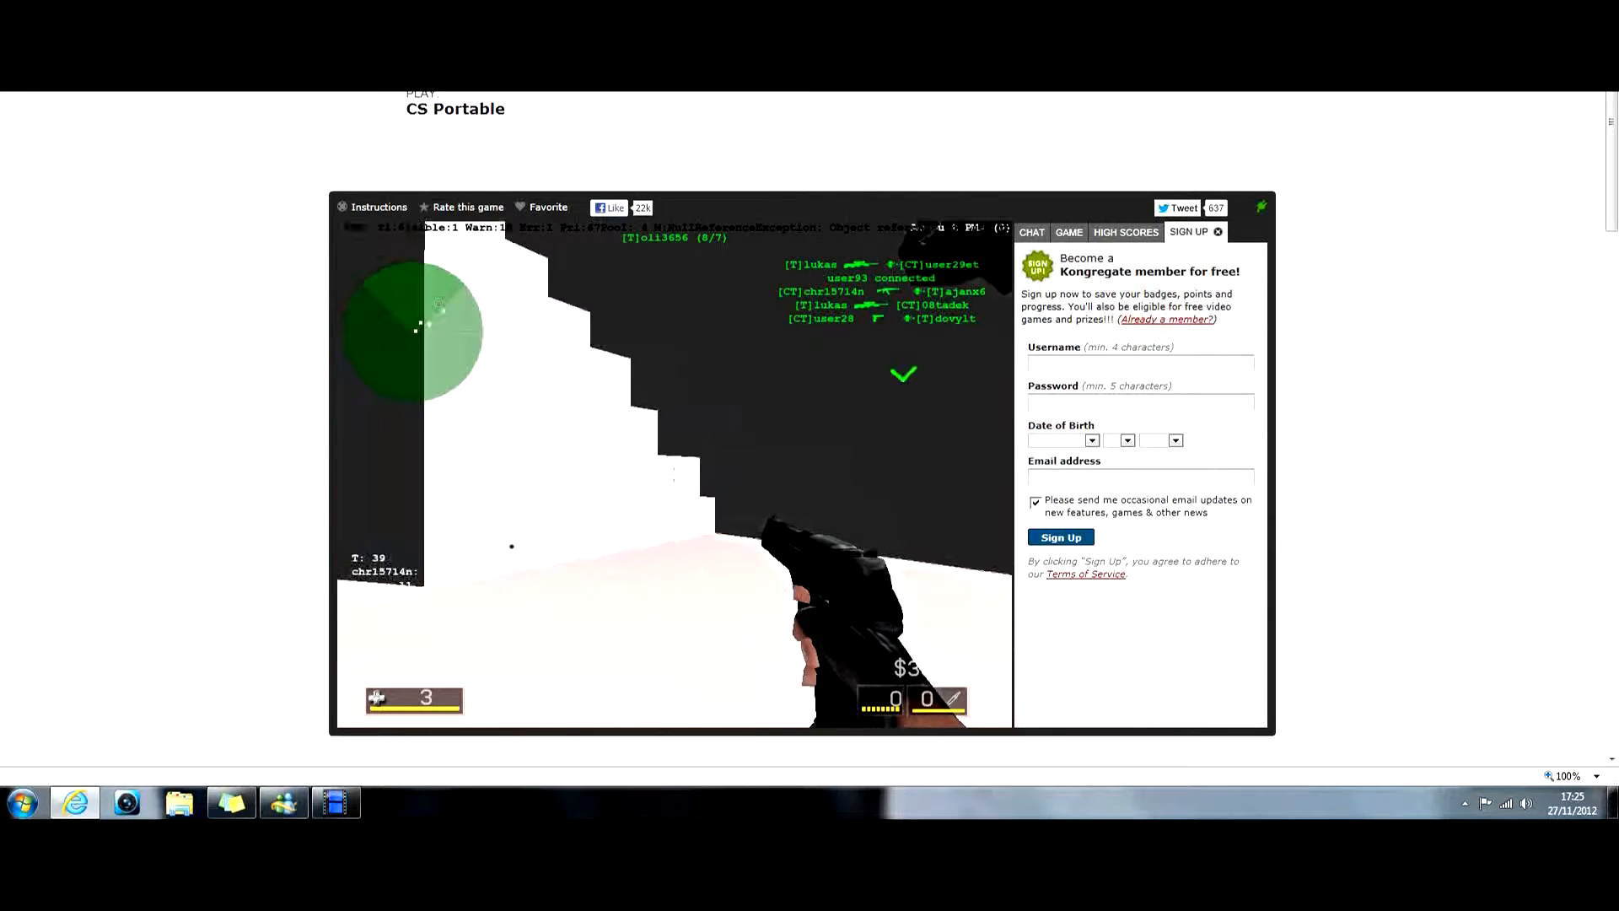
mouse_move(671, 475)
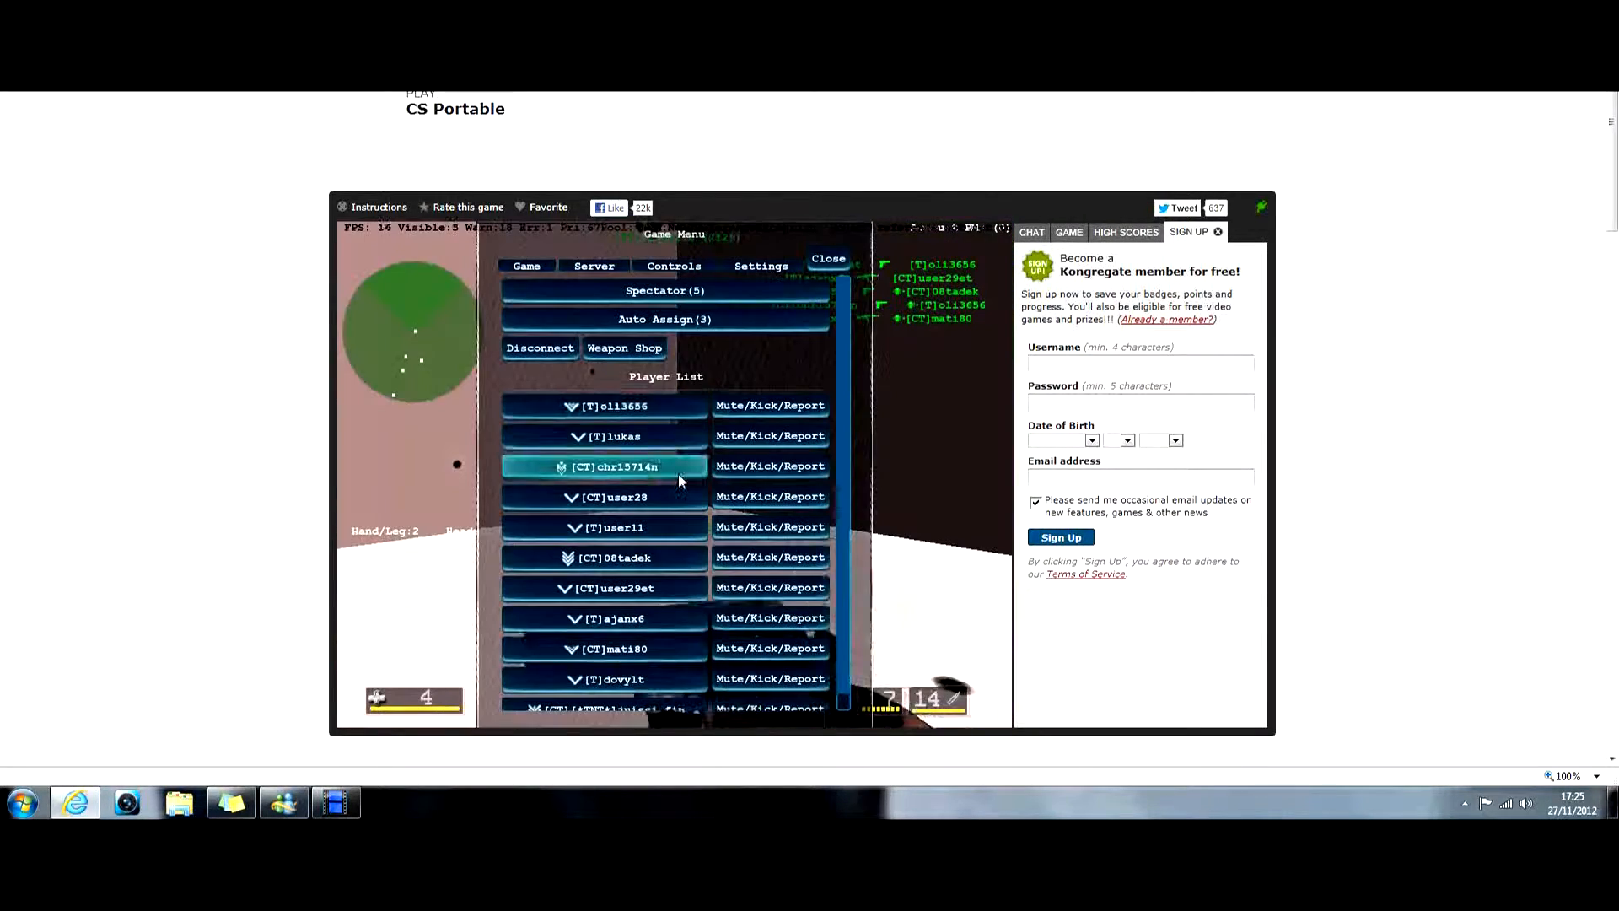
- Leave the match, dismiss its report, and load the Team Deathmatch game list
left_click(828, 258)
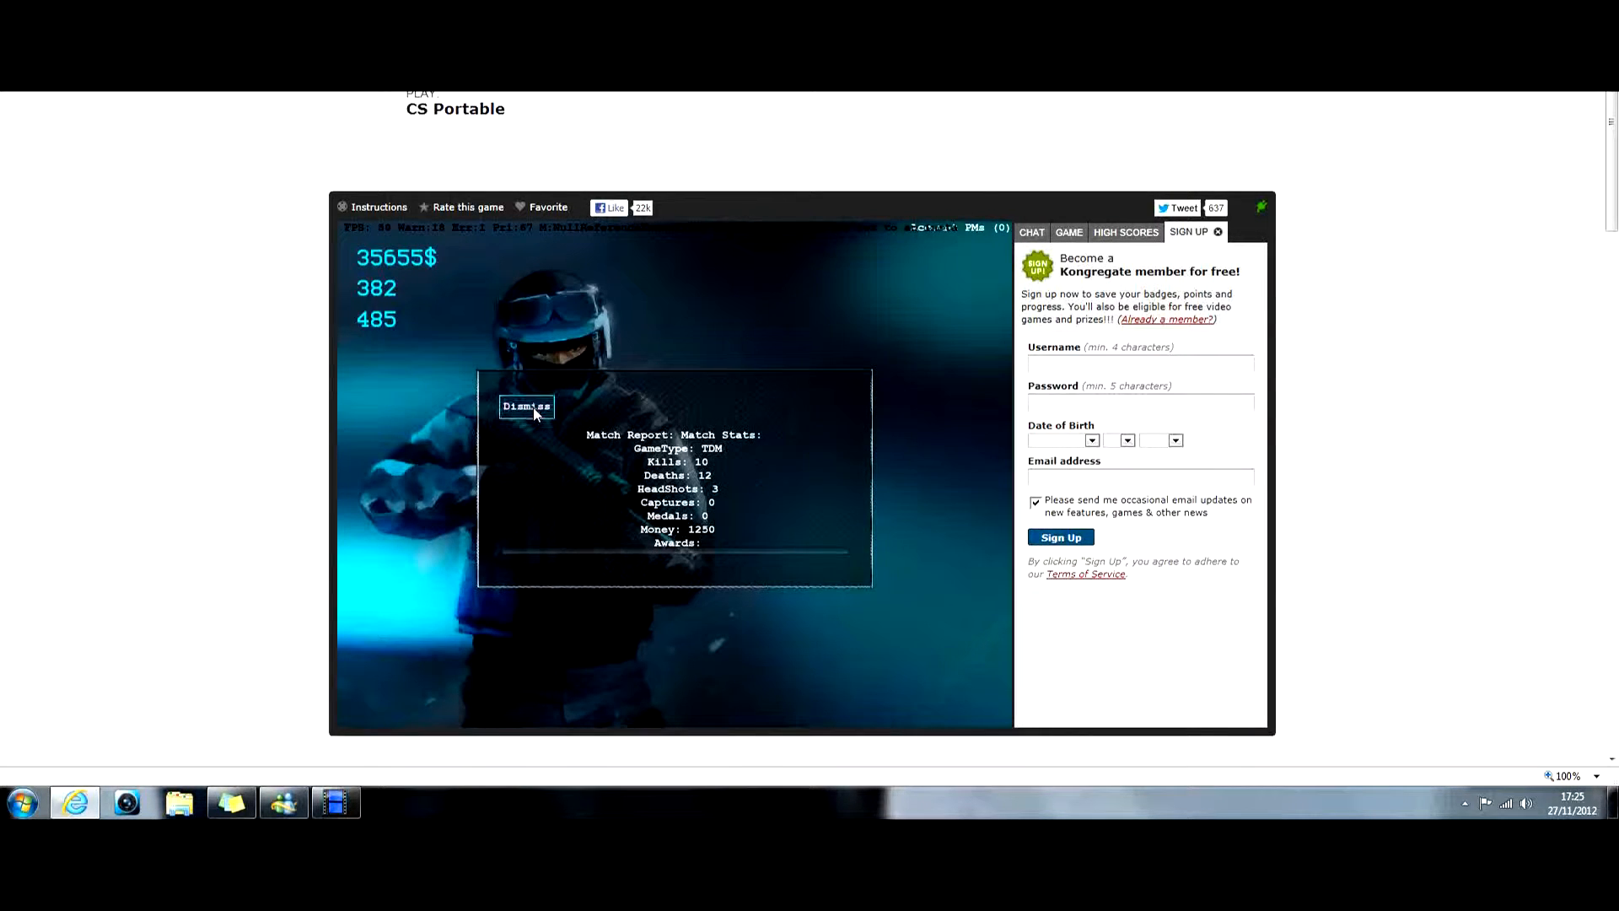
left_click(526, 406)
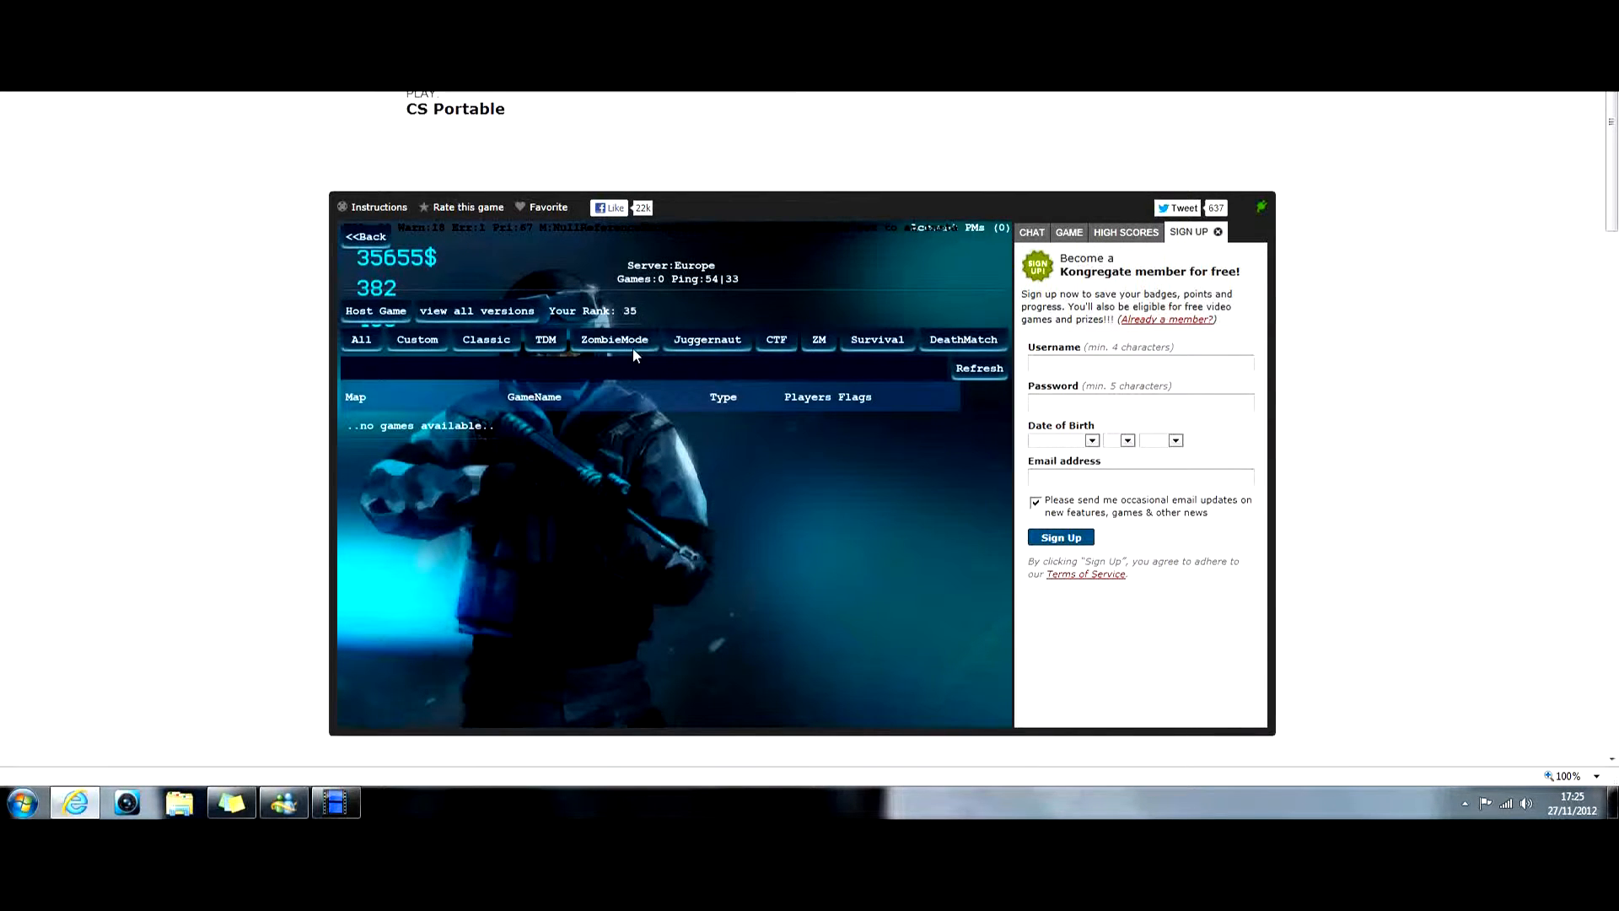
left_click(545, 339)
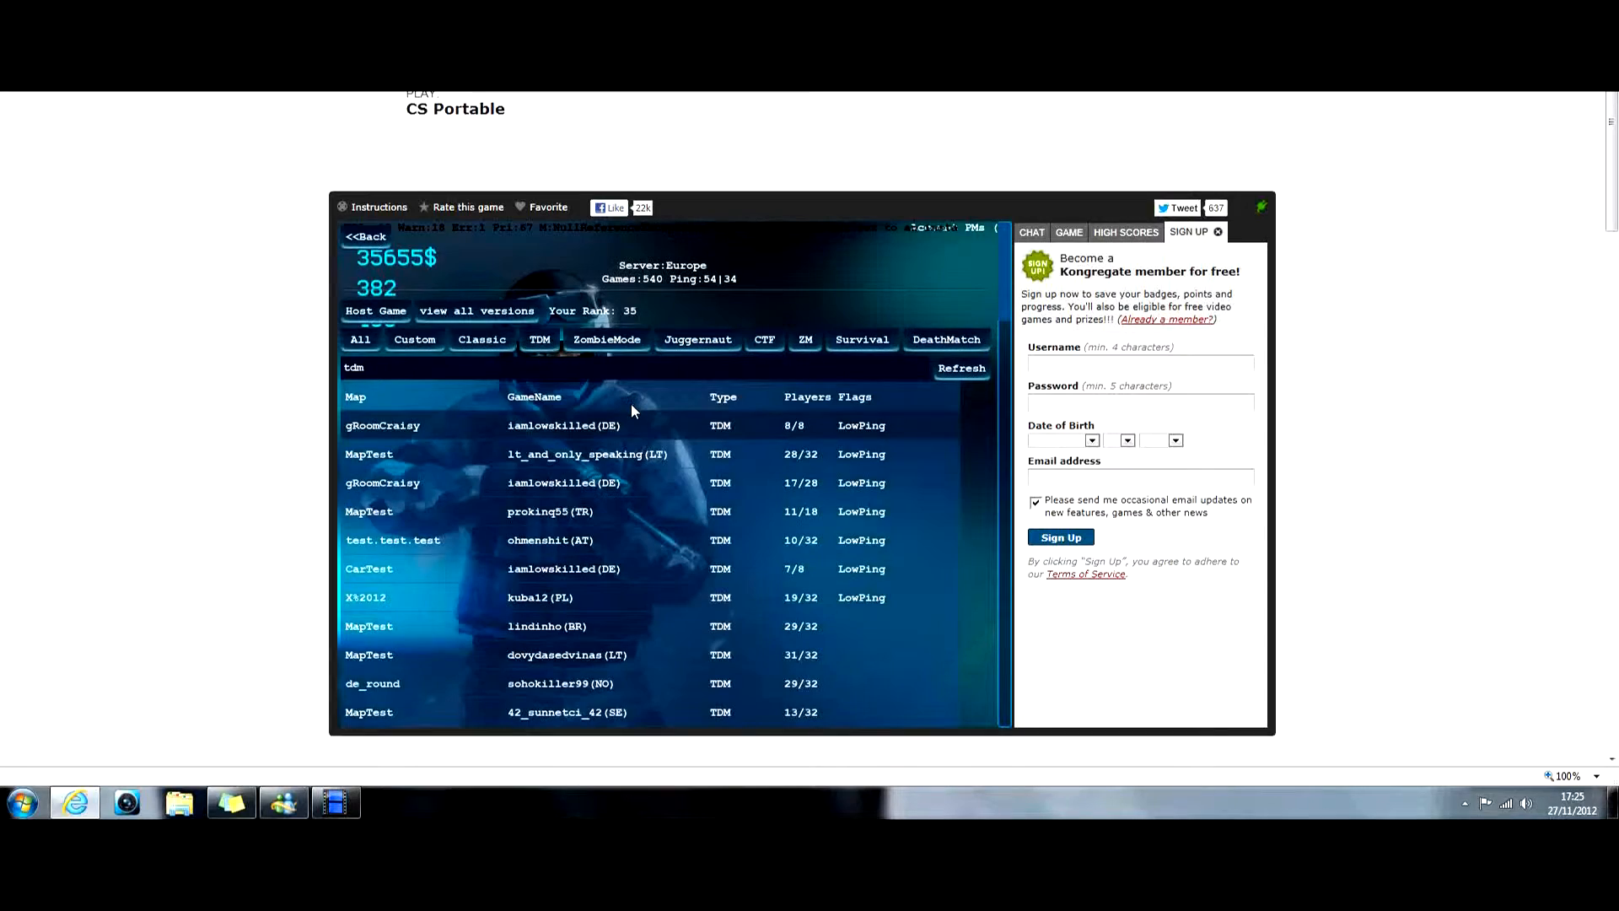
- Scroll down the TDM list and join the cs_minecraft_v2 game
scroll("down", 3)
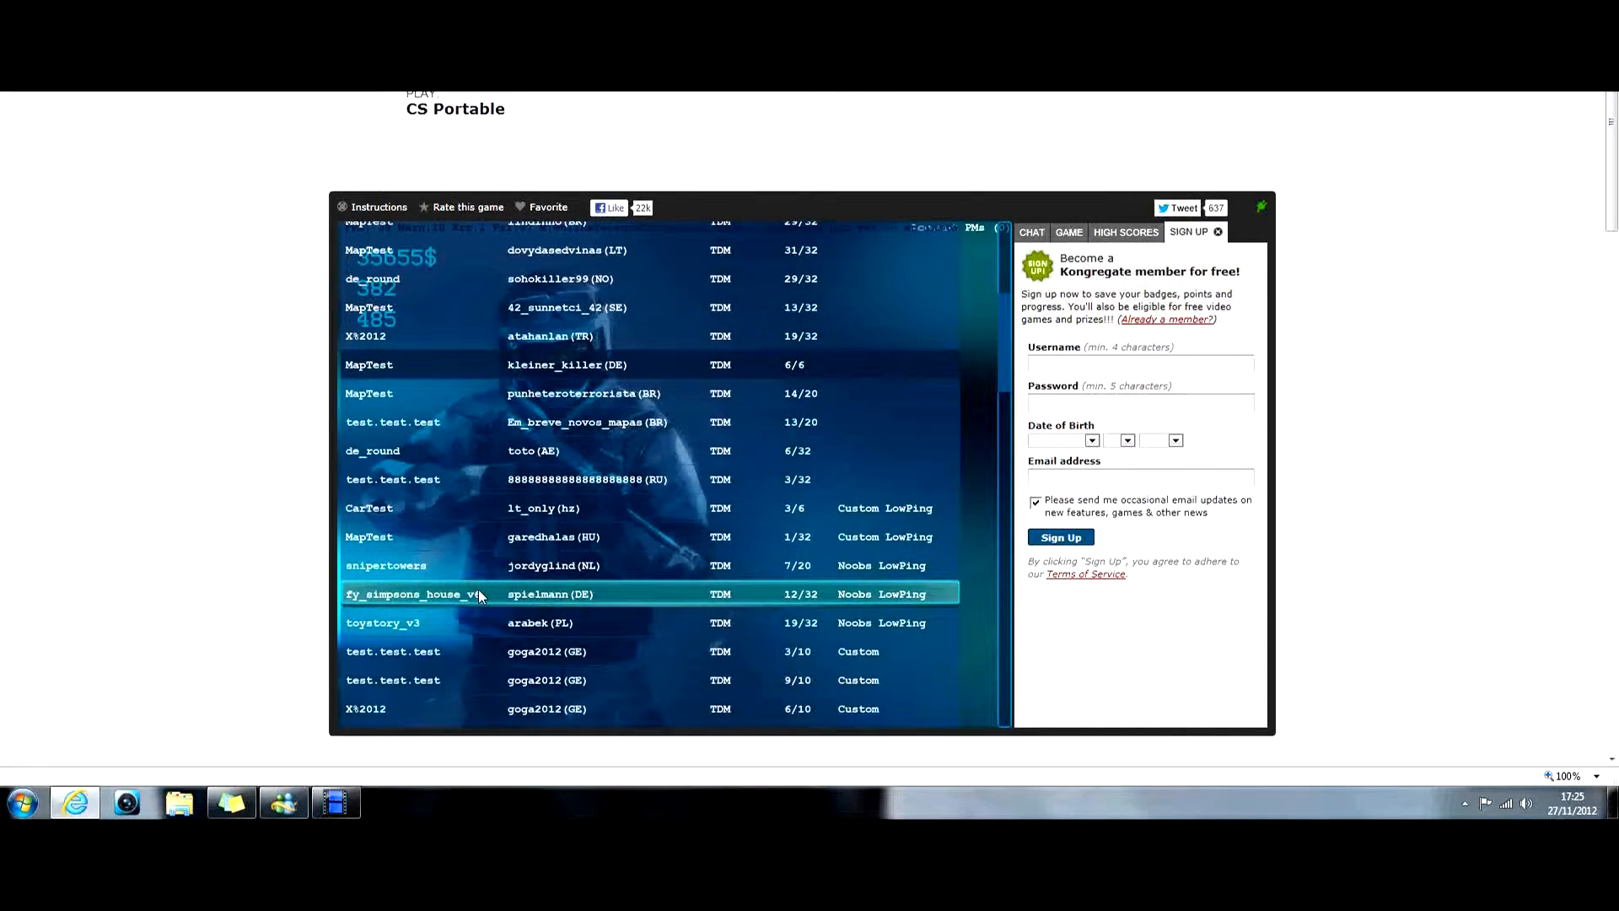
scroll("down", 3)
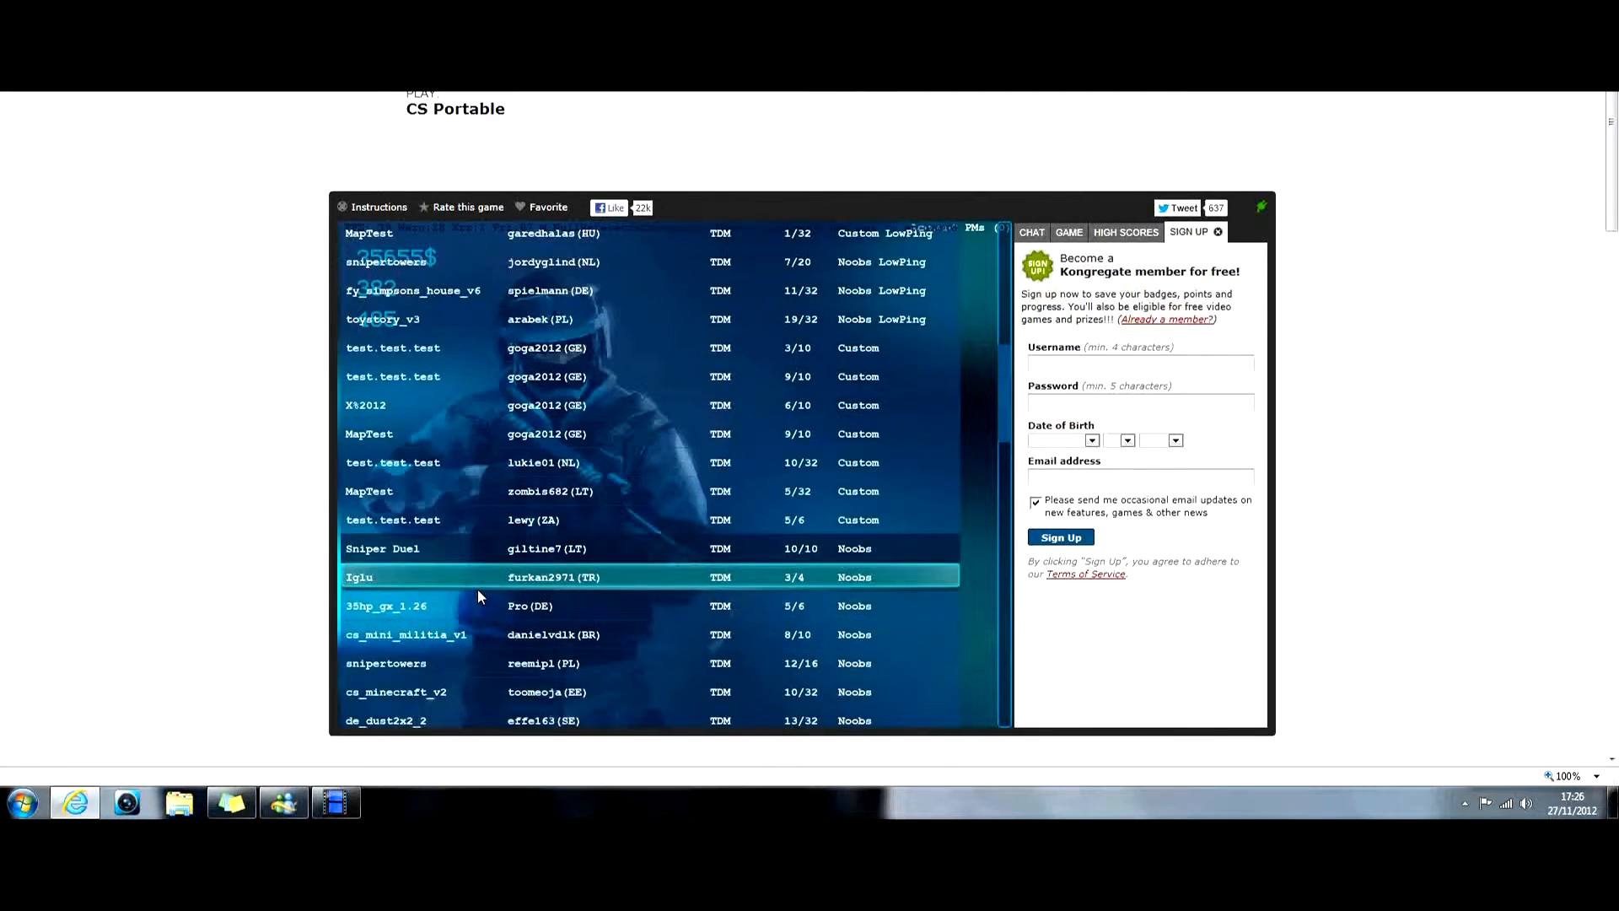
scroll("down", 3)
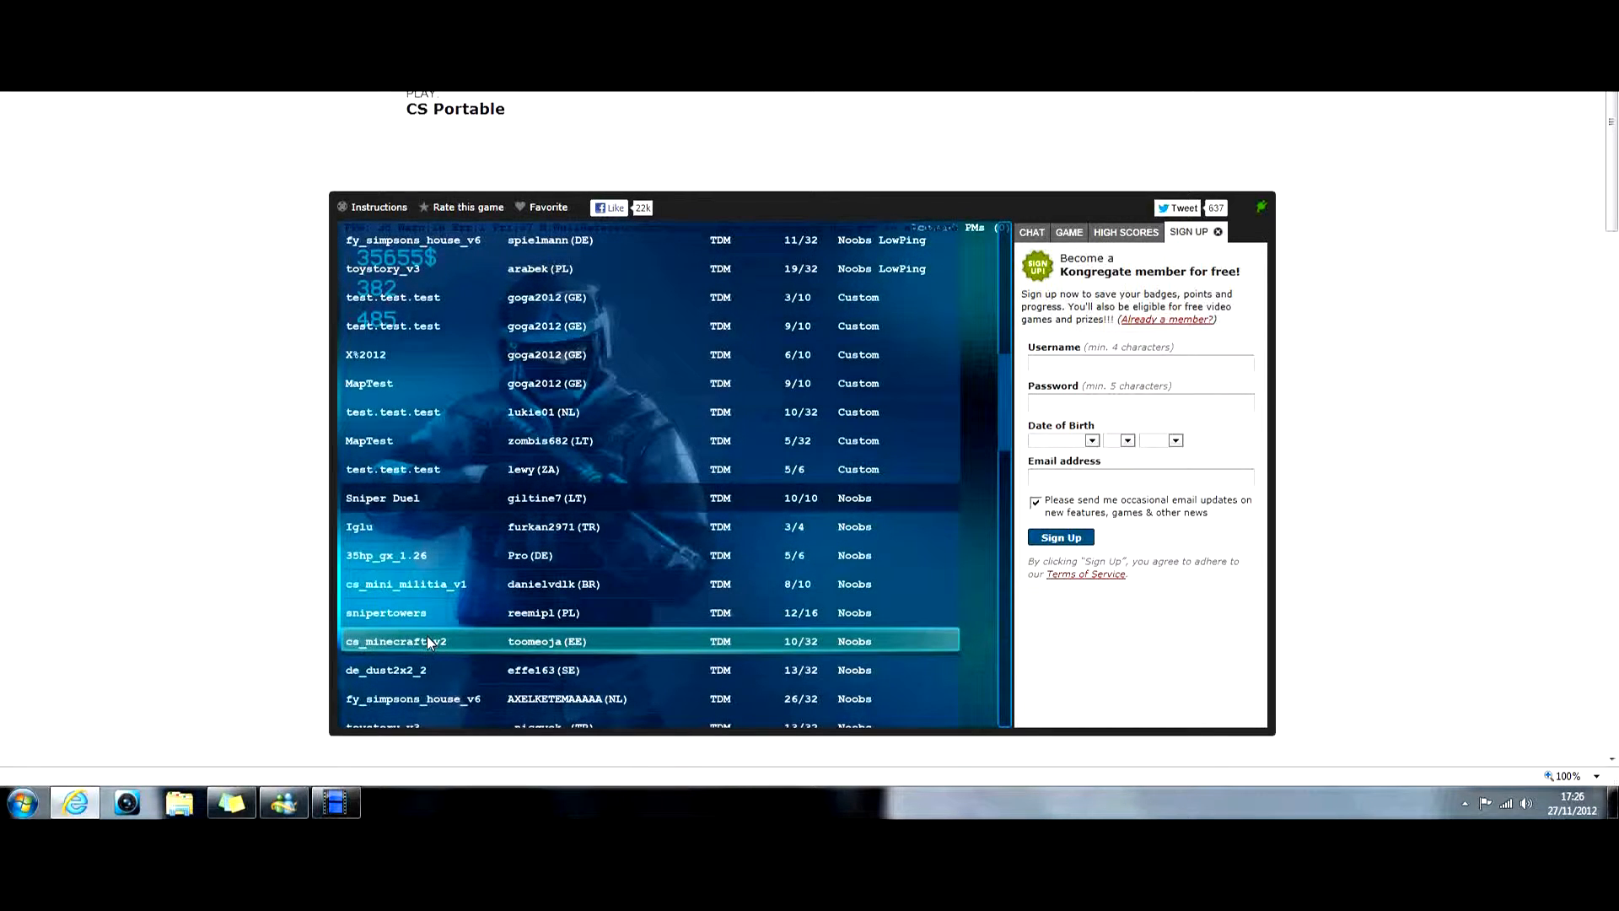
left_click(425, 640)
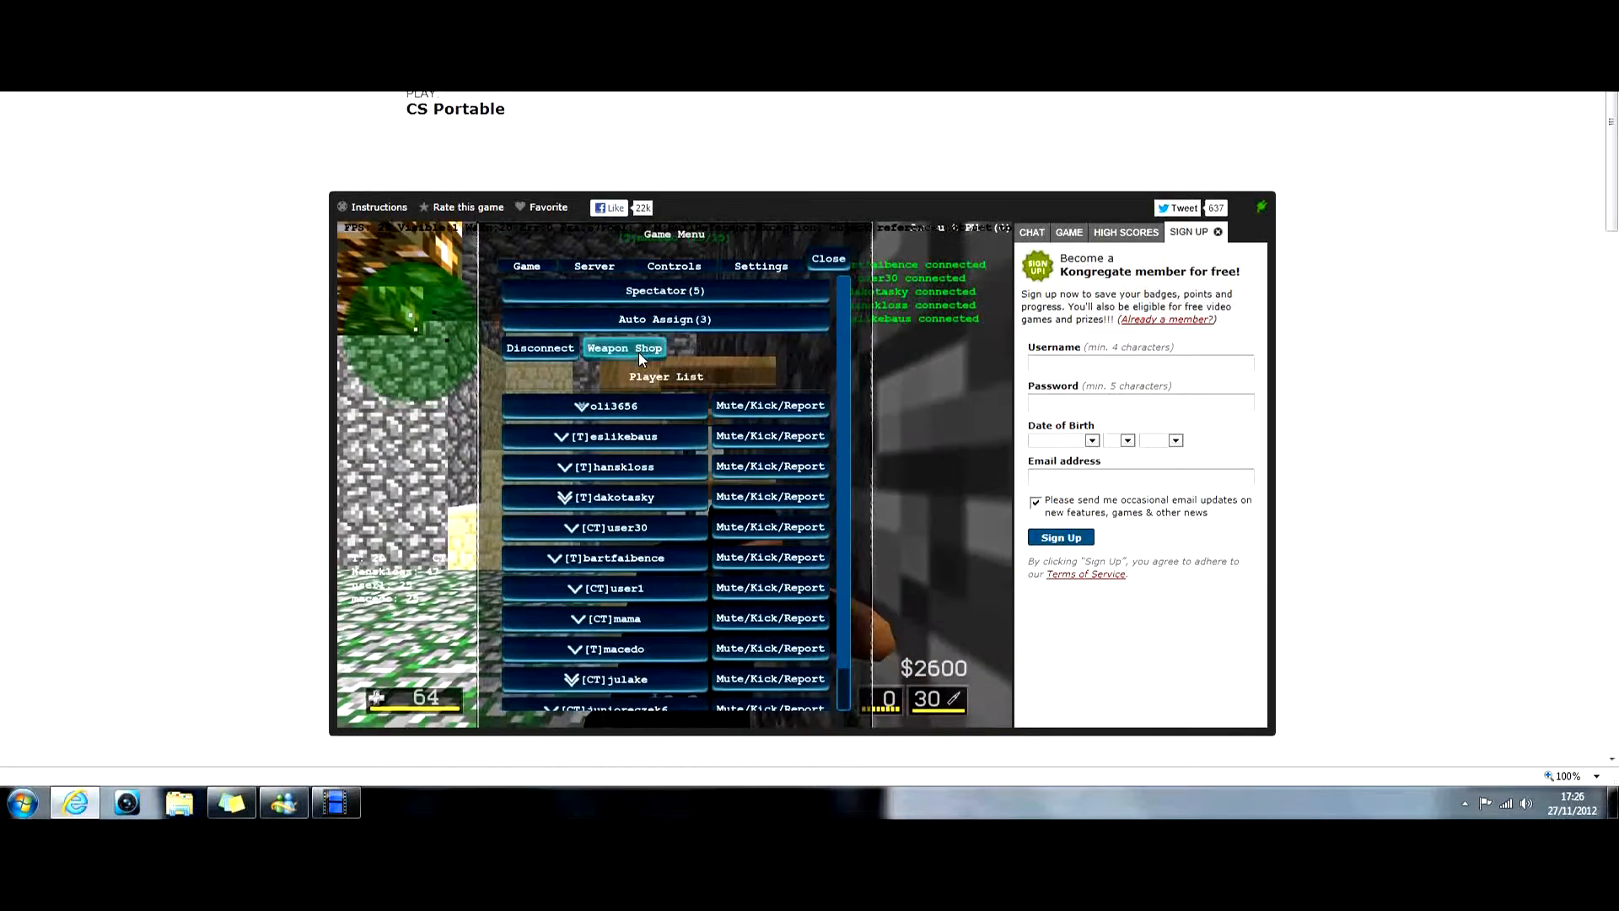
- Open the Weapon Shop during the cs_minecraft_v2 match to re-equip
left_click(624, 347)
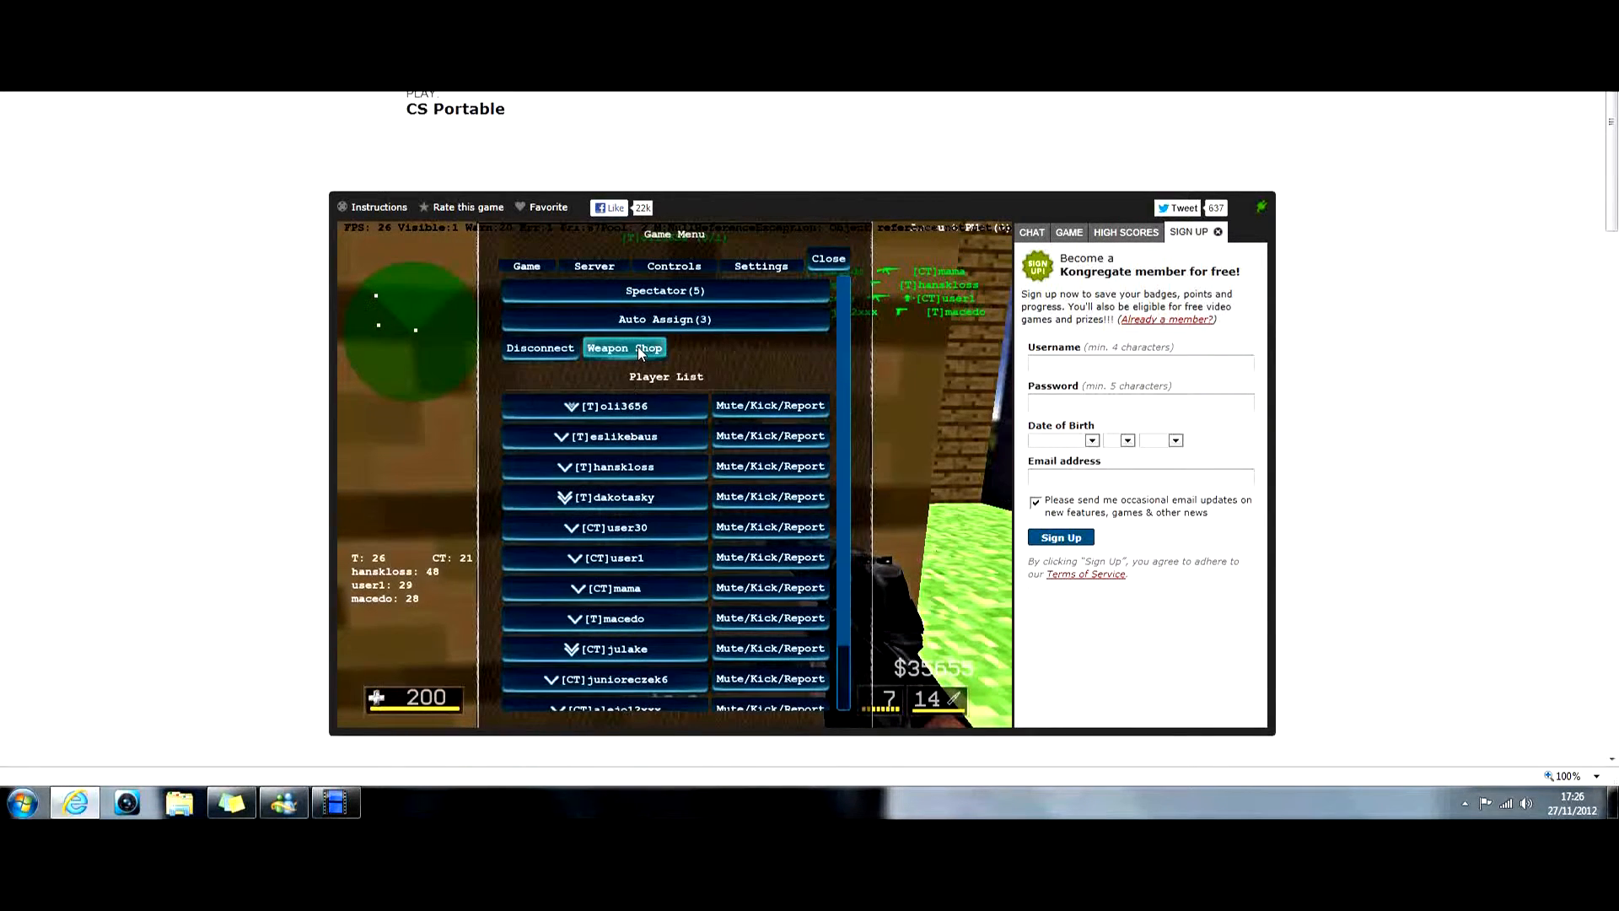
left_click(826, 258)
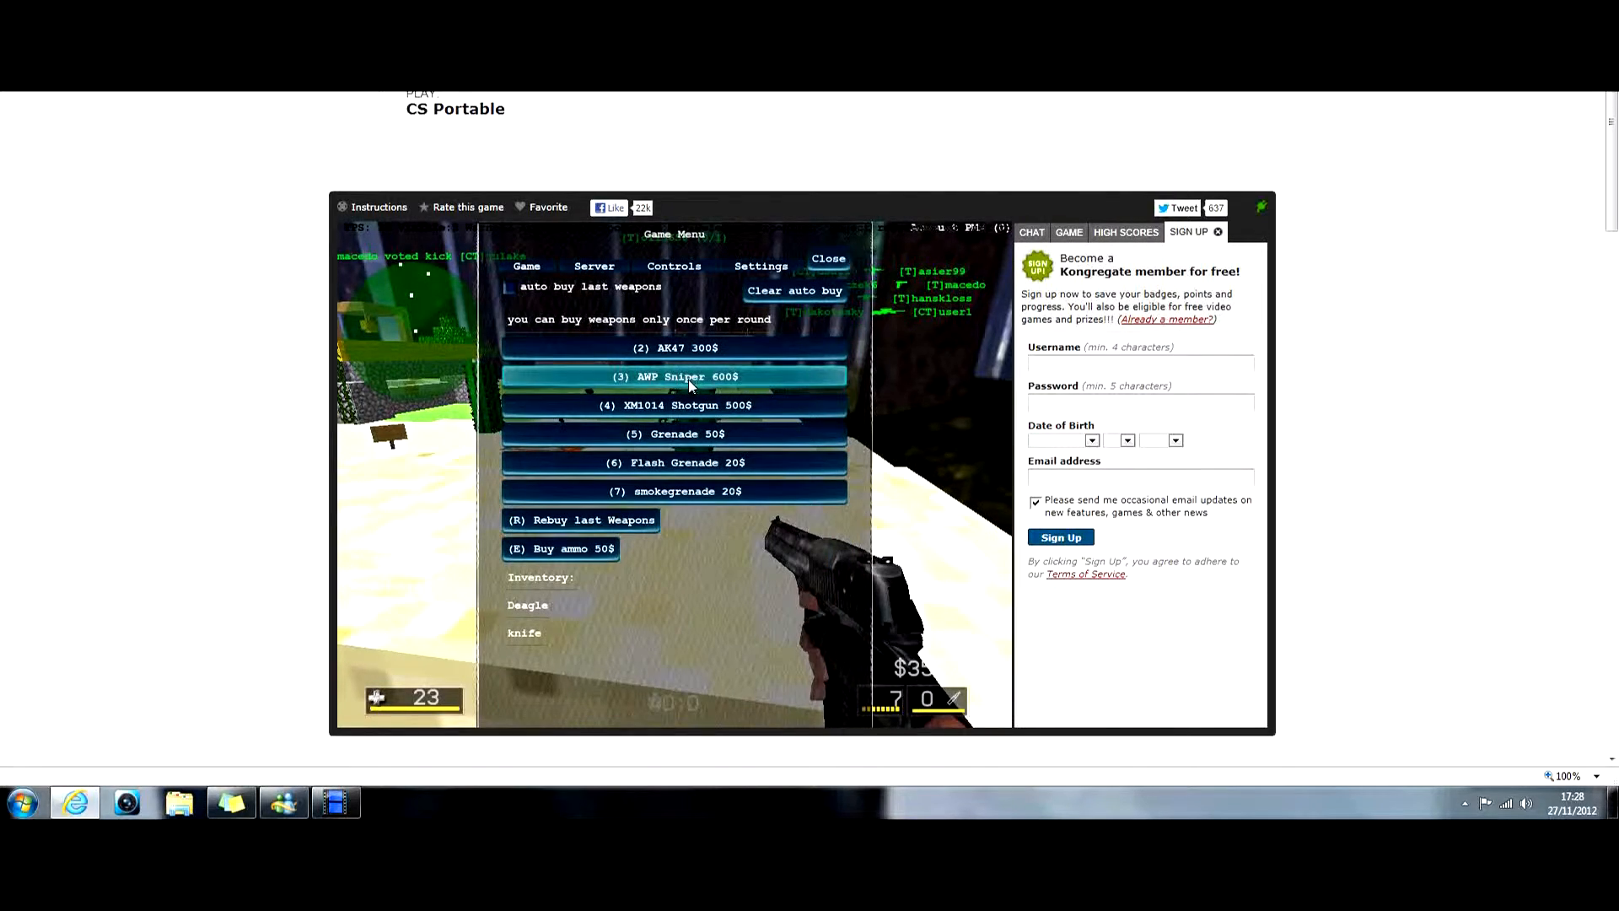
- Buy an AK47, close the Weapon Shop, and dismiss the TDM end-of-match report
left_click(828, 258)
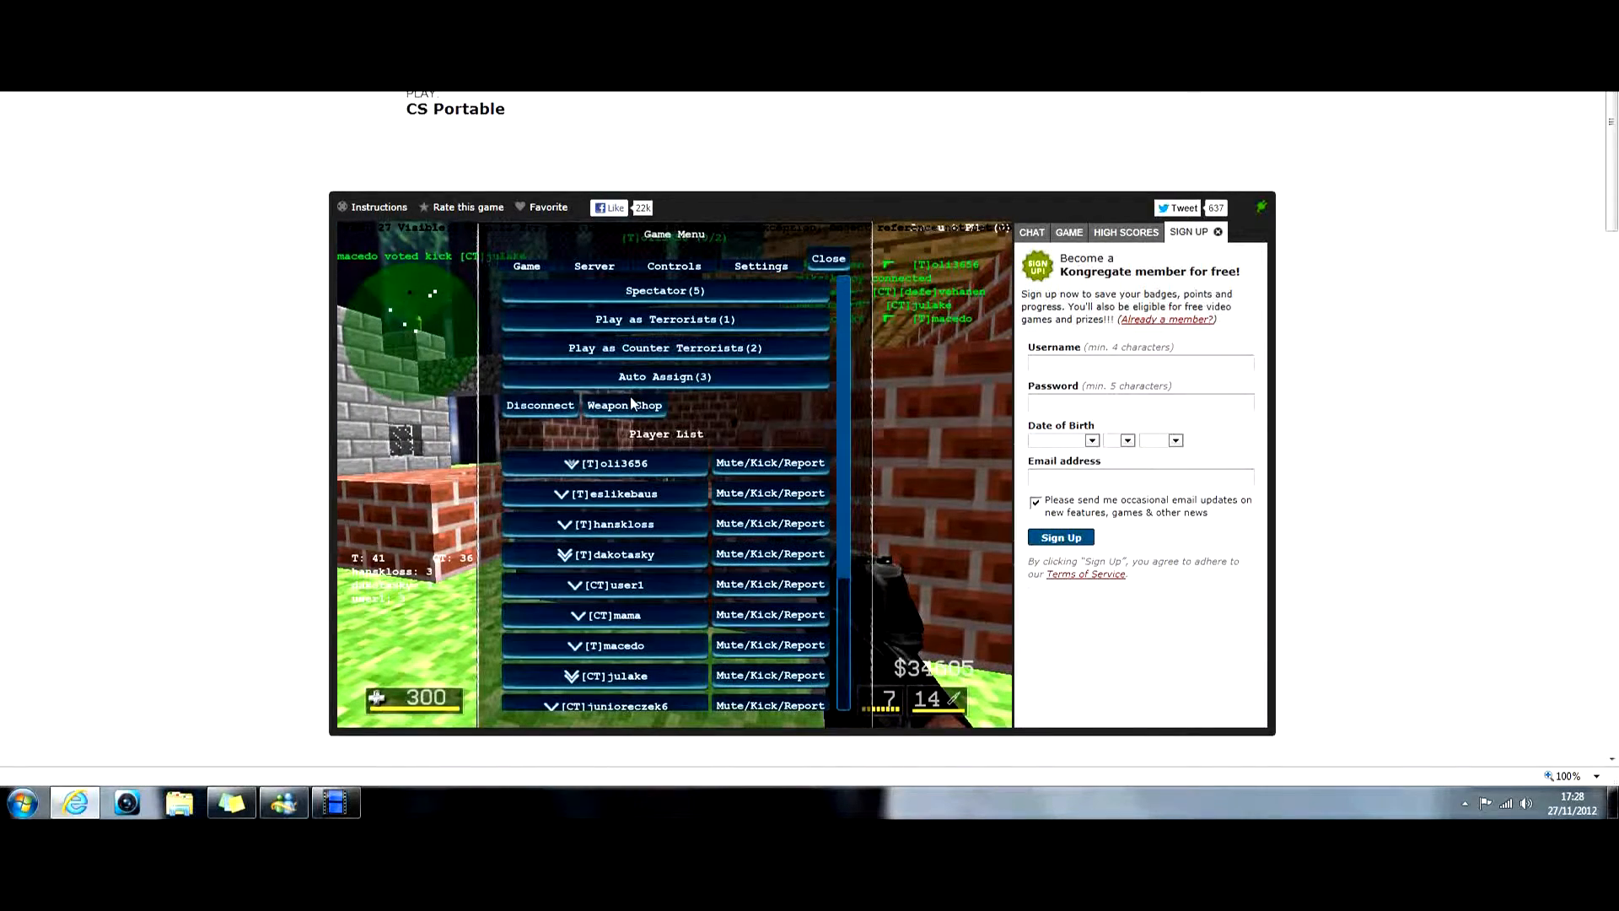
left_click(624, 405)
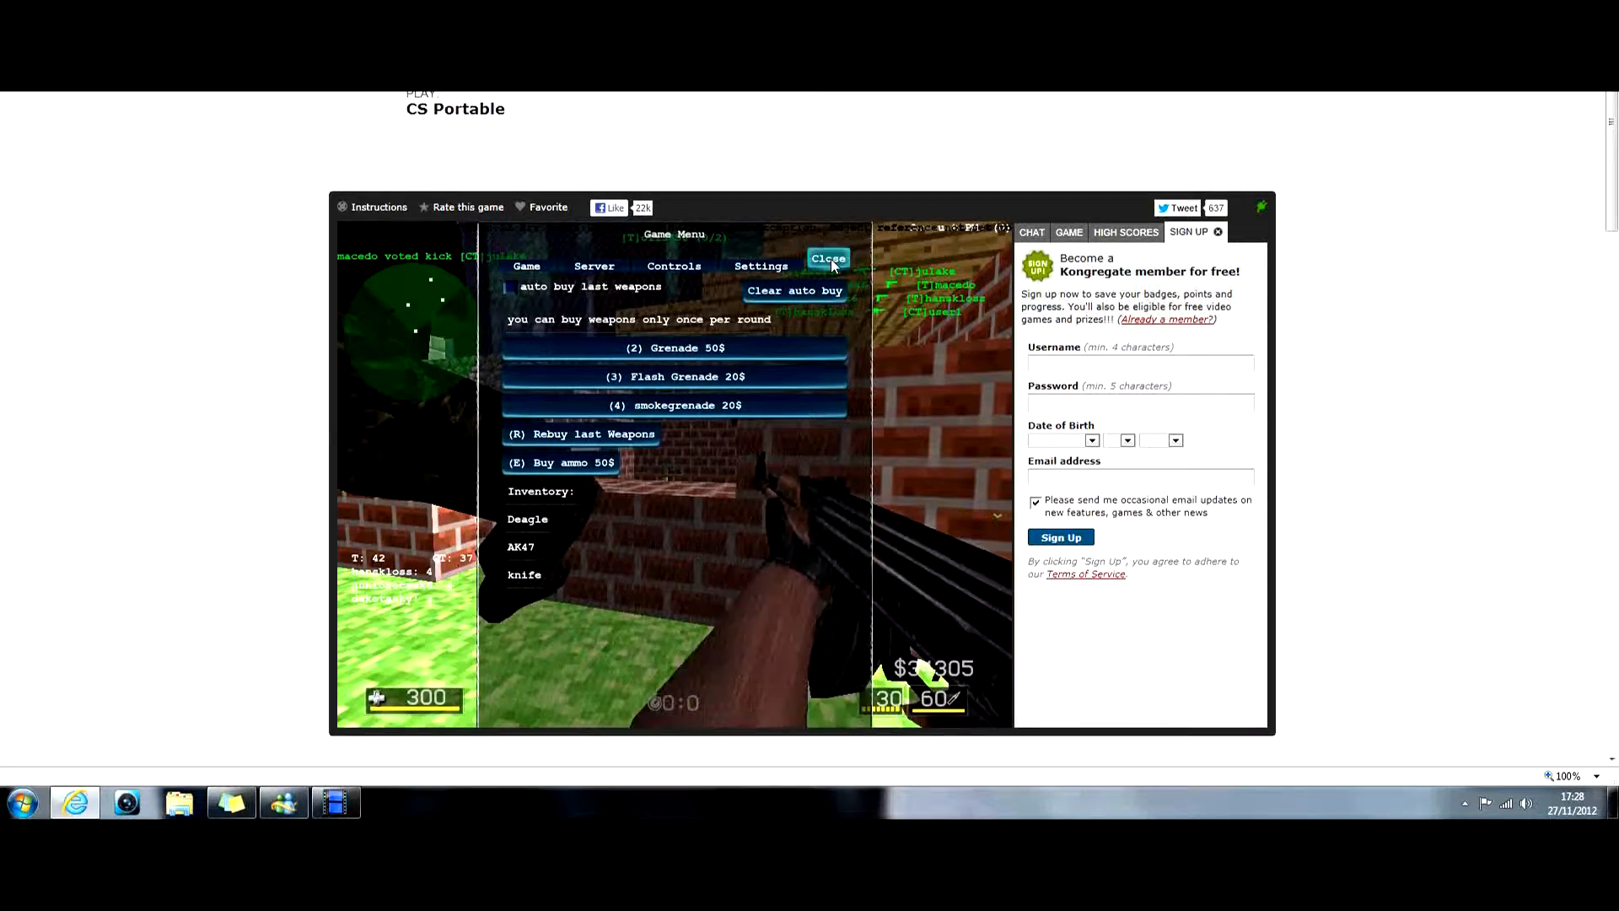
left_click(830, 258)
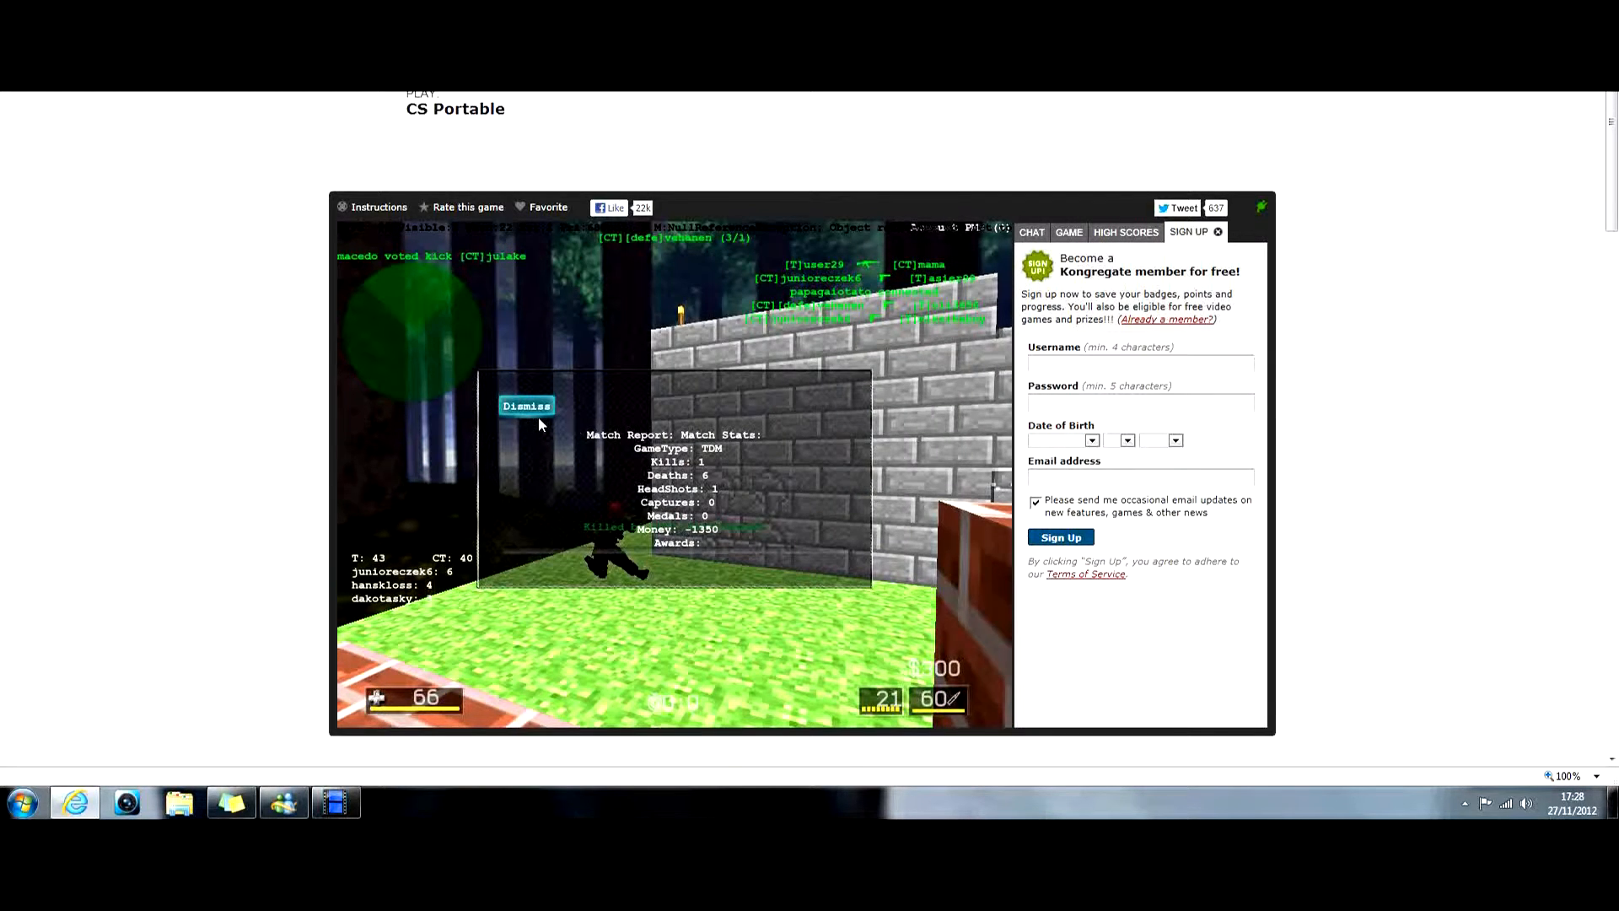
left_click(527, 405)
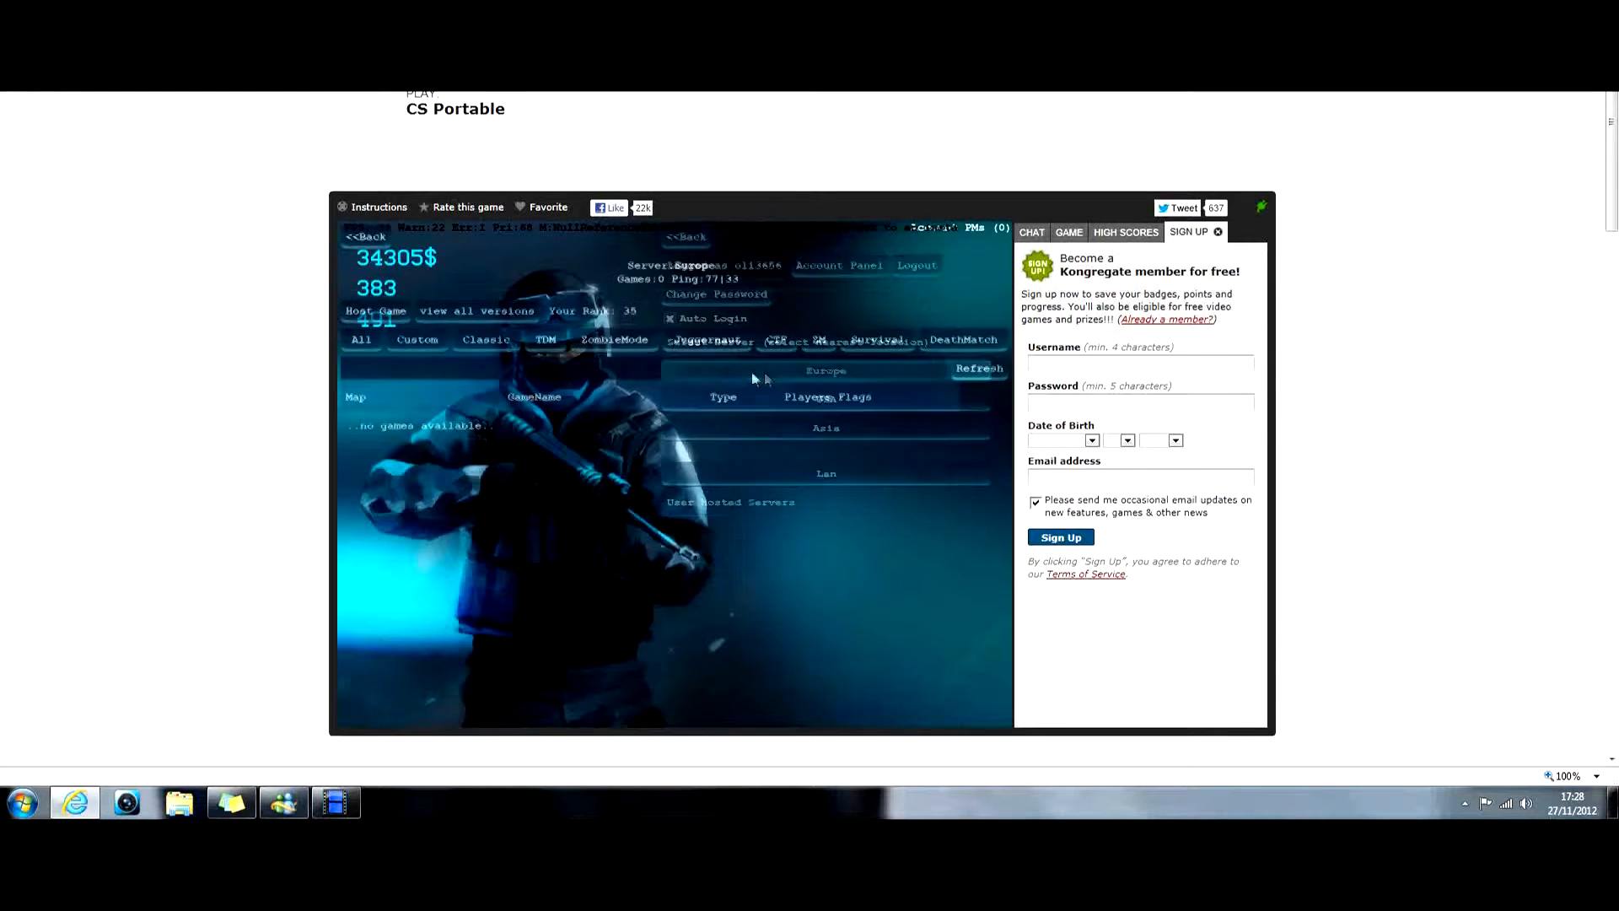
- Attempt to join CarTest and fy_simpsons_house_v6, dismissing each map download error
left_click(540, 339)
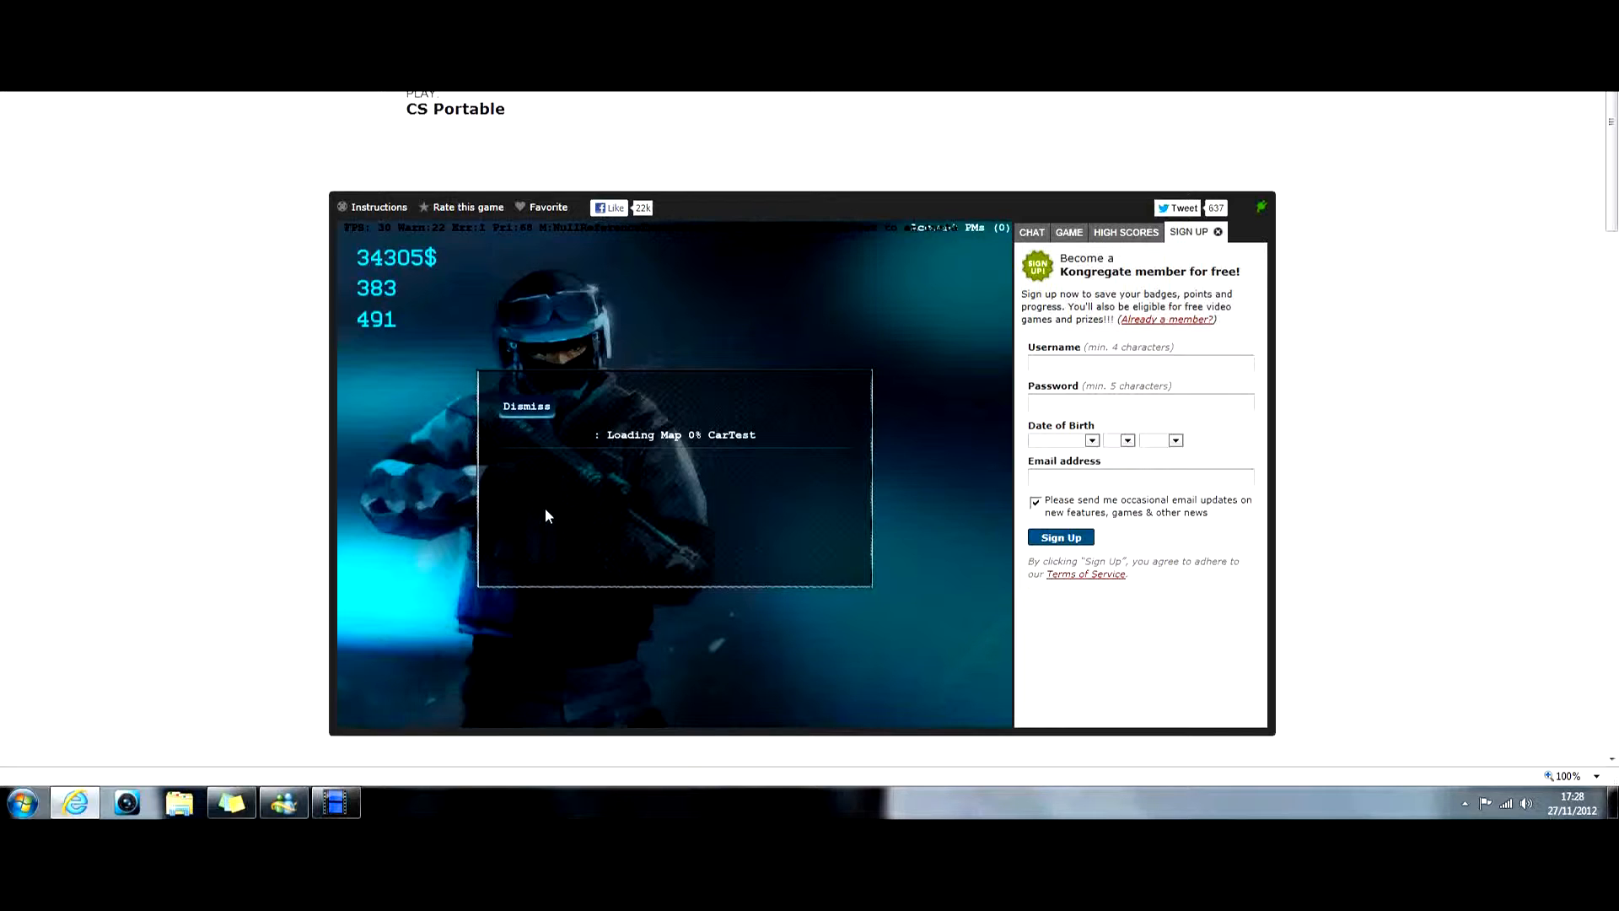
mouse_move(568, 481)
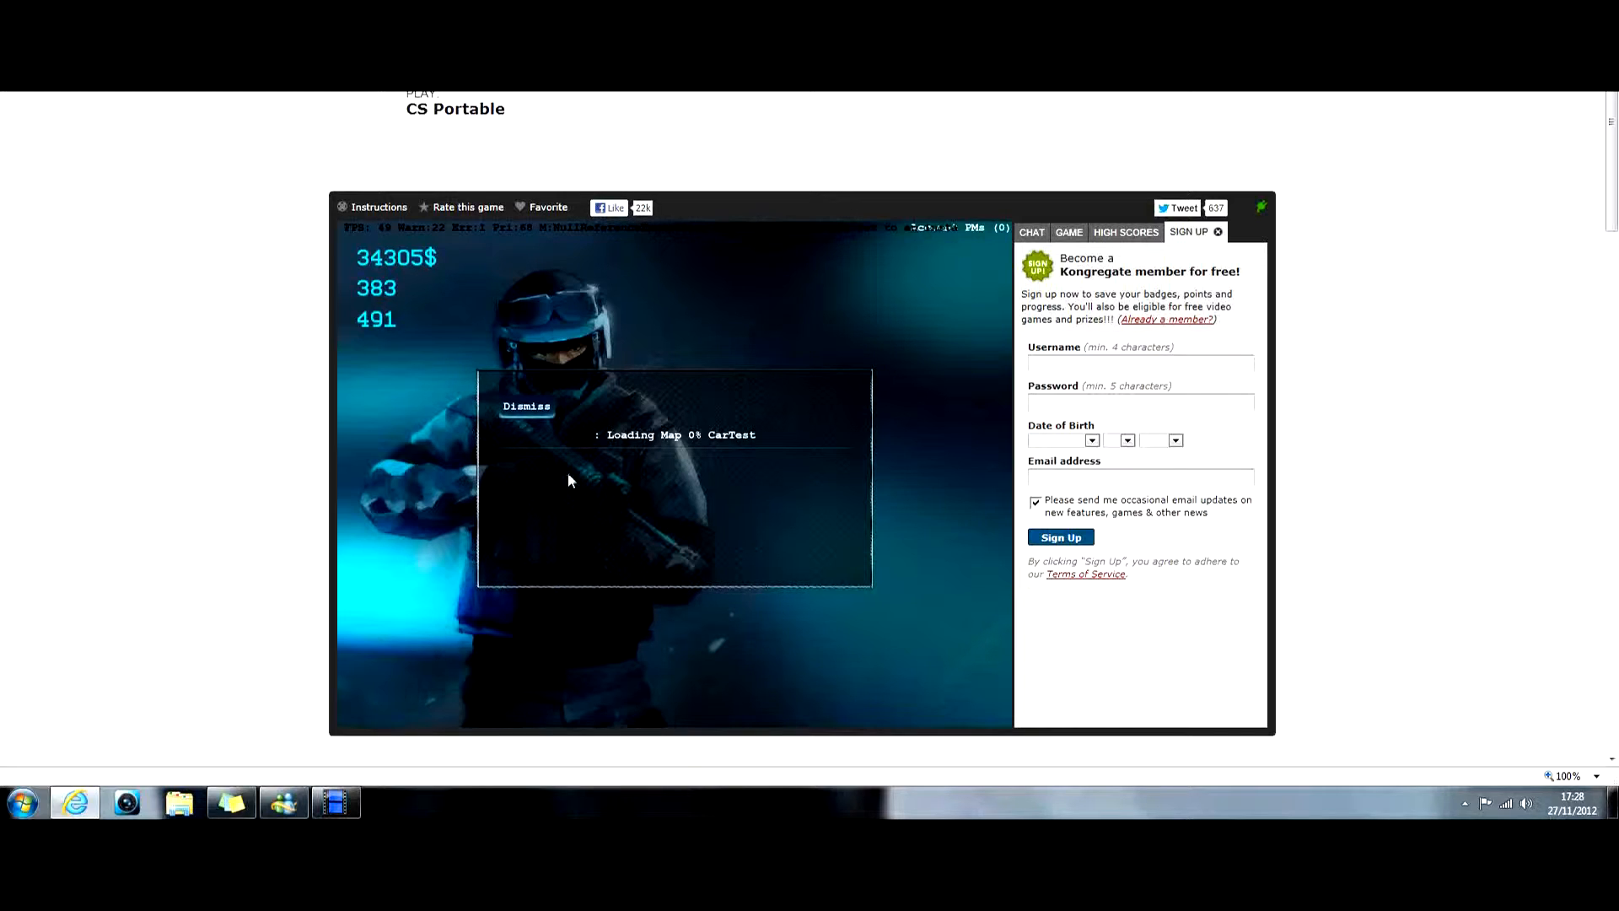
mouse_move(575, 462)
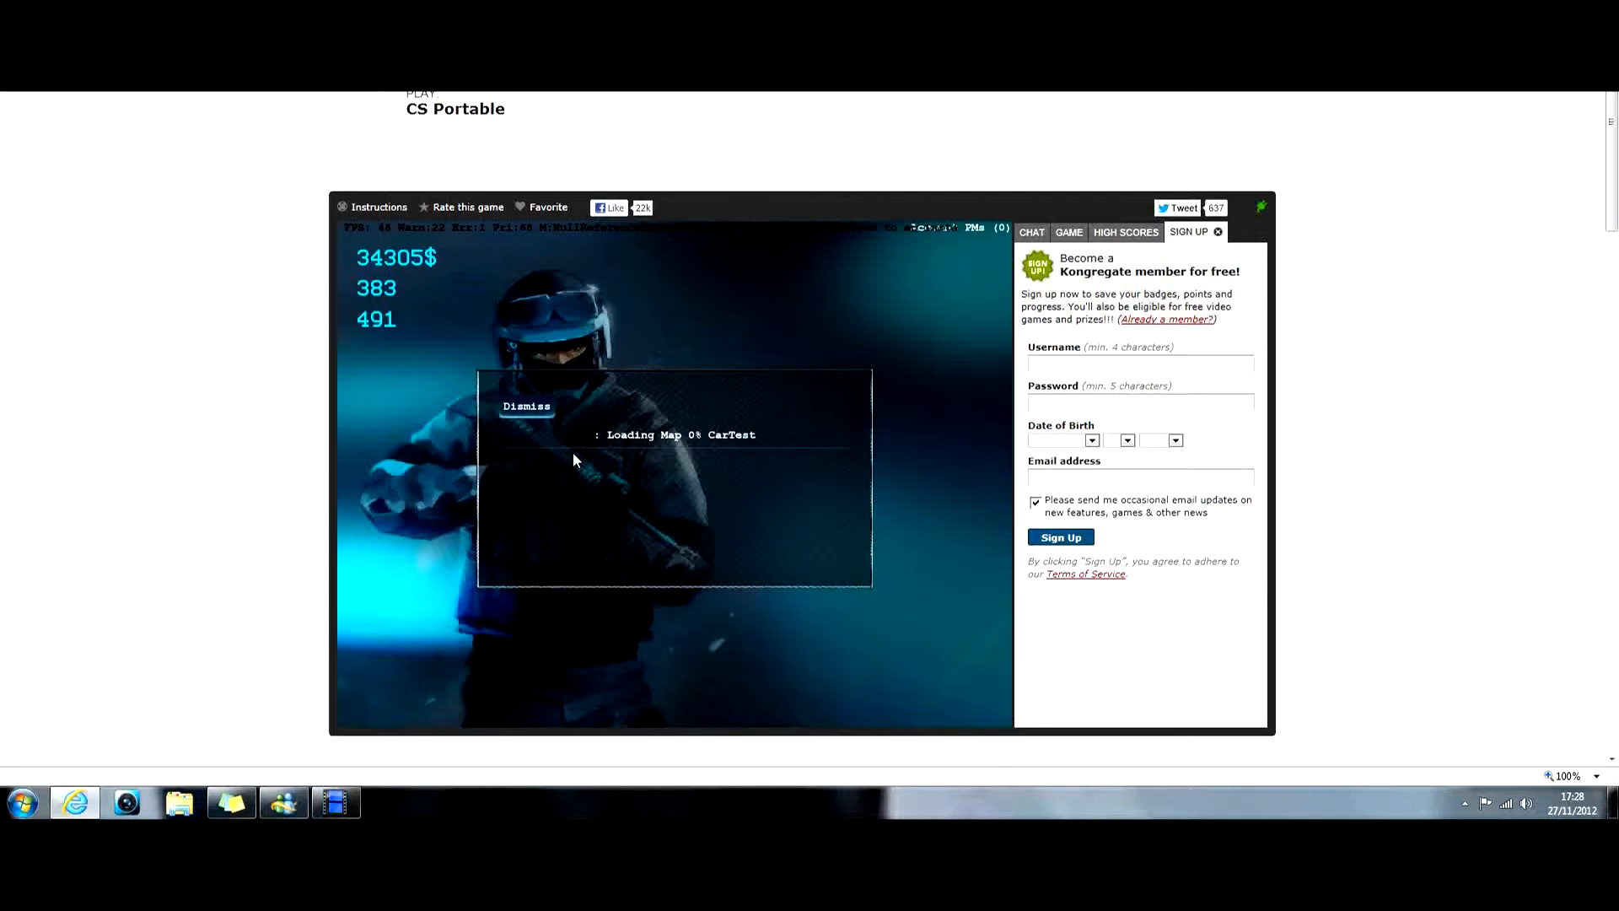
mouse_move(537, 409)
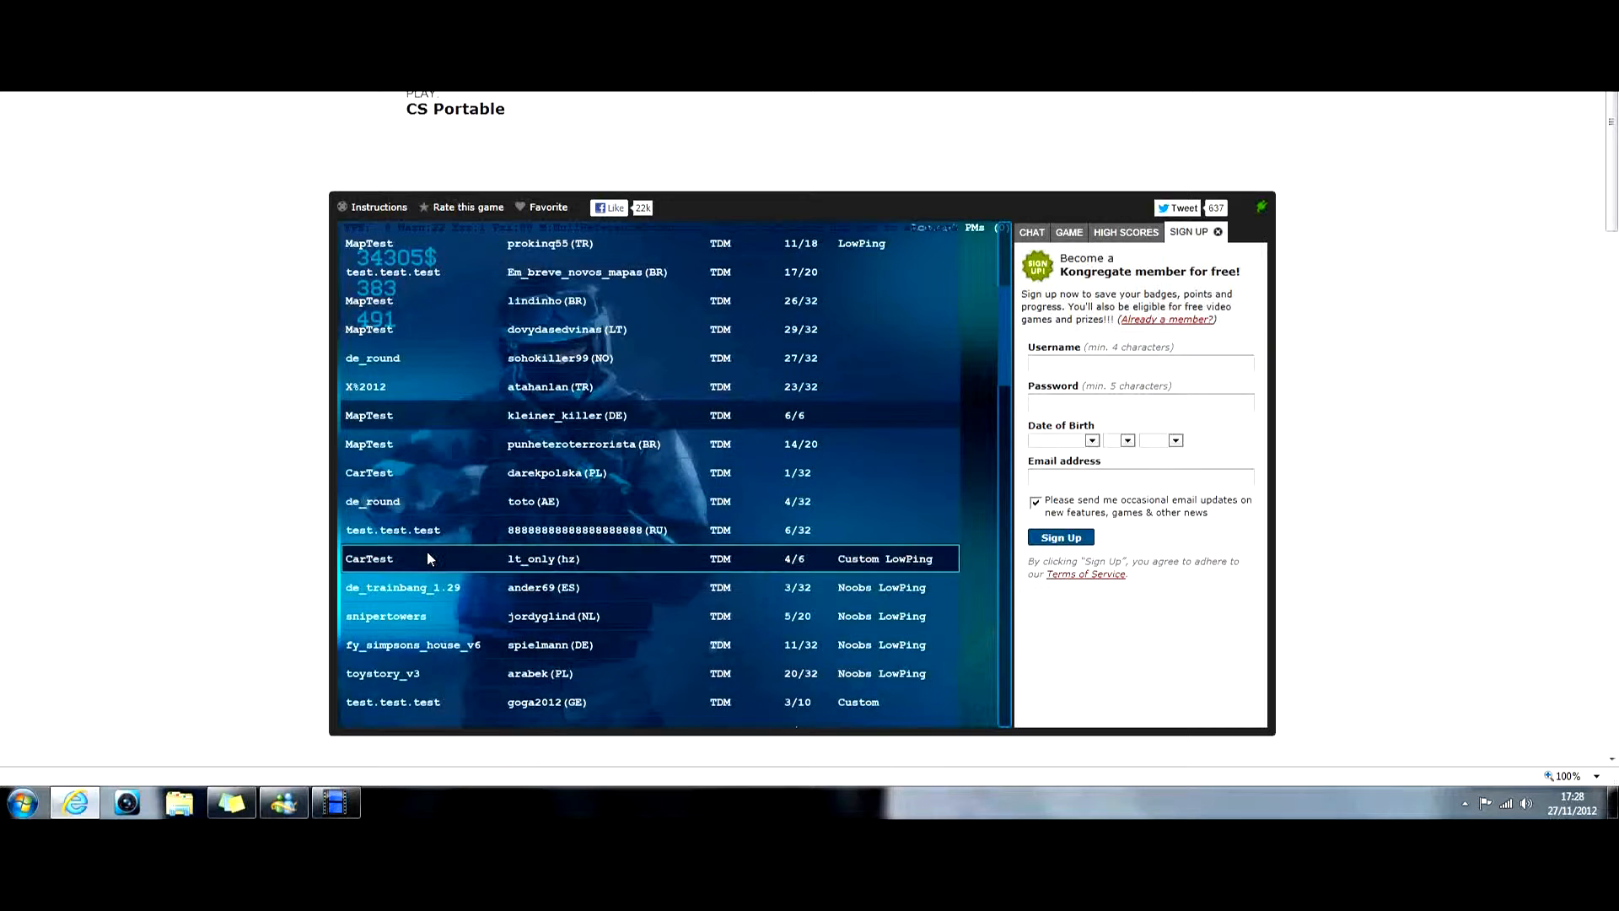
mouse_move(619, 377)
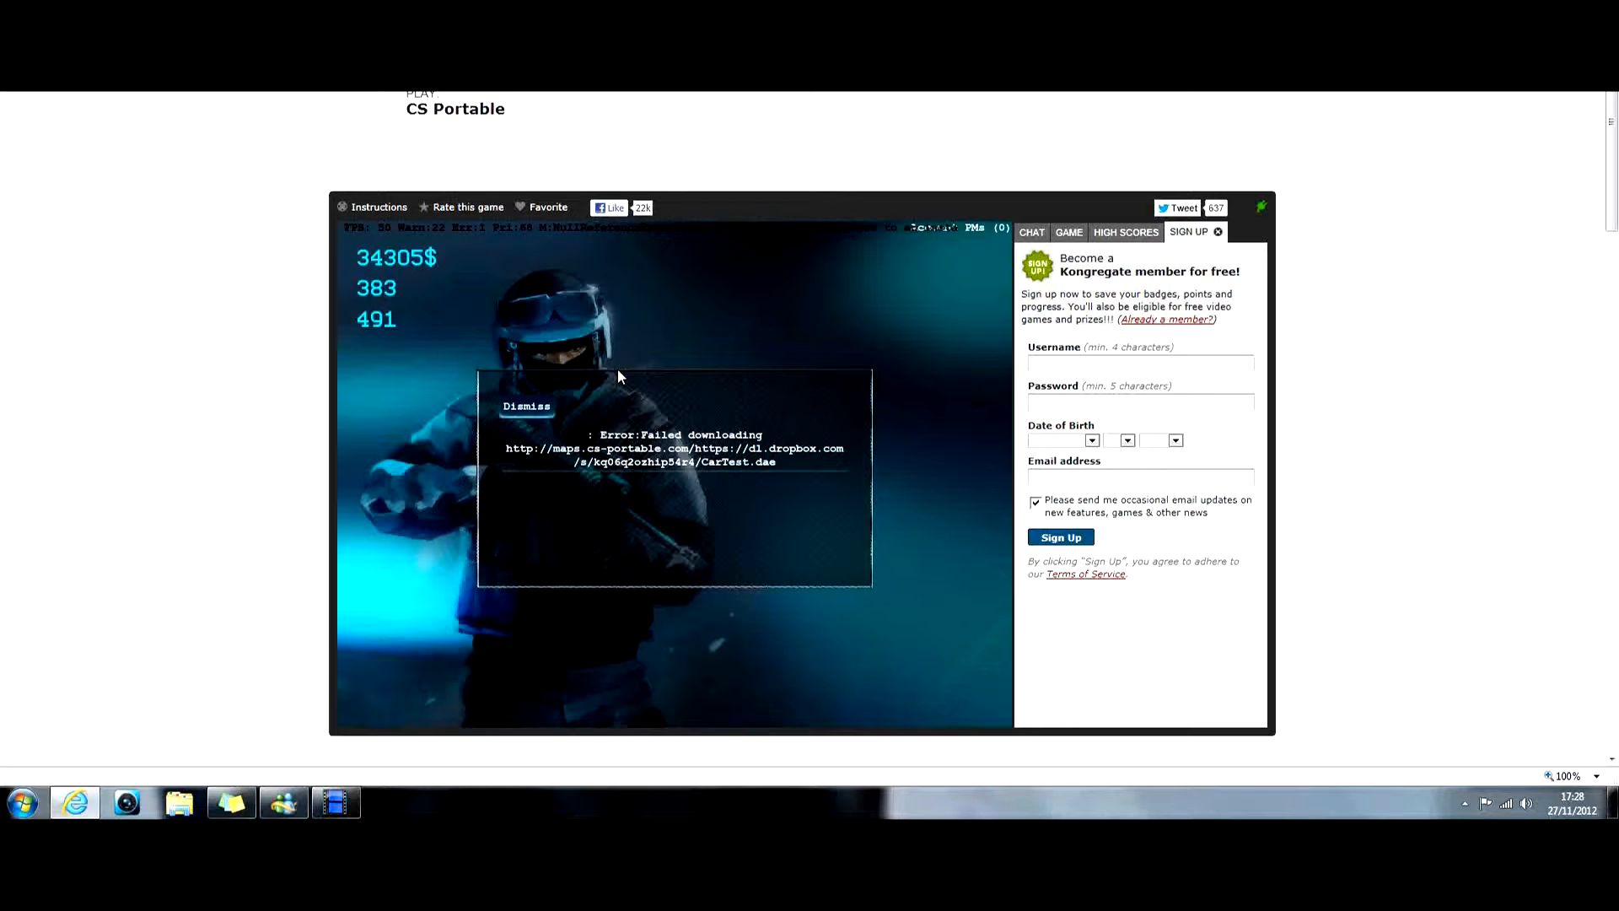
left_click(526, 407)
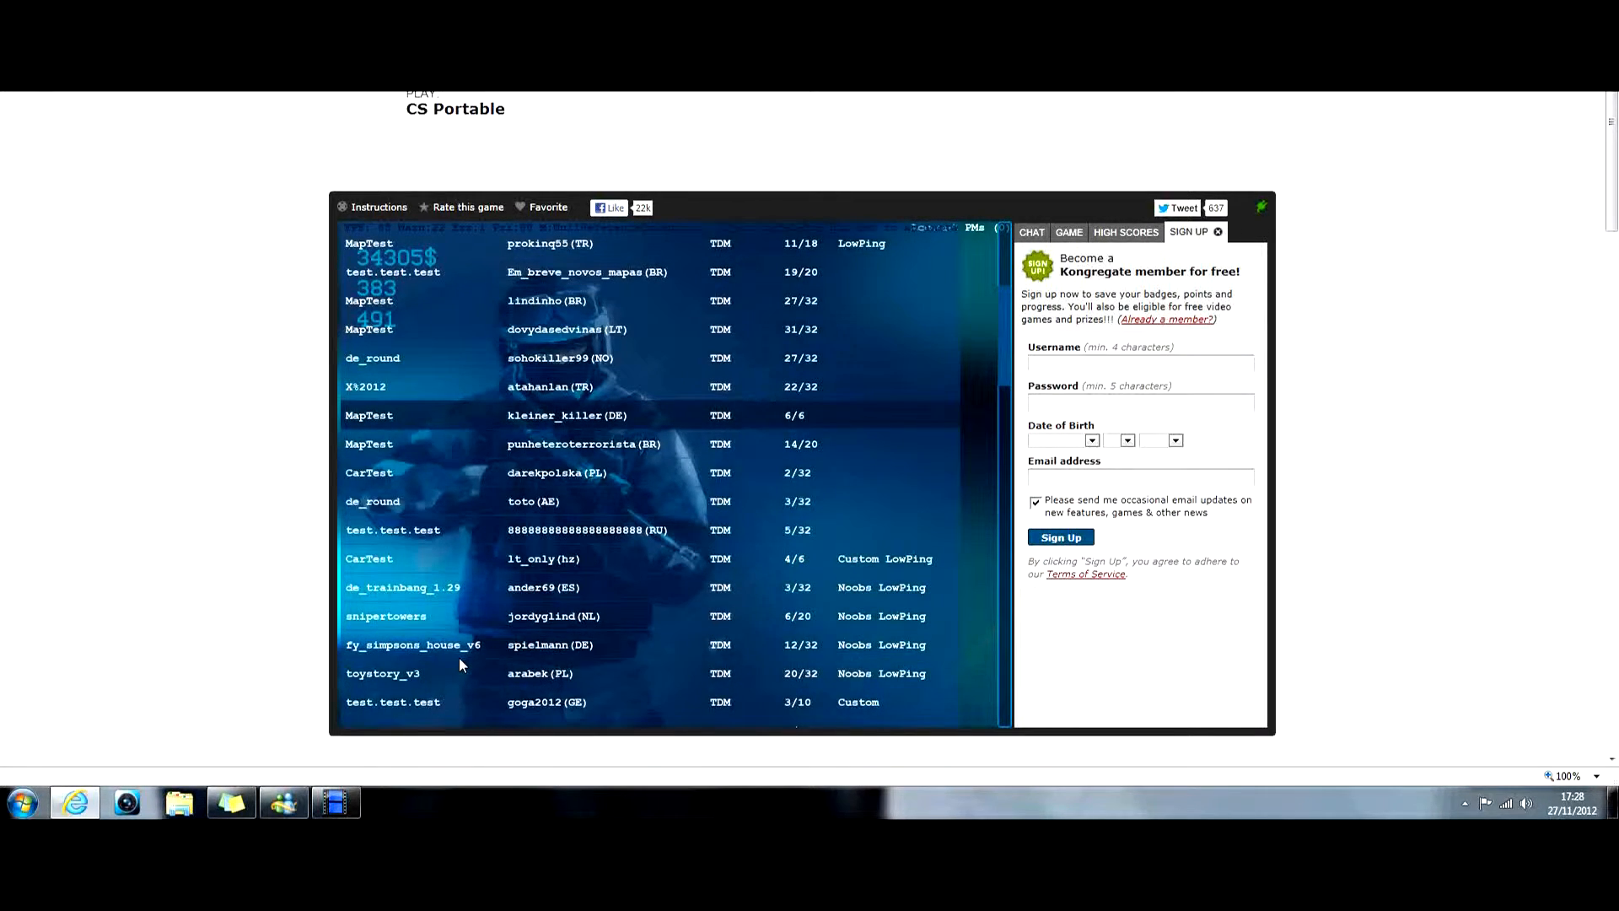
left_click(413, 644)
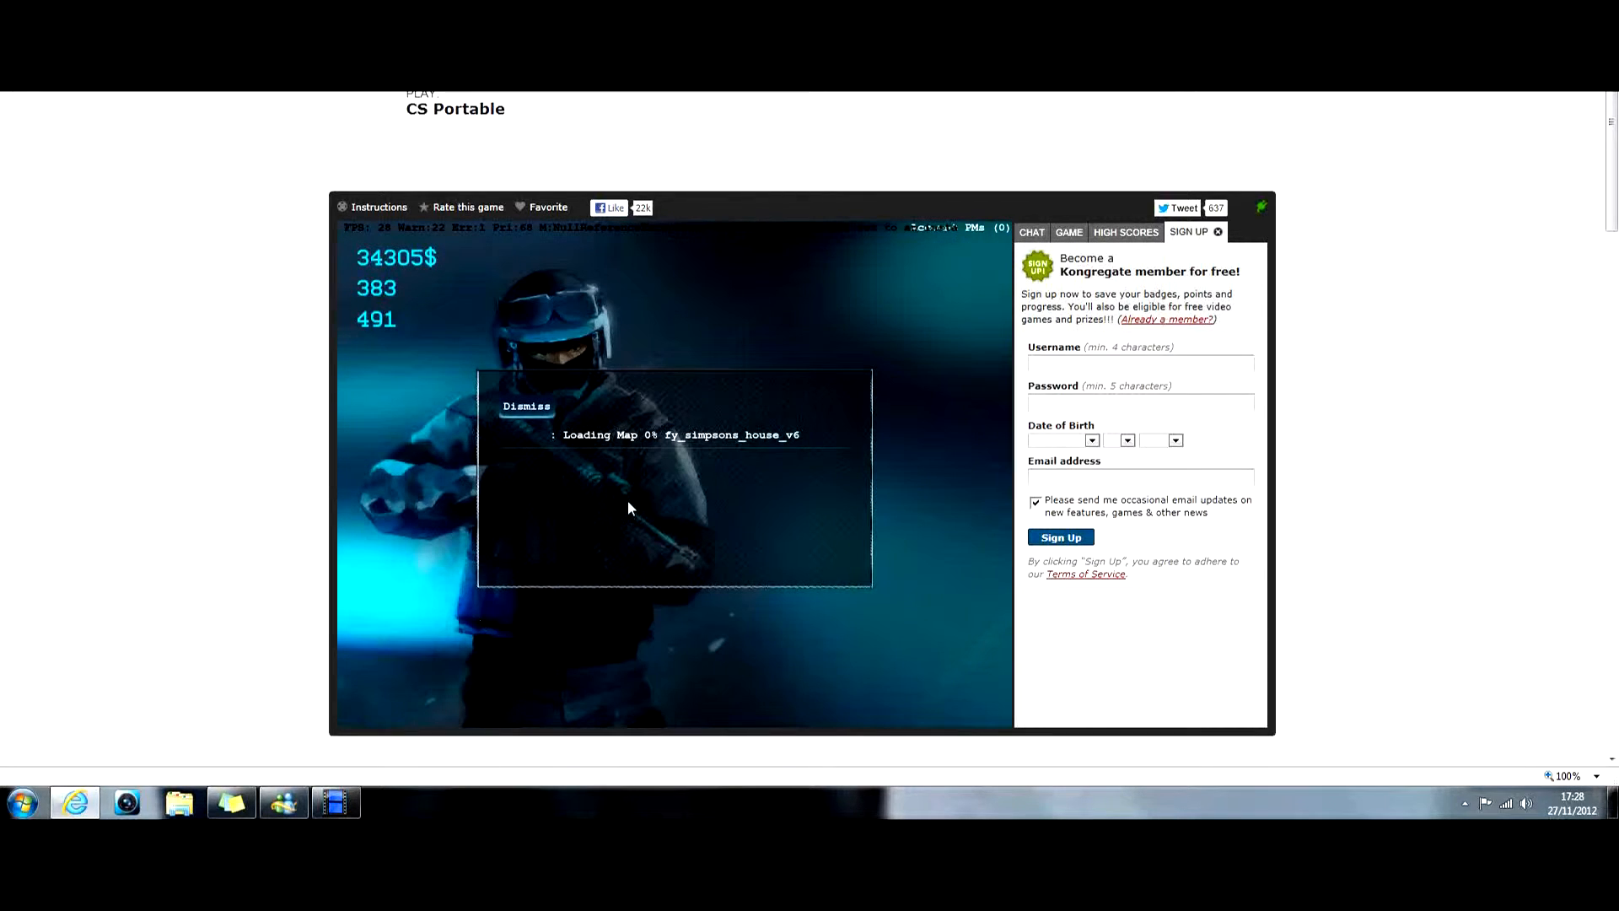
mouse_move(629, 486)
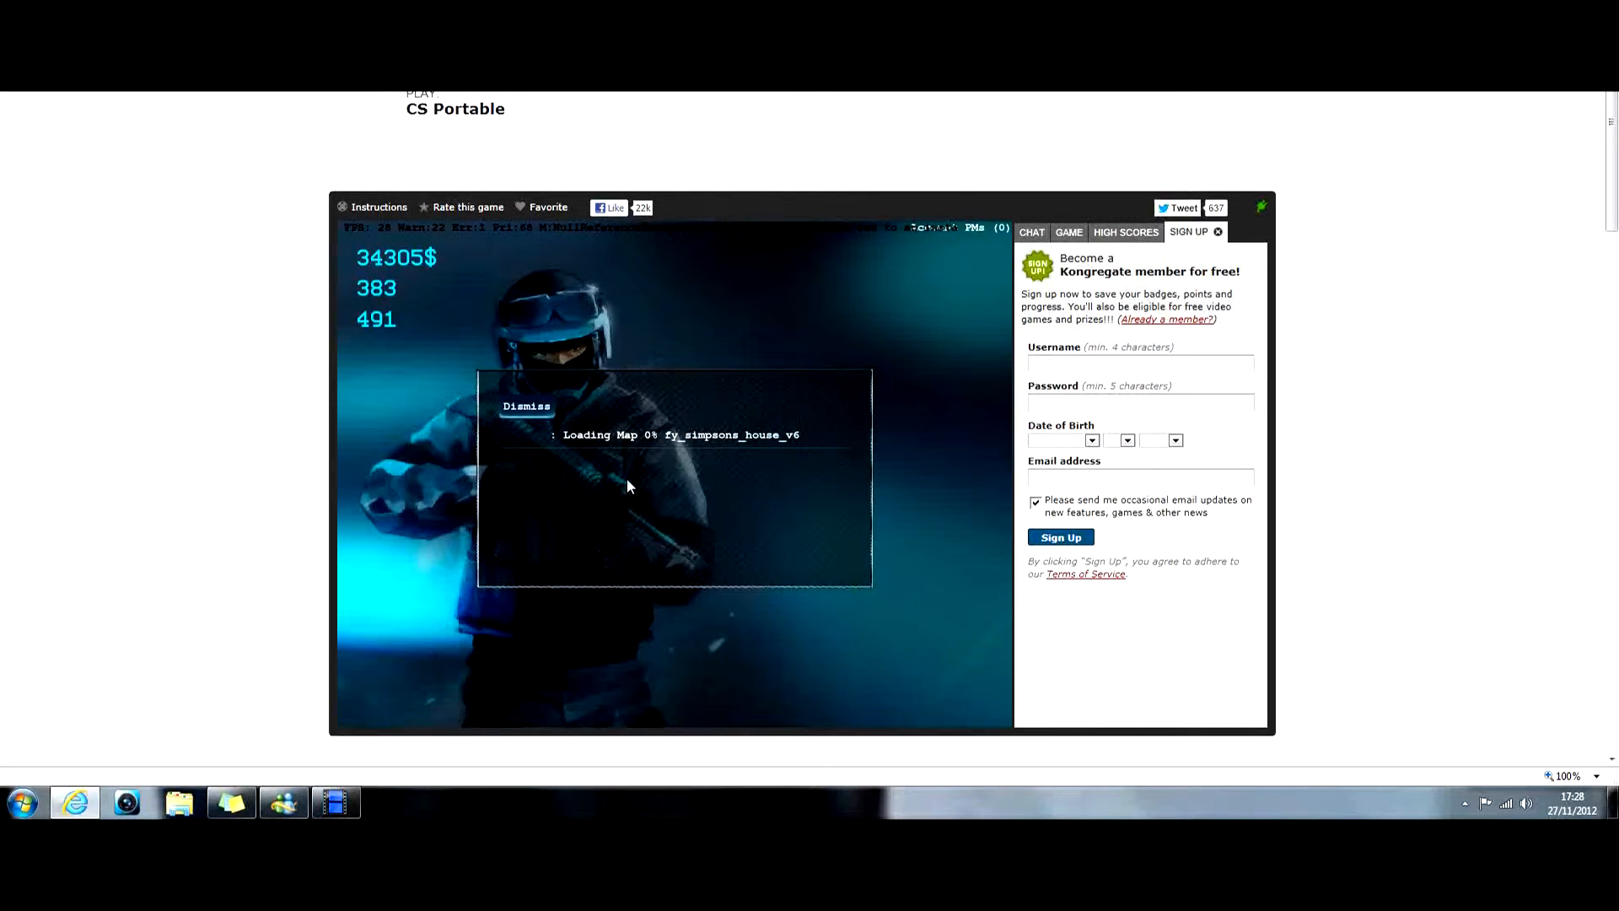
mouse_move(636, 421)
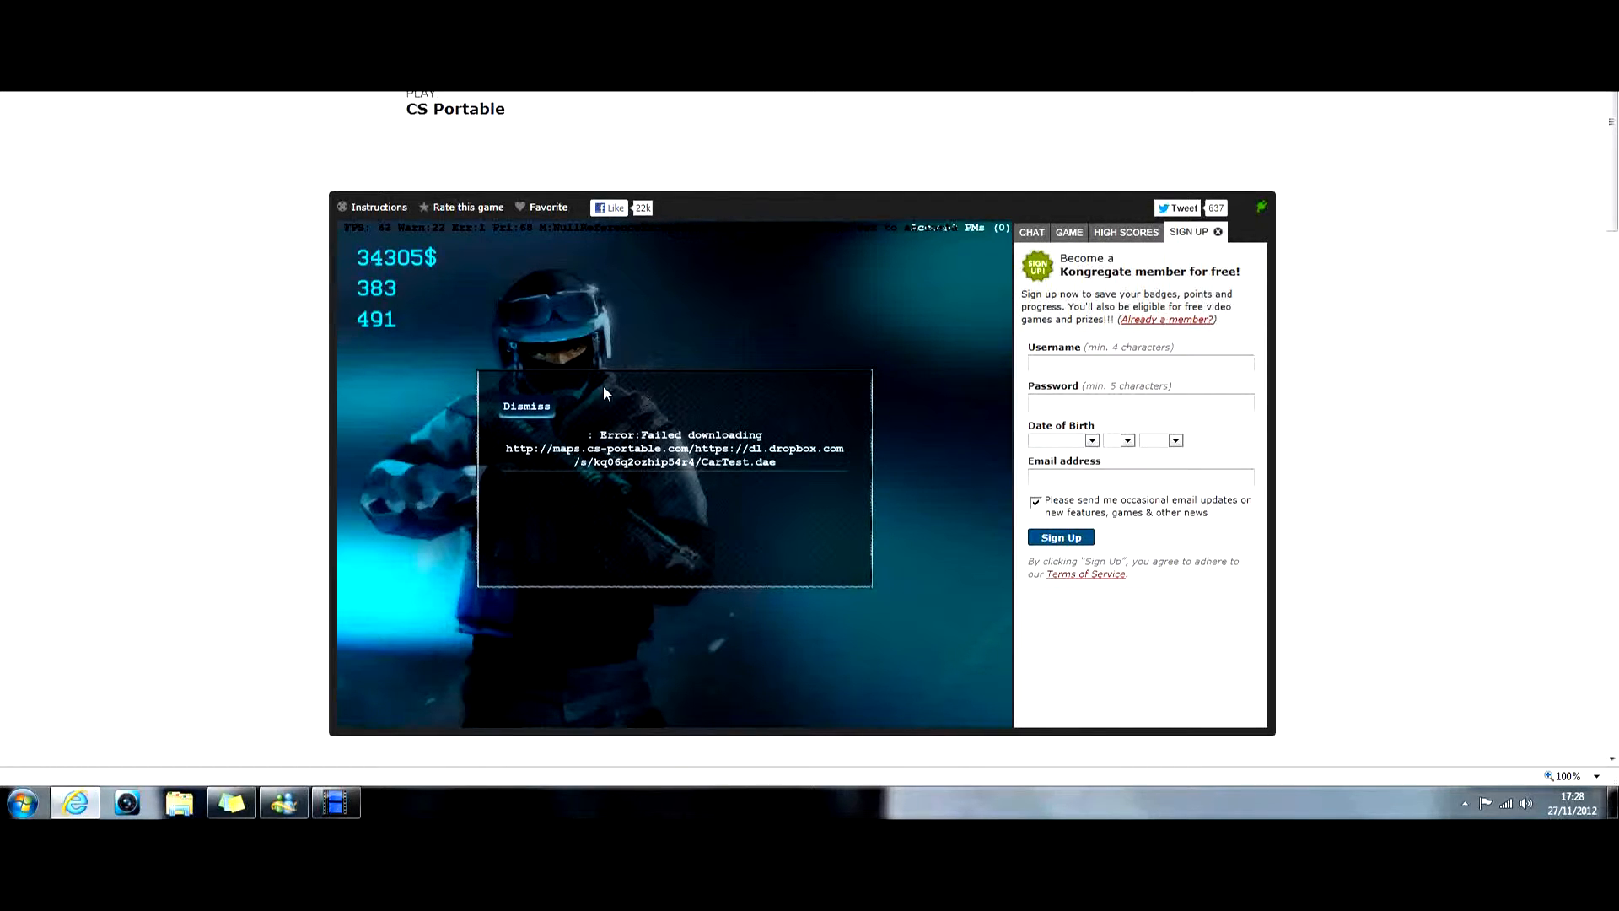
left_click(526, 407)
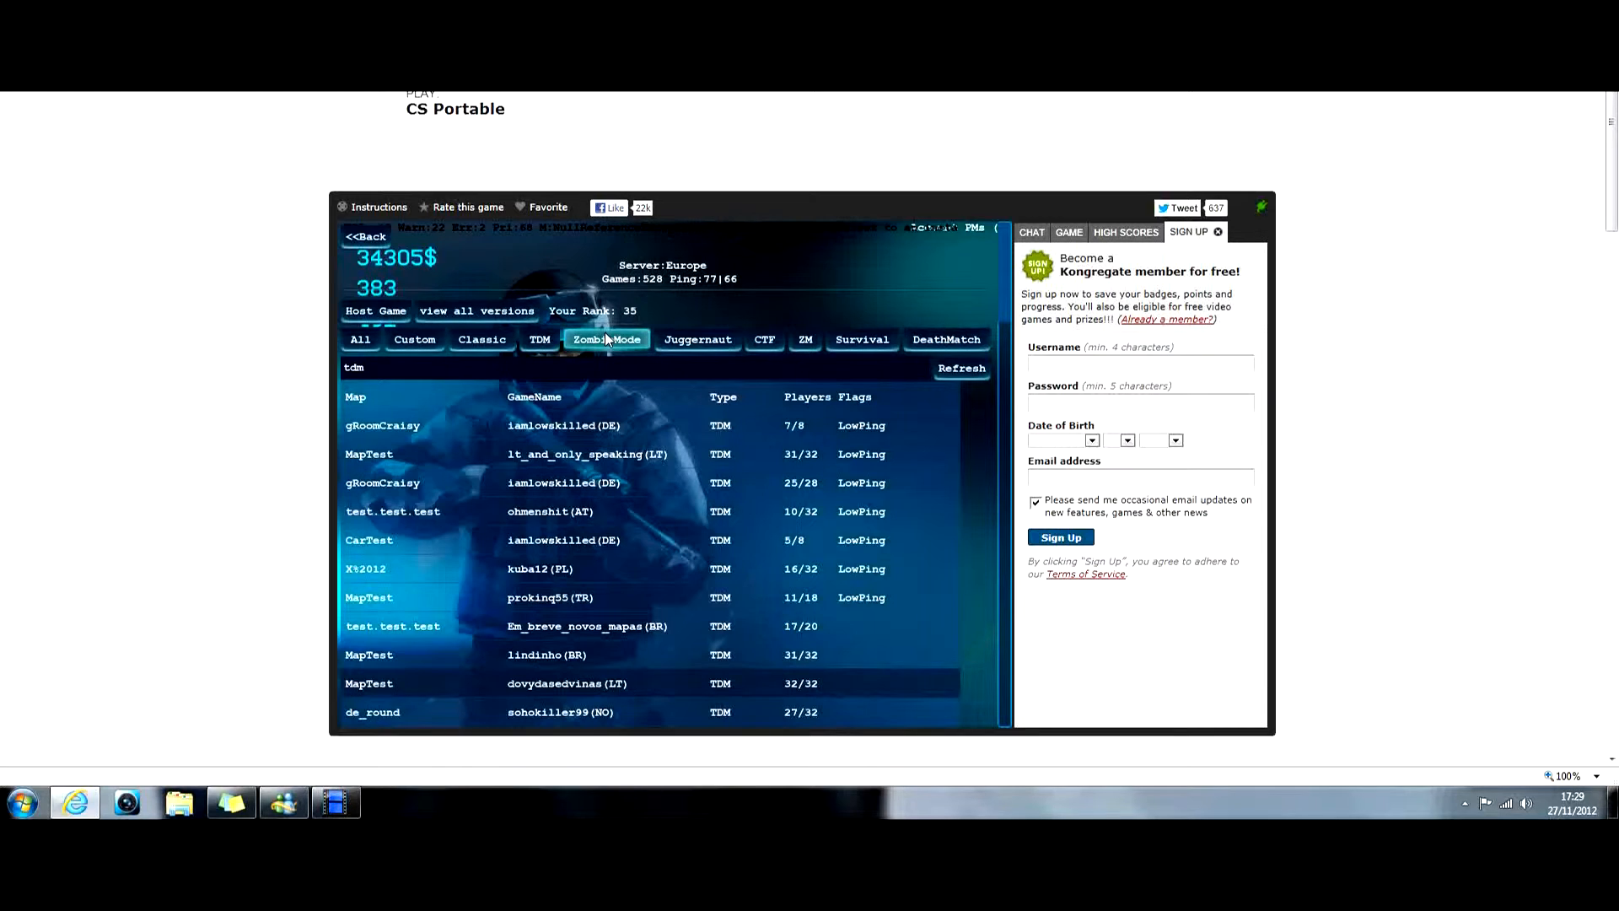
- Filter to ZombieMode games, join one, and buy the M4A1 300$ from the Weapon Shop
left_click(605, 339)
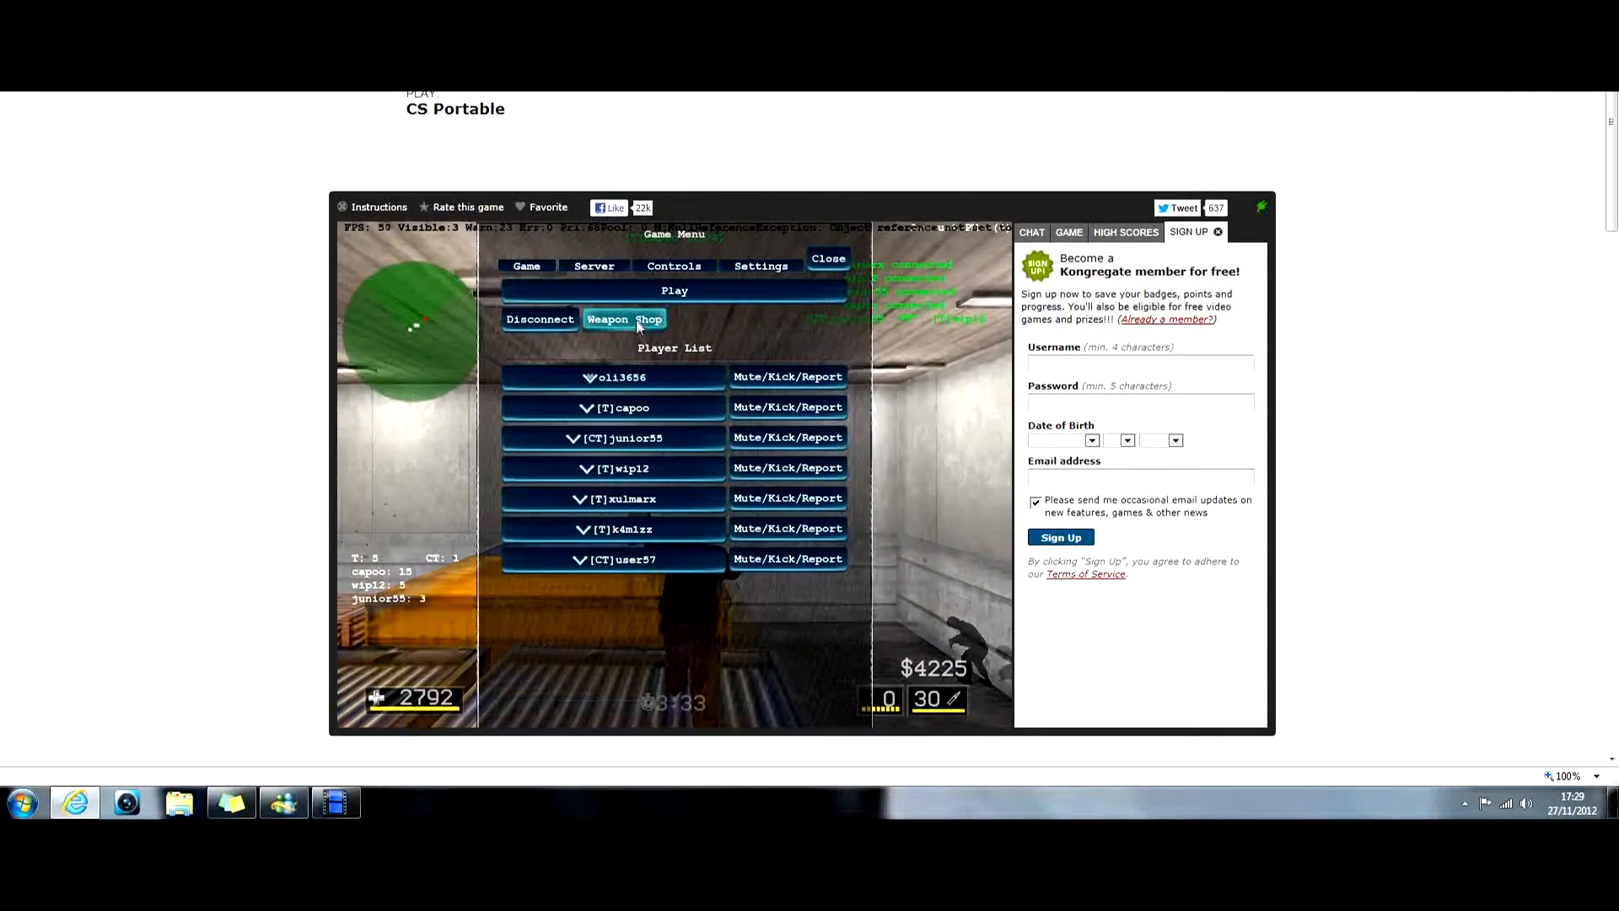
left_click(624, 319)
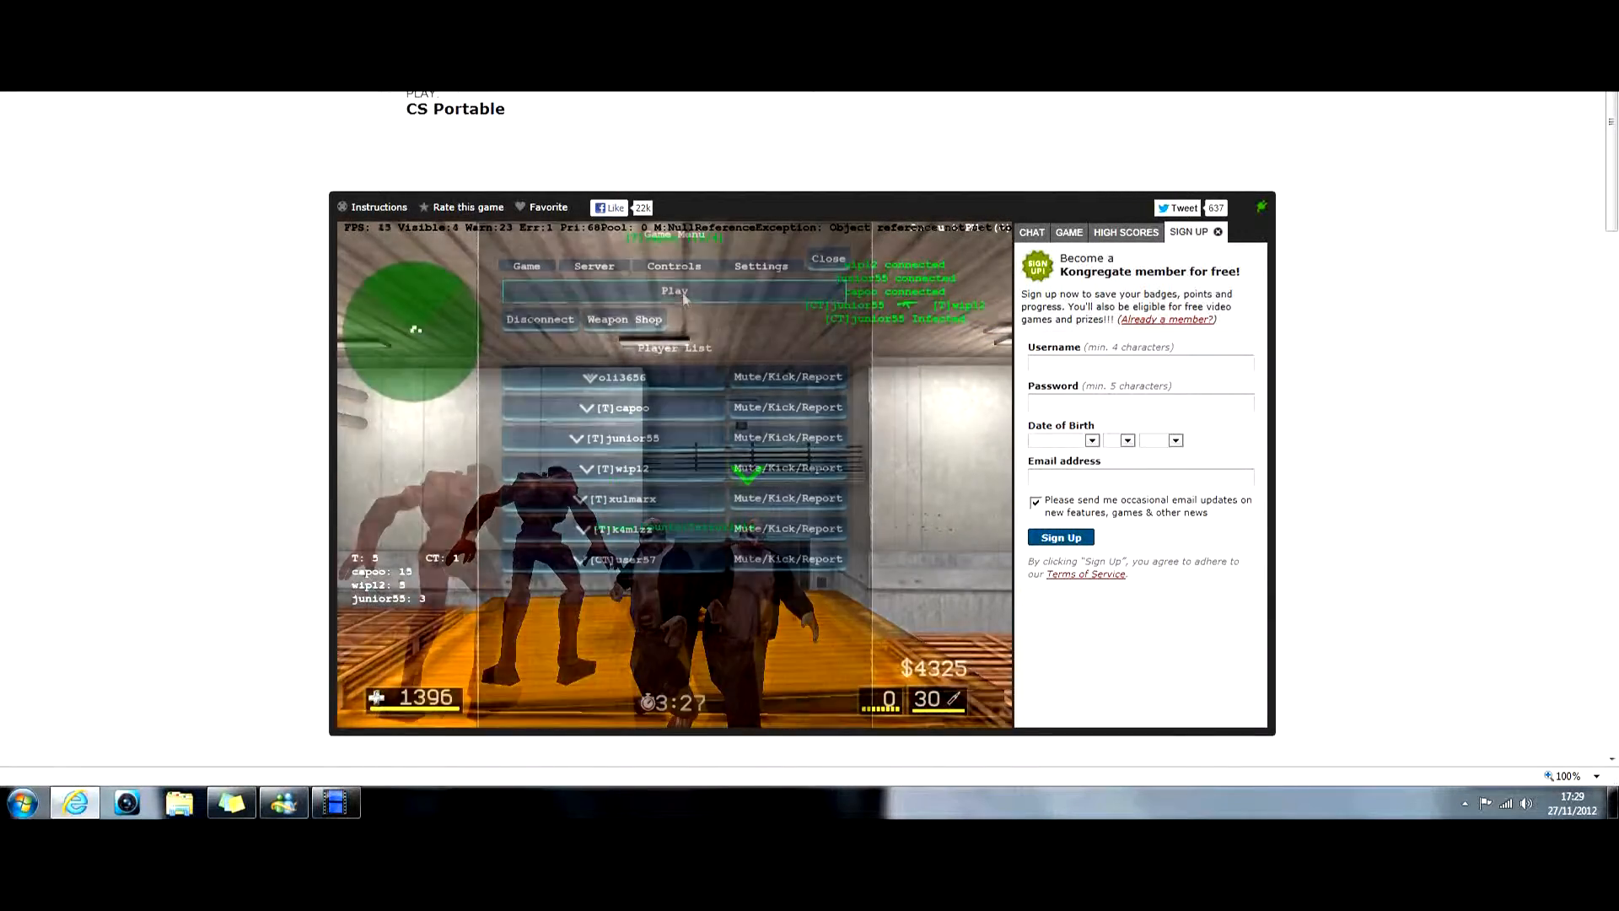
left_click(674, 290)
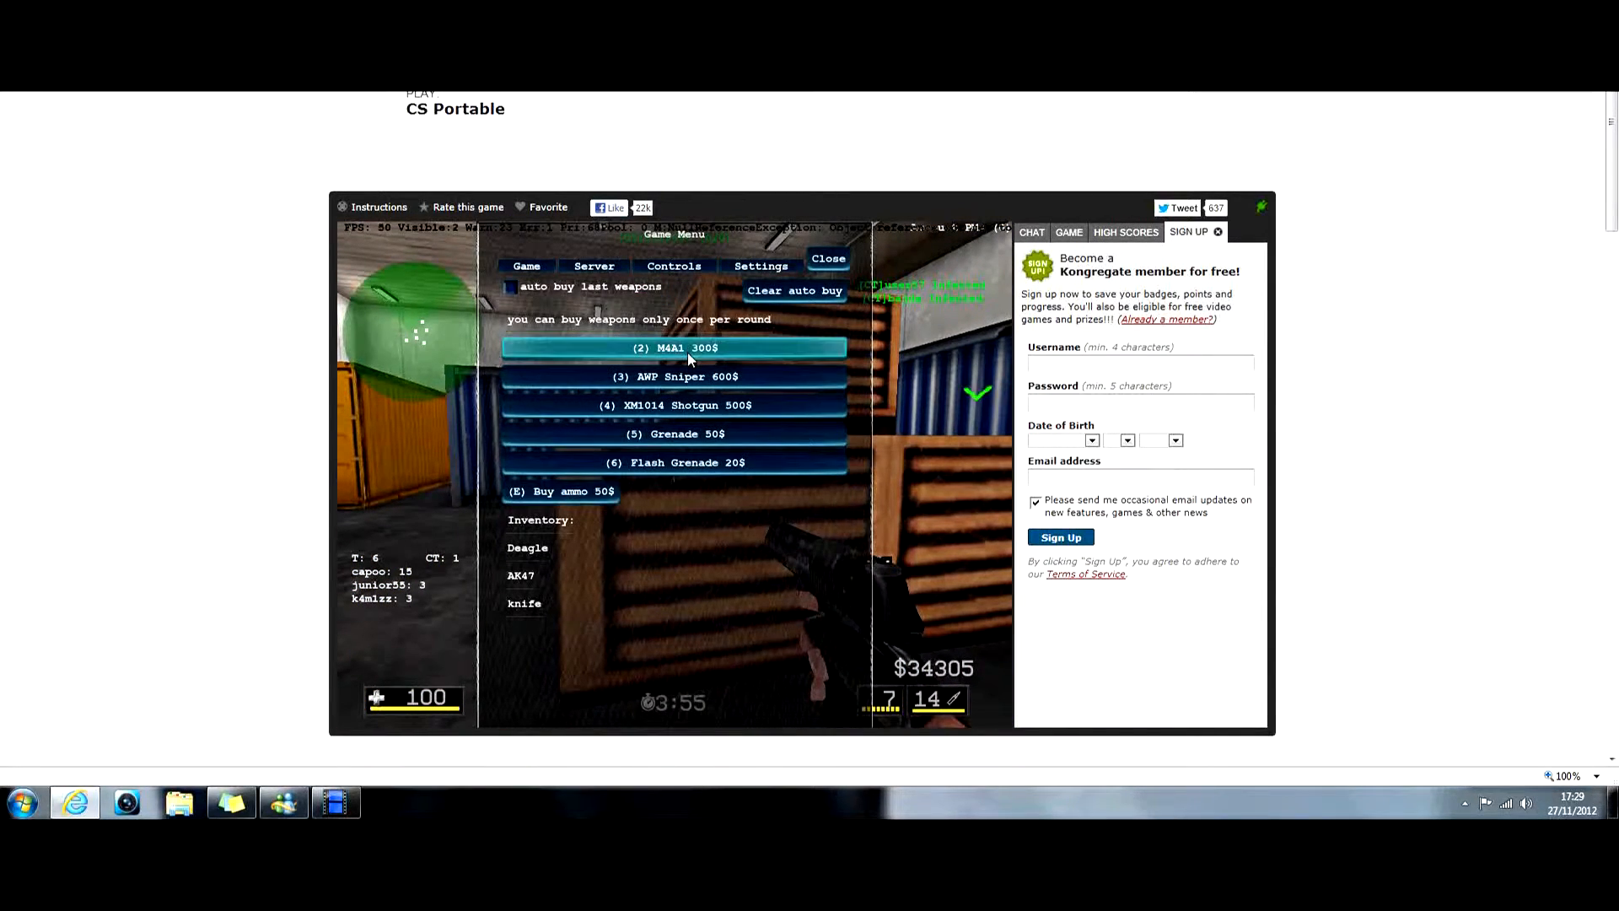
left_click(675, 347)
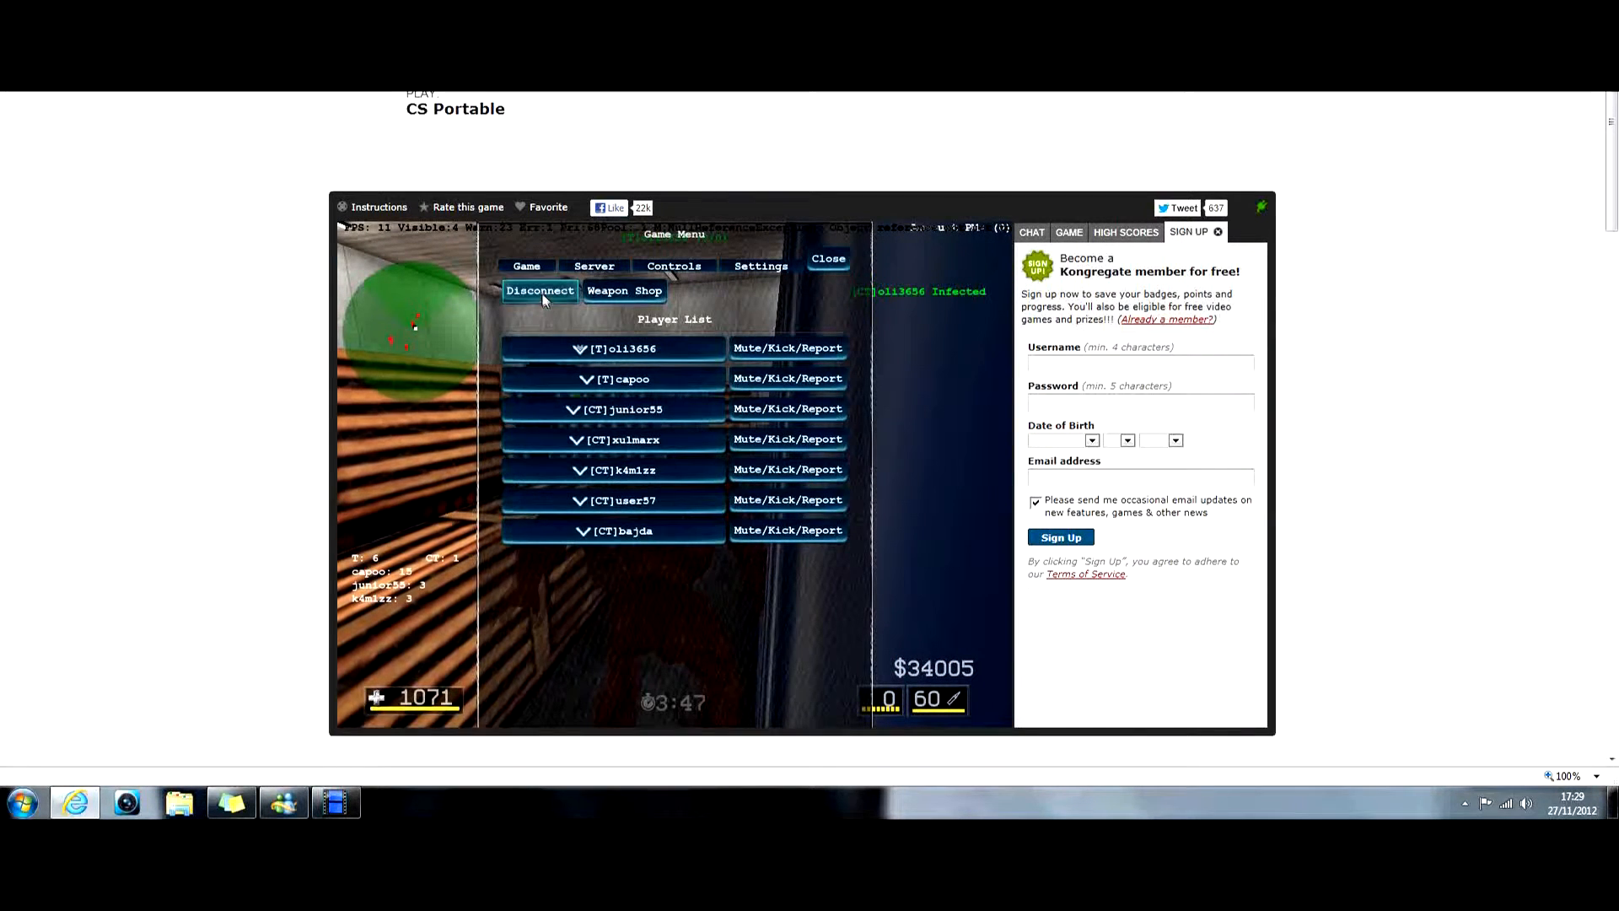
- Disconnect from the zombie match and show the Europe server's ZombieMode game list
left_click(540, 290)
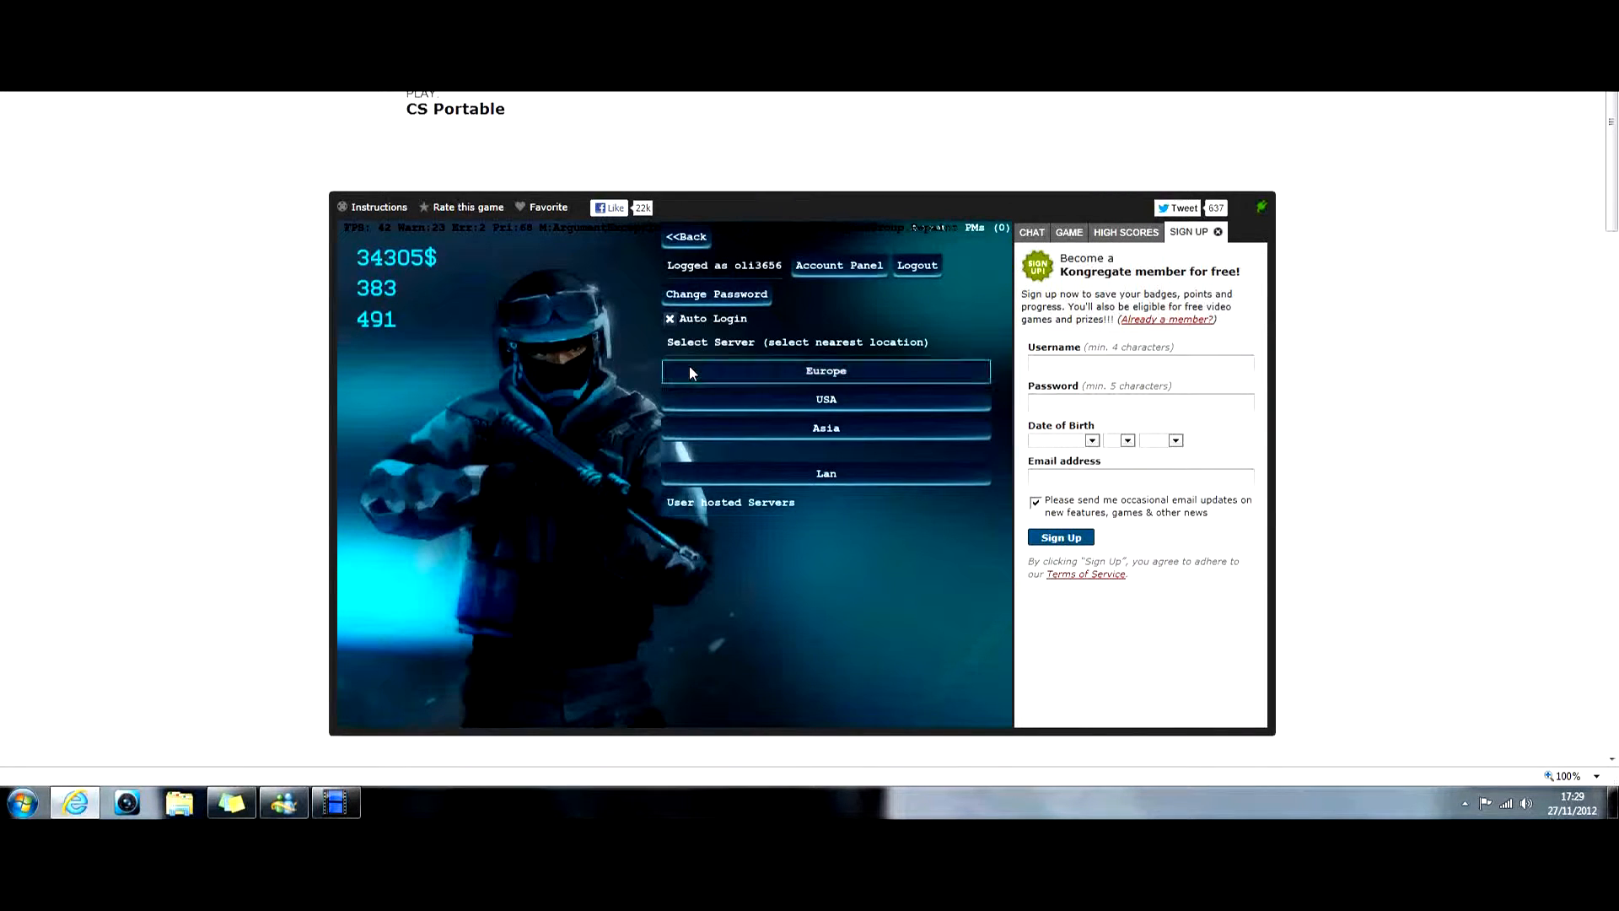
left_click(825, 371)
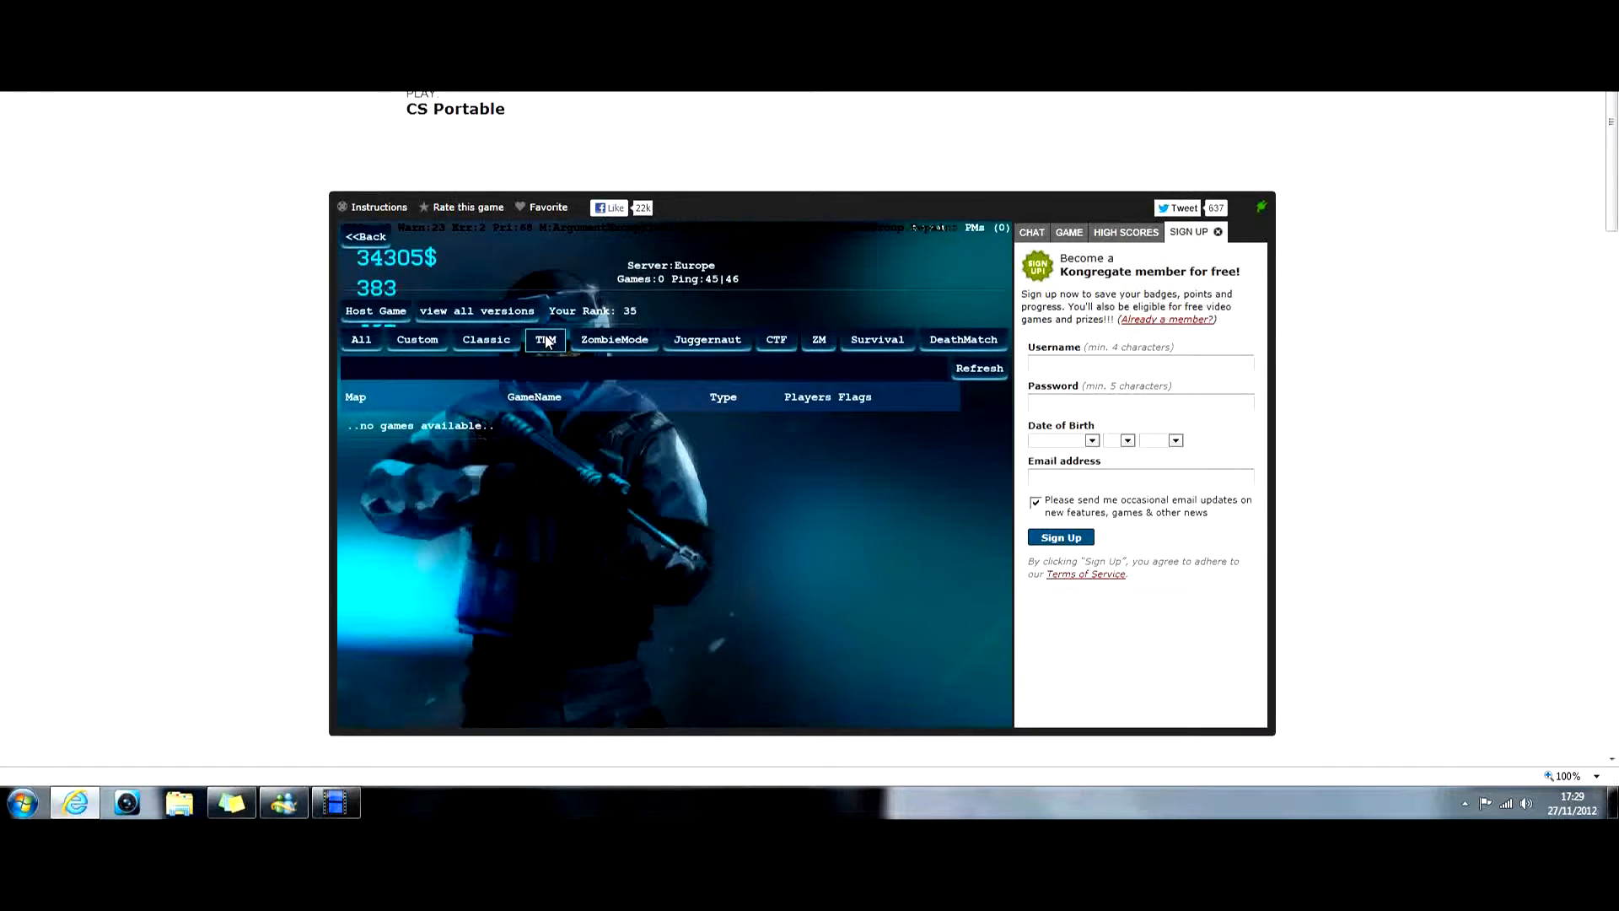
left_click(545, 339)
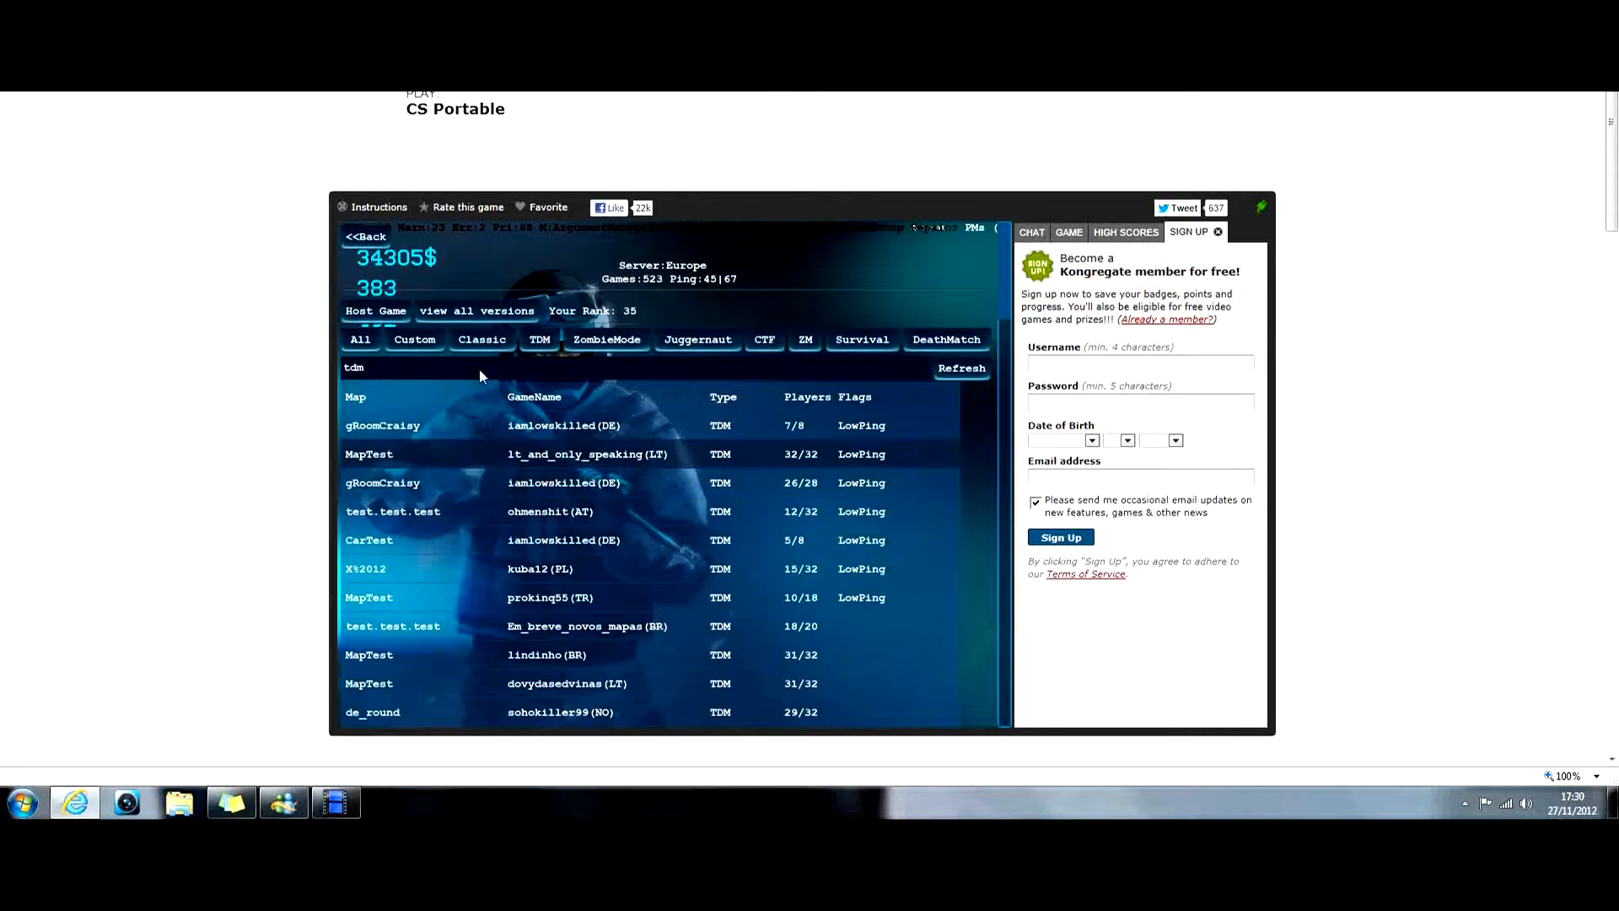
left_click(860, 339)
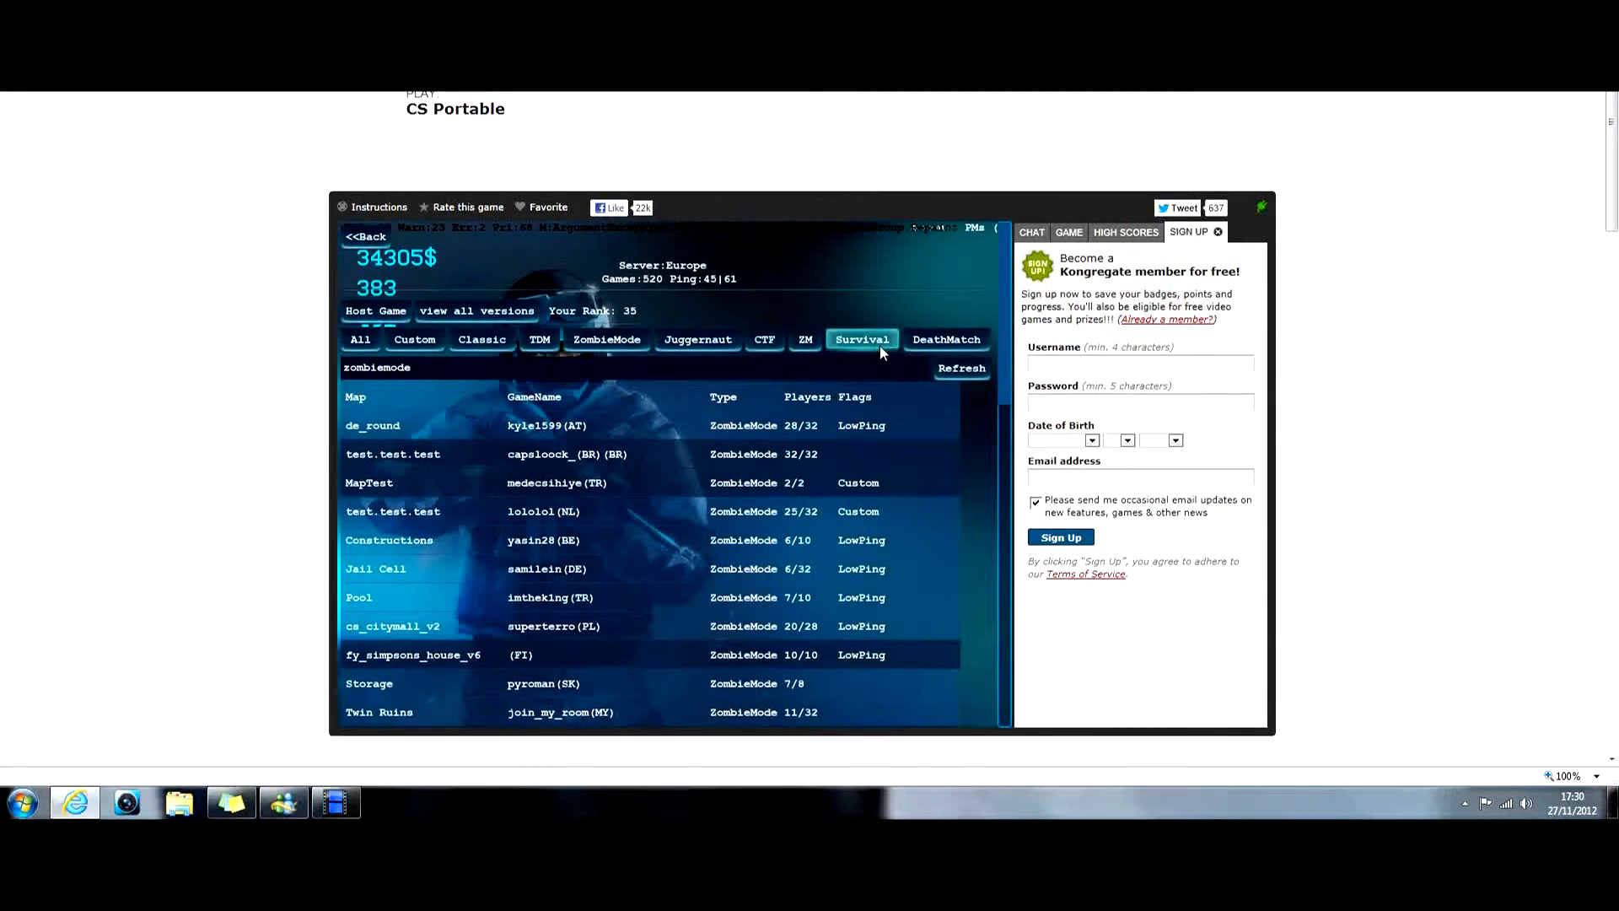
- Buy the M4A1 rifle for 300$ from the Weapon Shop, replacing the AK47
left_click(862, 339)
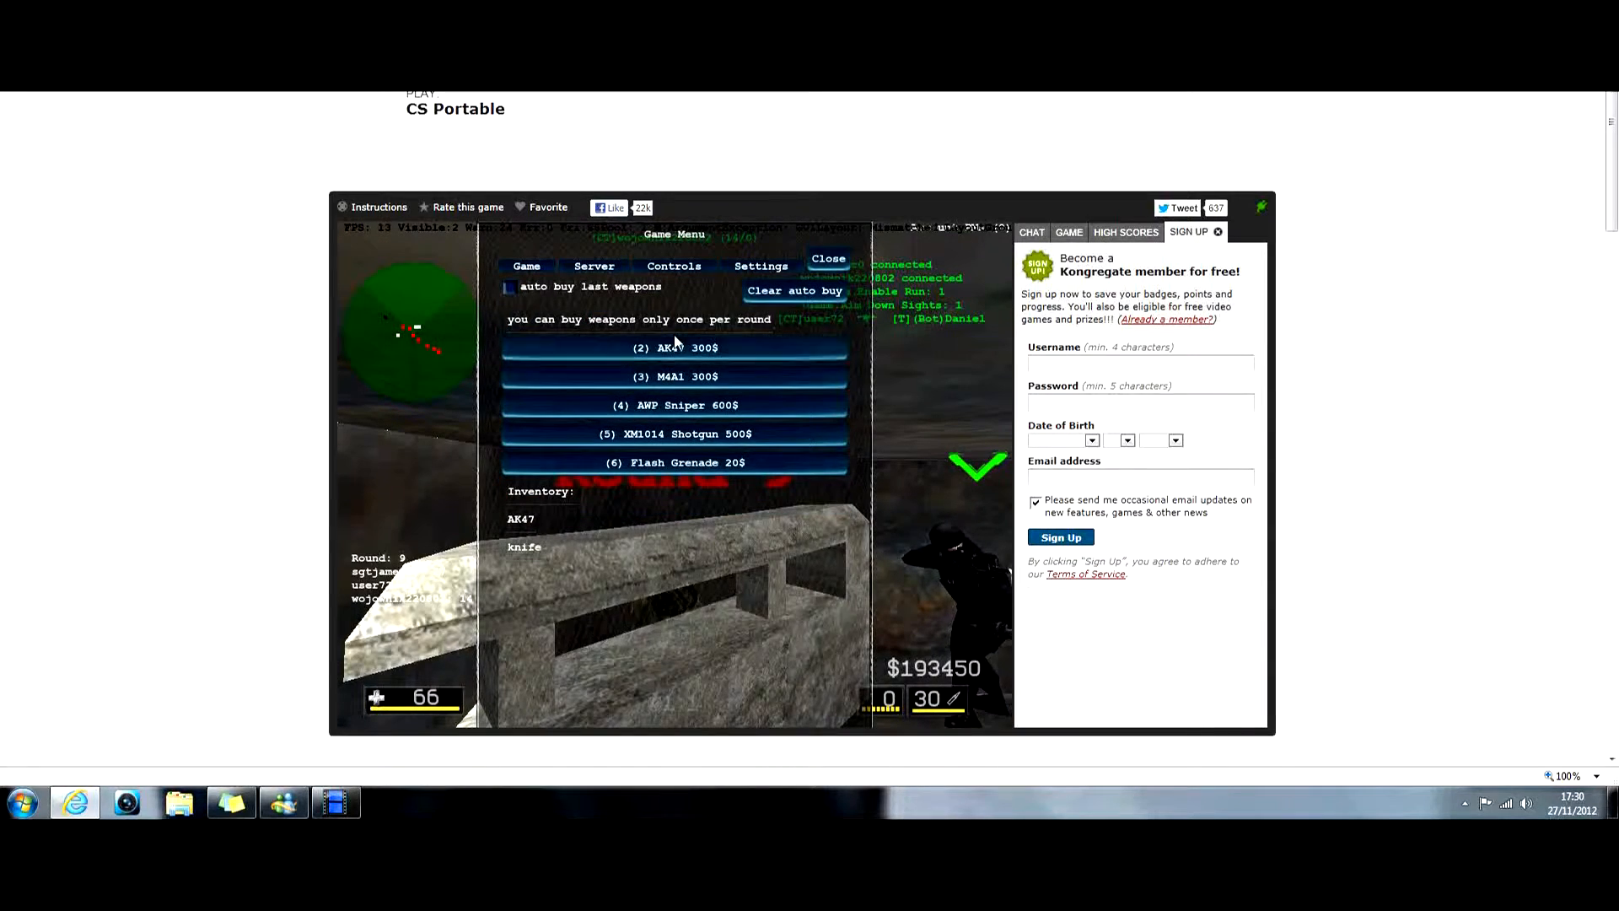
left_click(526, 265)
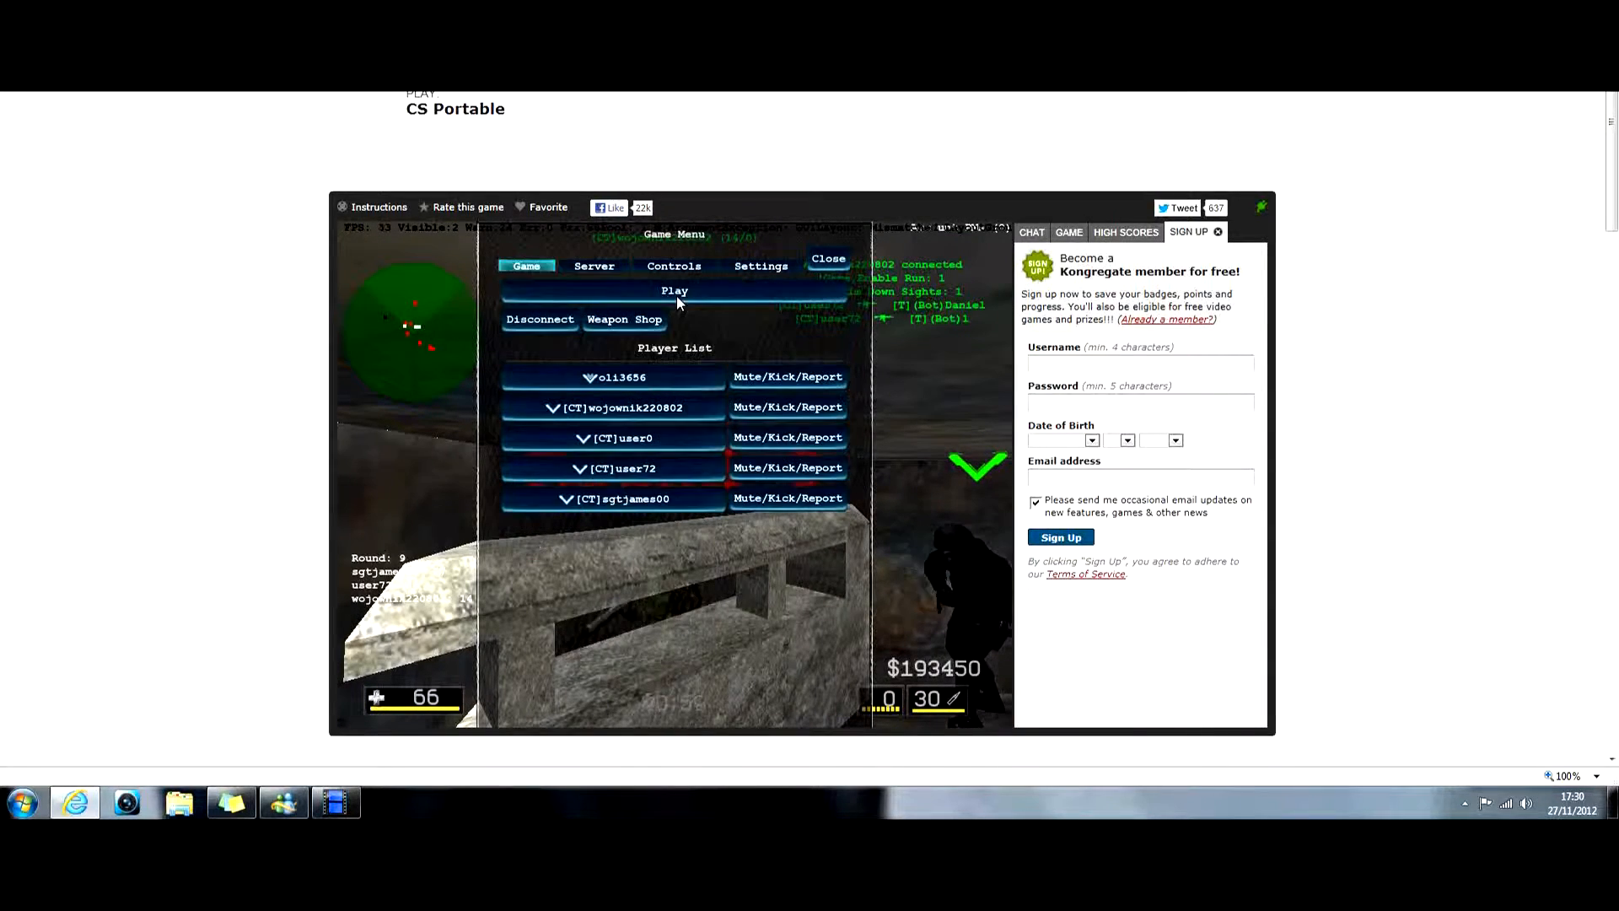
left_click(675, 290)
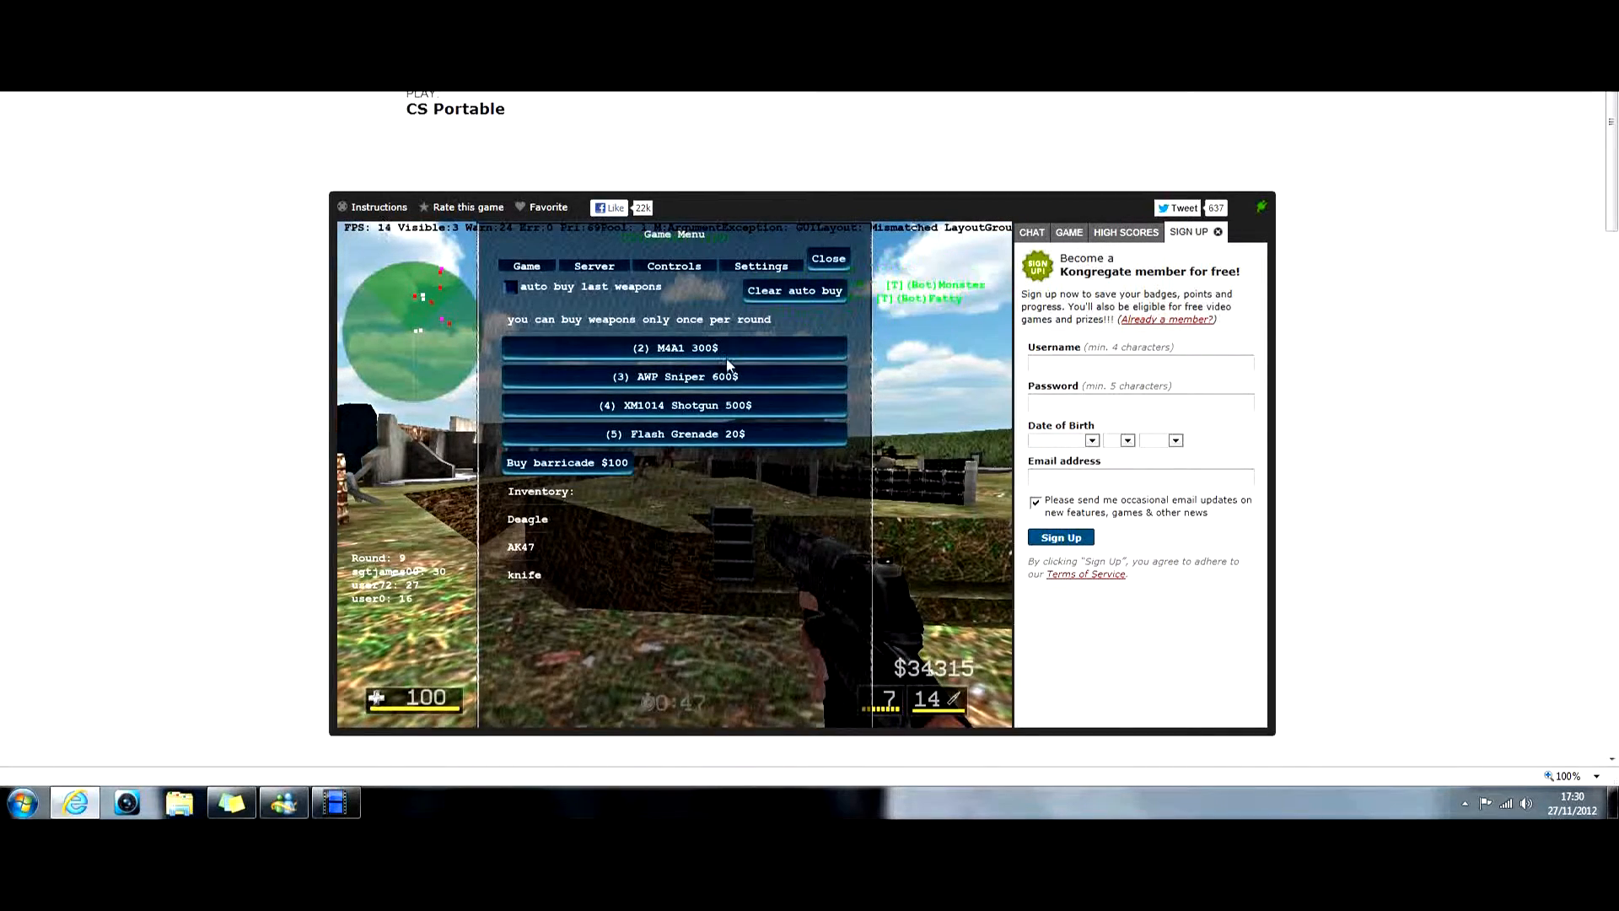
left_click(675, 348)
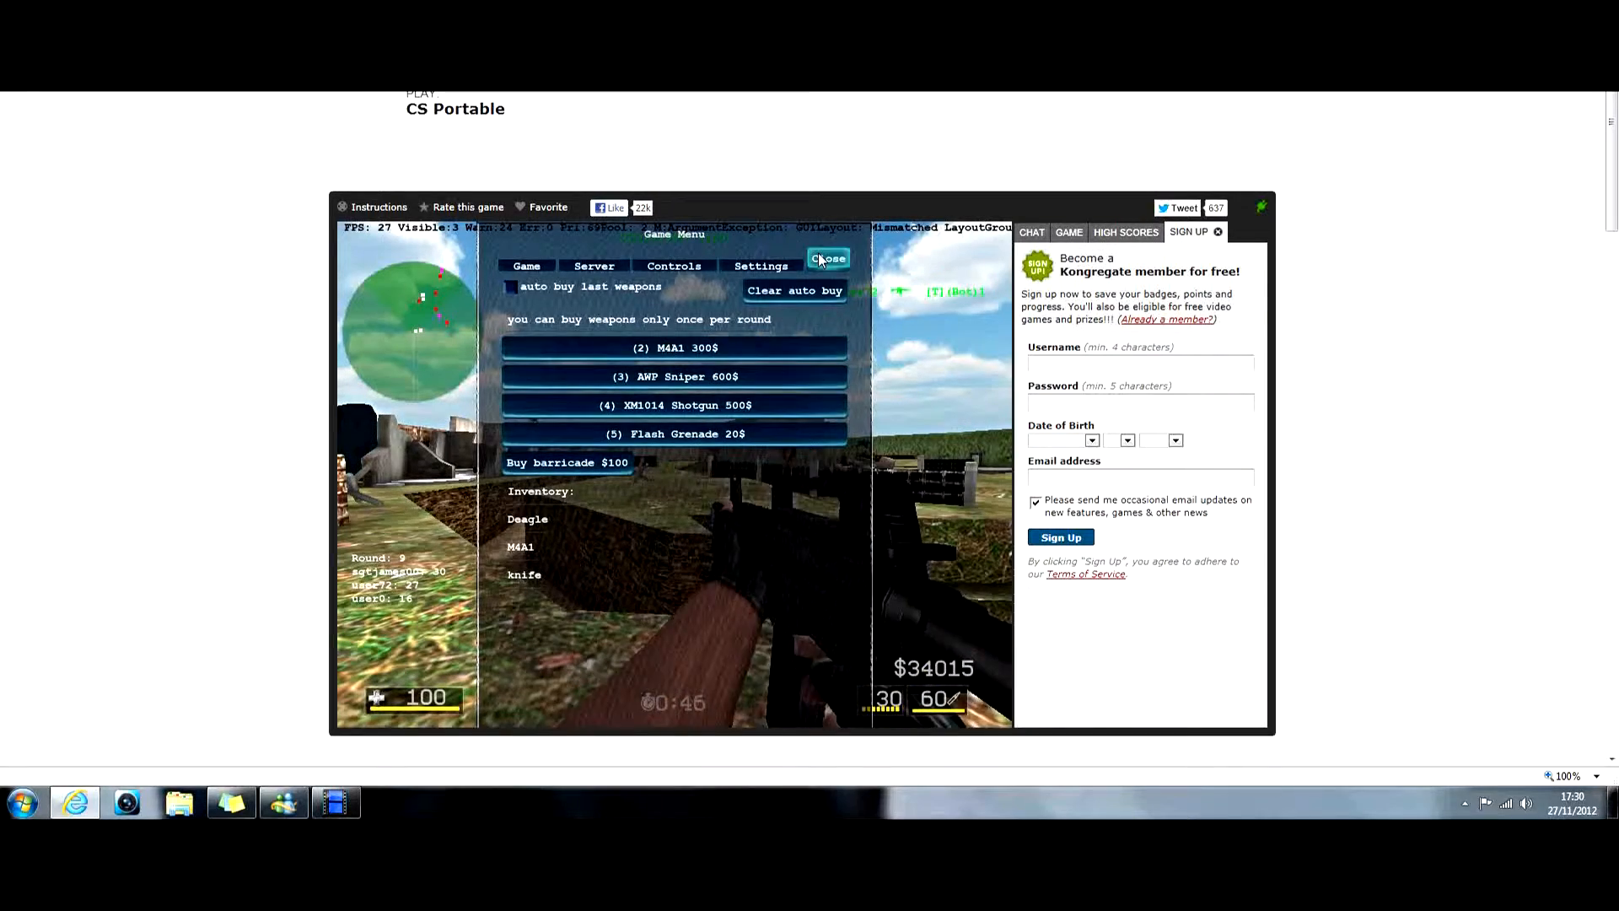
- Return to play for round 10 with the M4A1, then bring the Game Menu back up
left_click(828, 258)
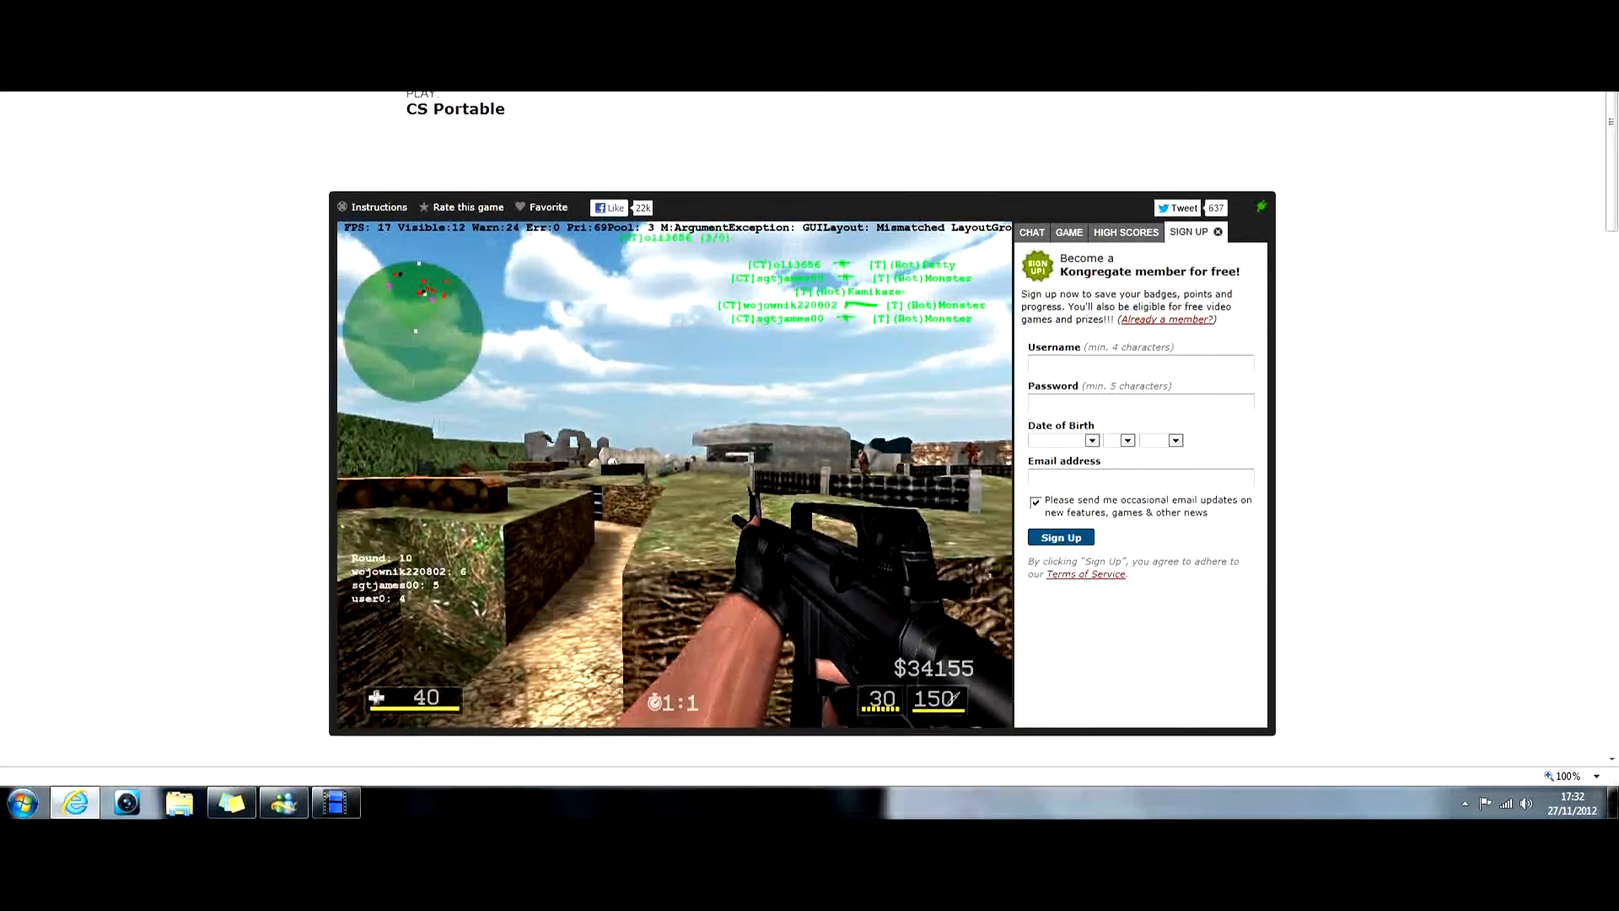
key("Escape")
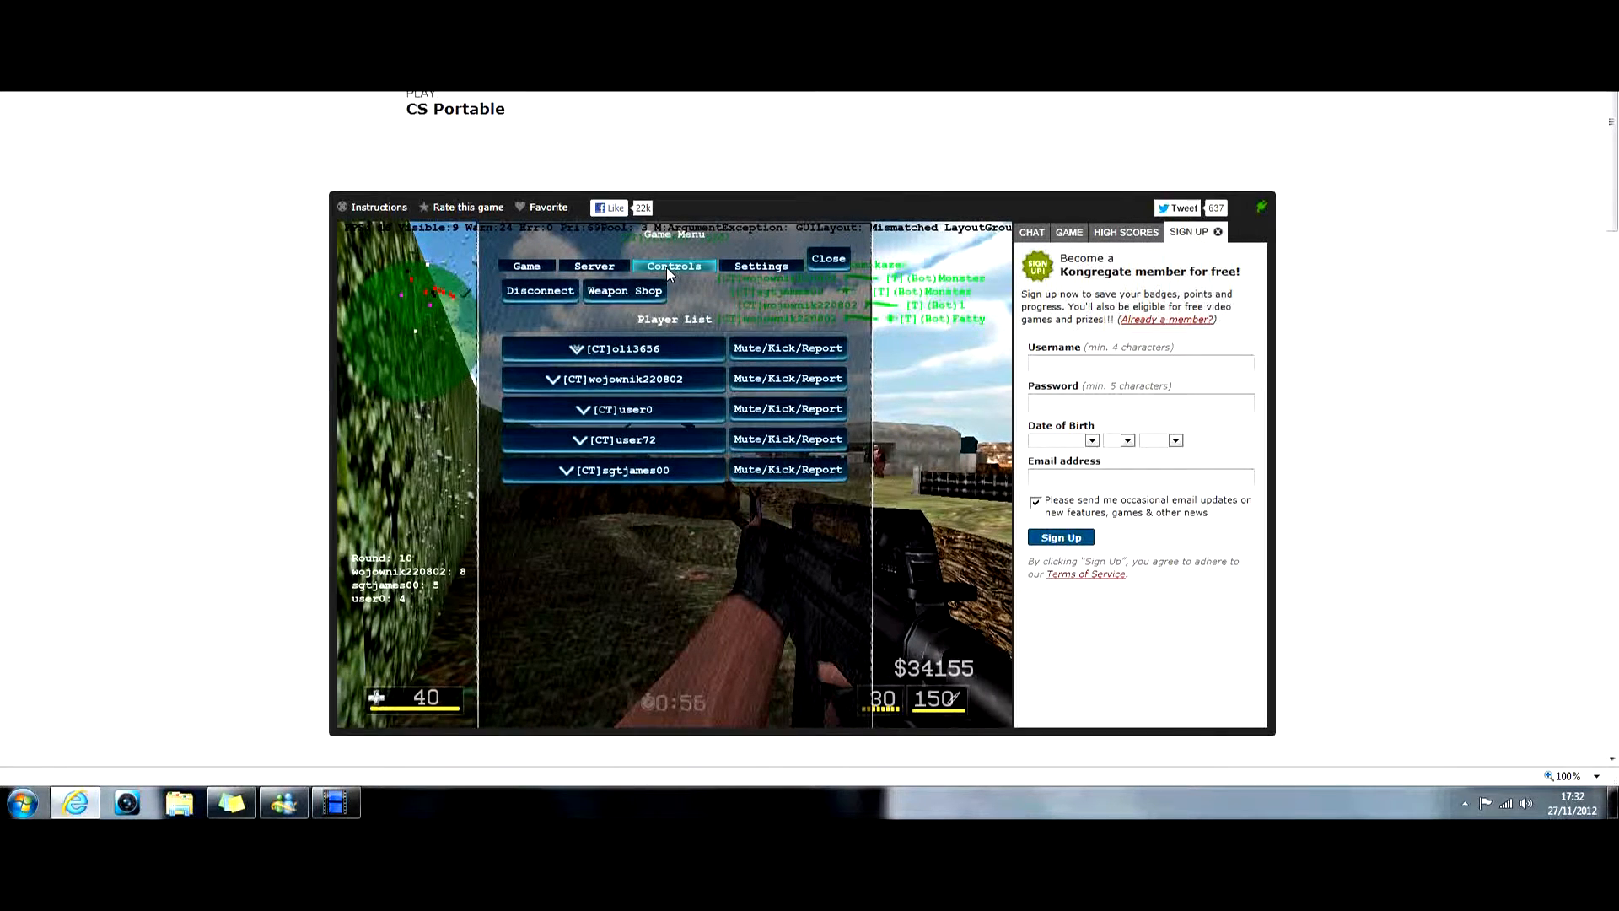
- Lower sensivityY from 122% to 102% in Controls and return to the Game page
left_click(673, 264)
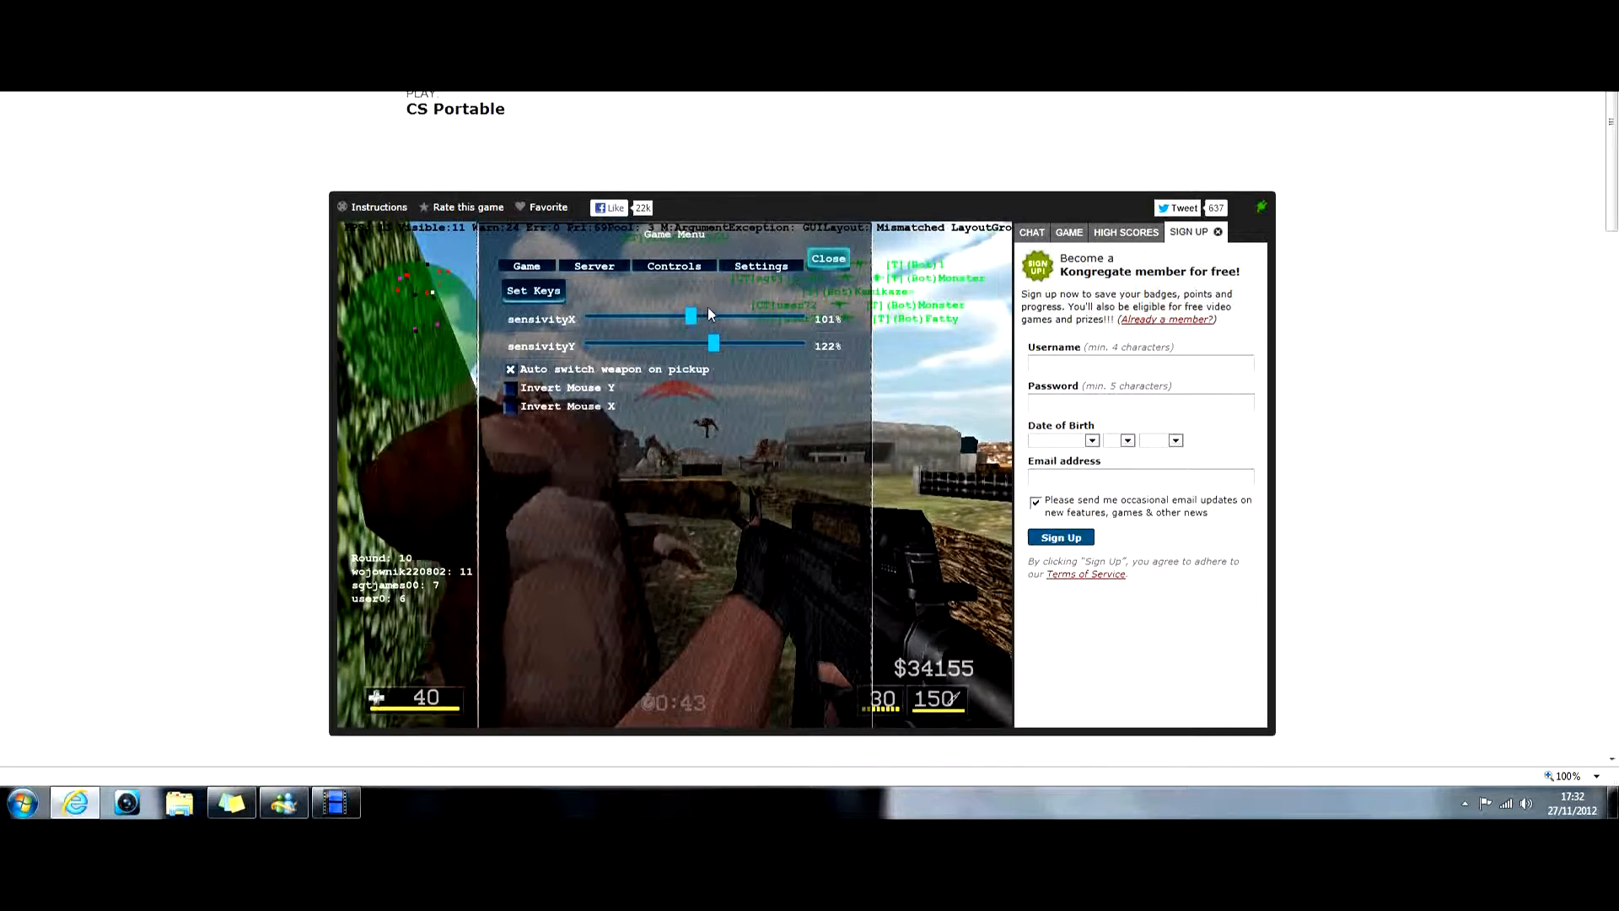
left_click(827, 258)
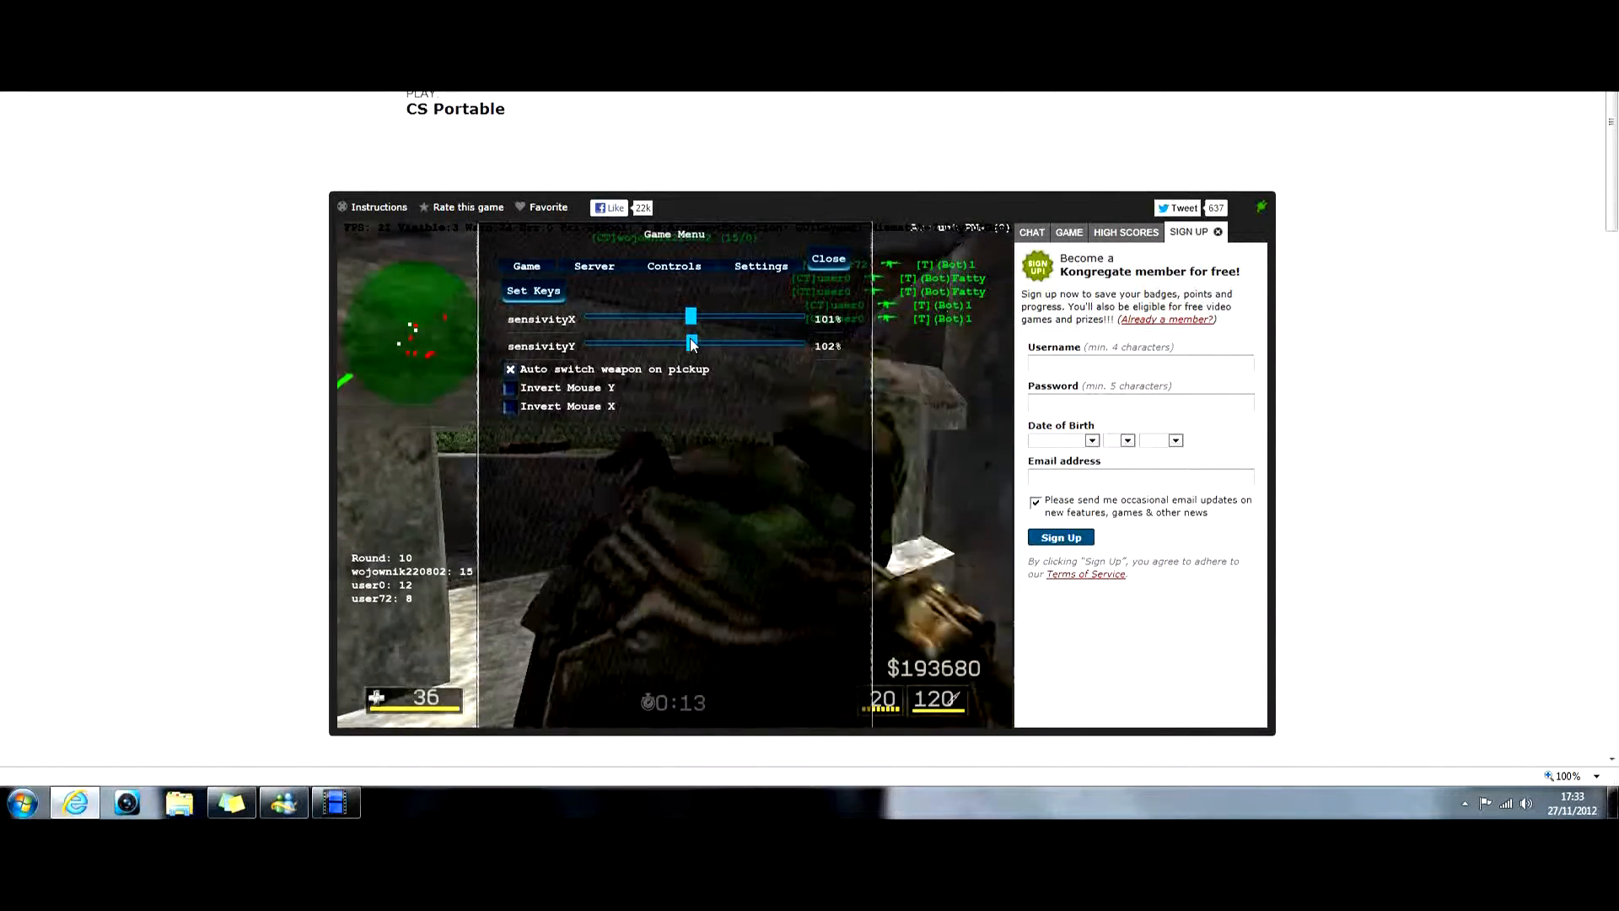
left_click(828, 258)
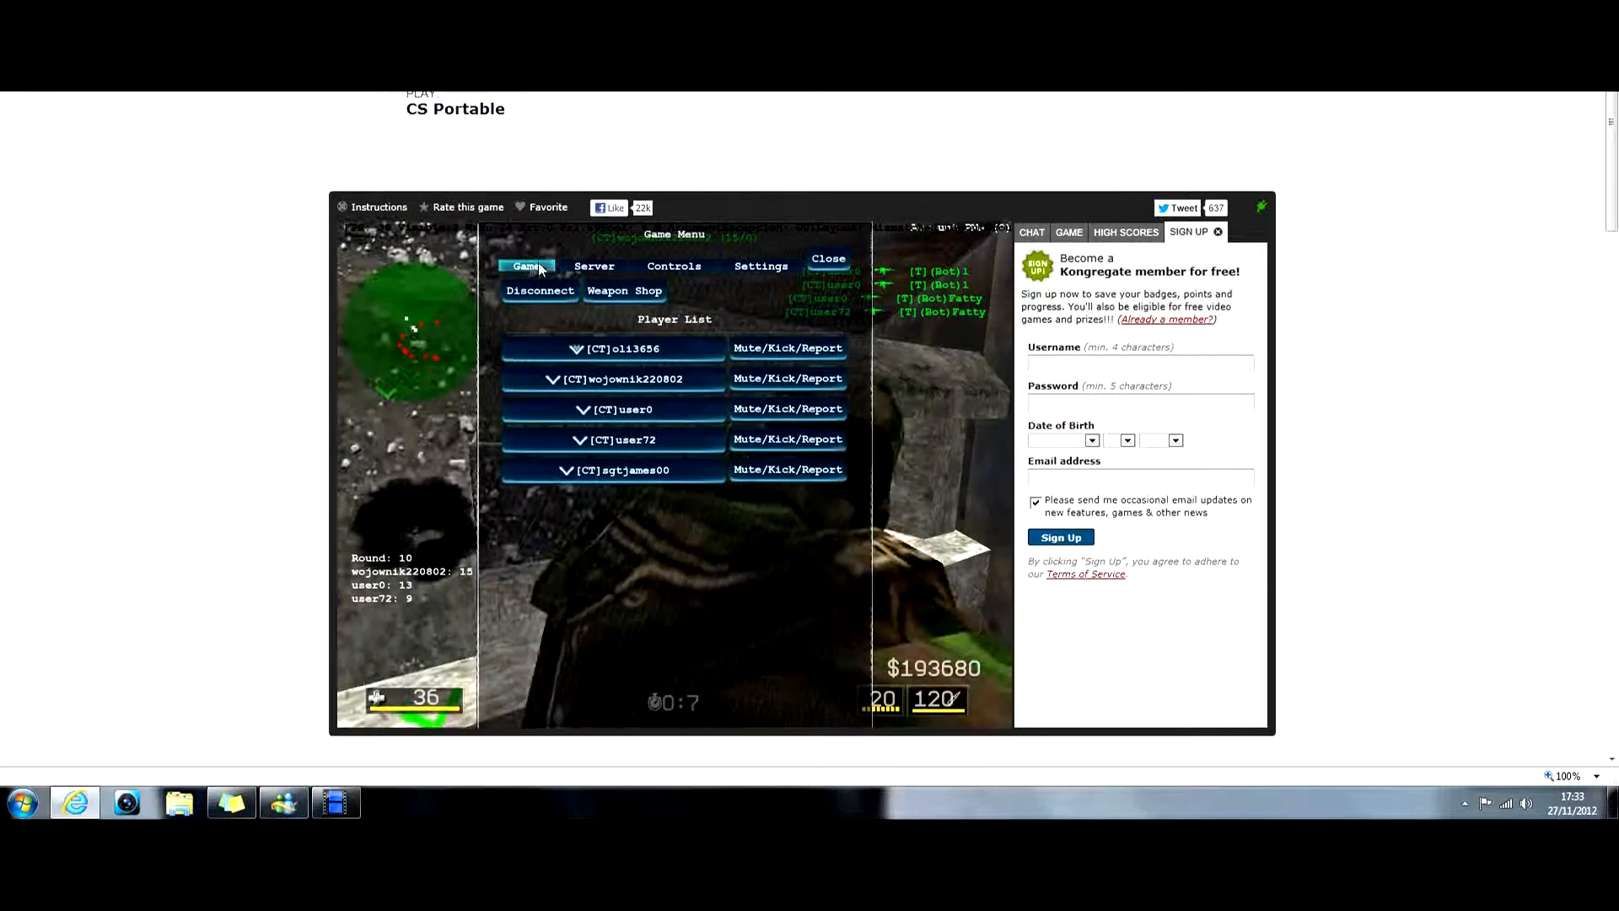
- Disconnect from the Survival server, dismiss the report and join a Europe TDM match
left_click(826, 258)
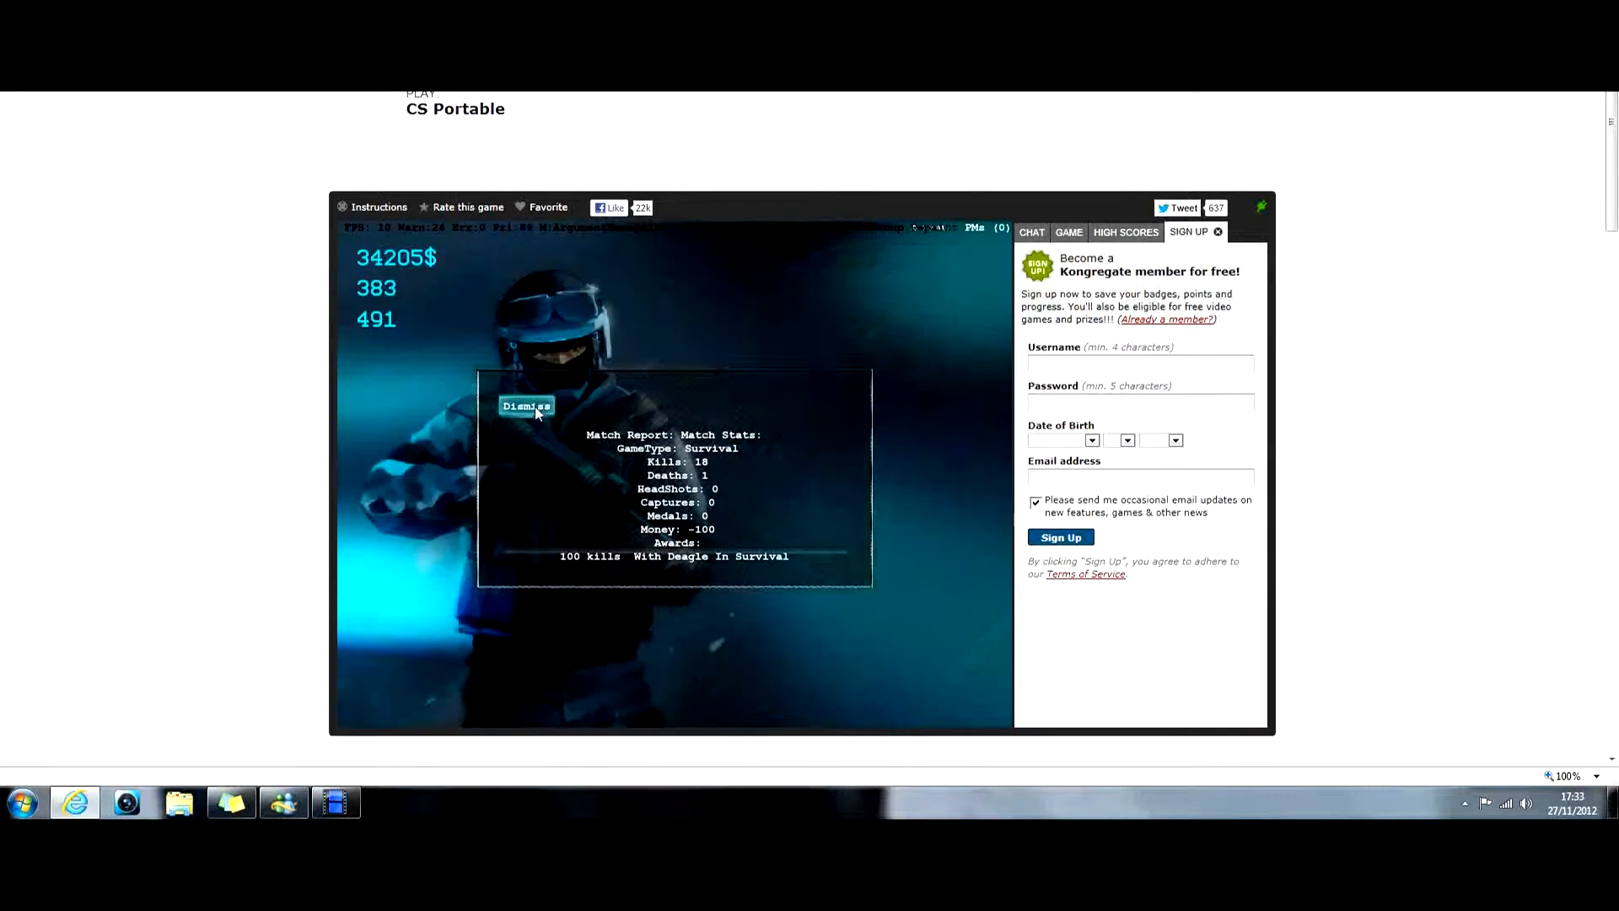
left_click(526, 405)
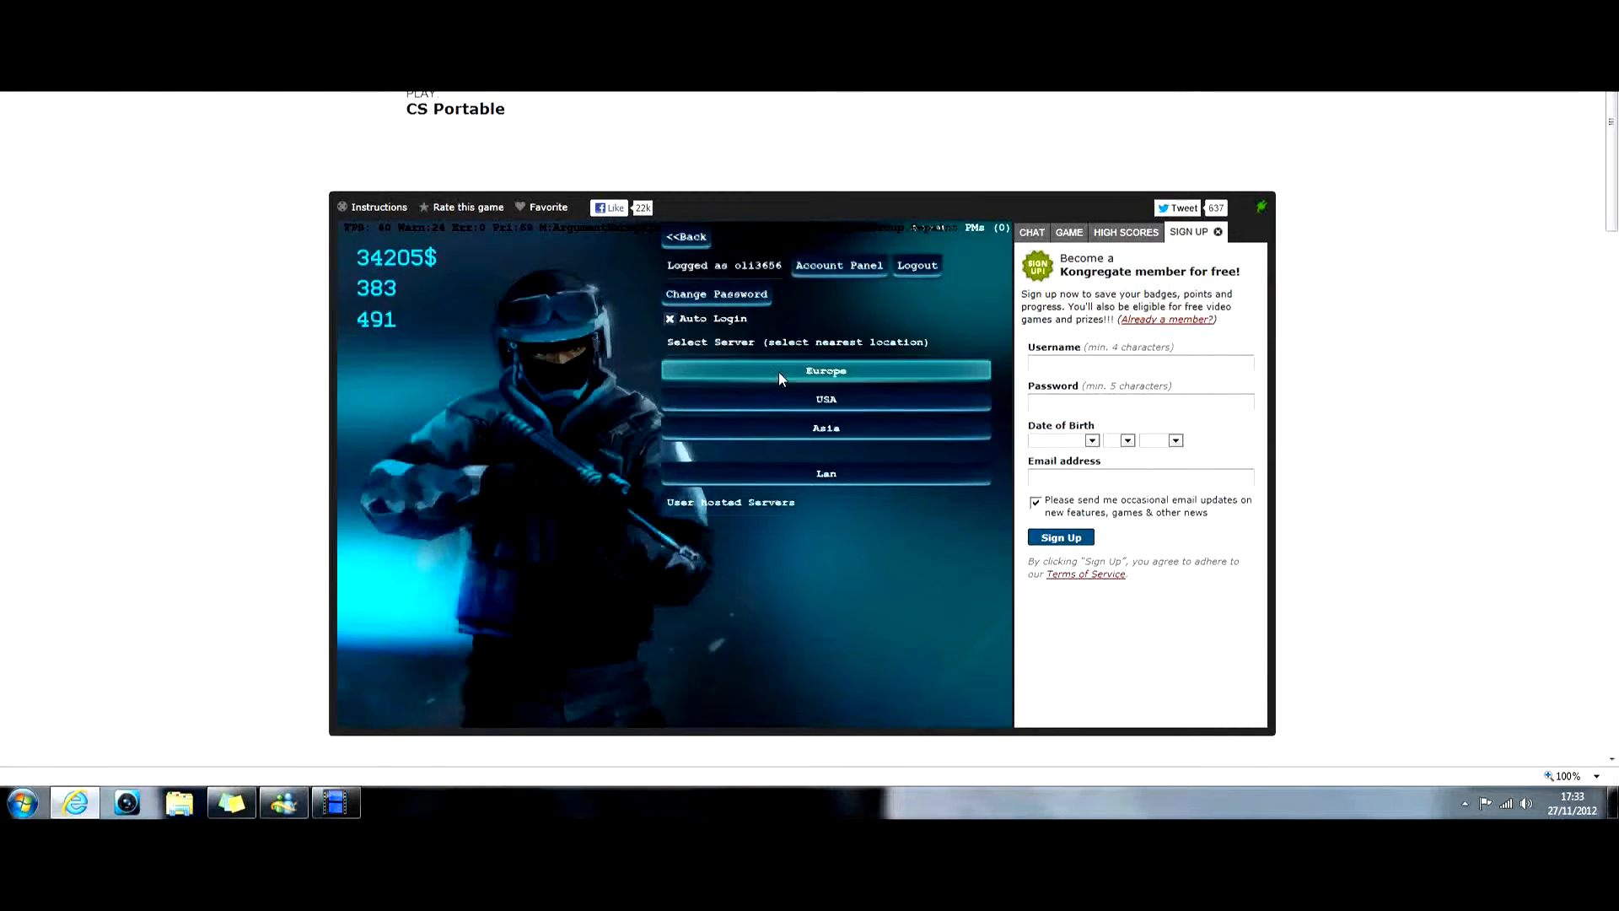
left_click(825, 370)
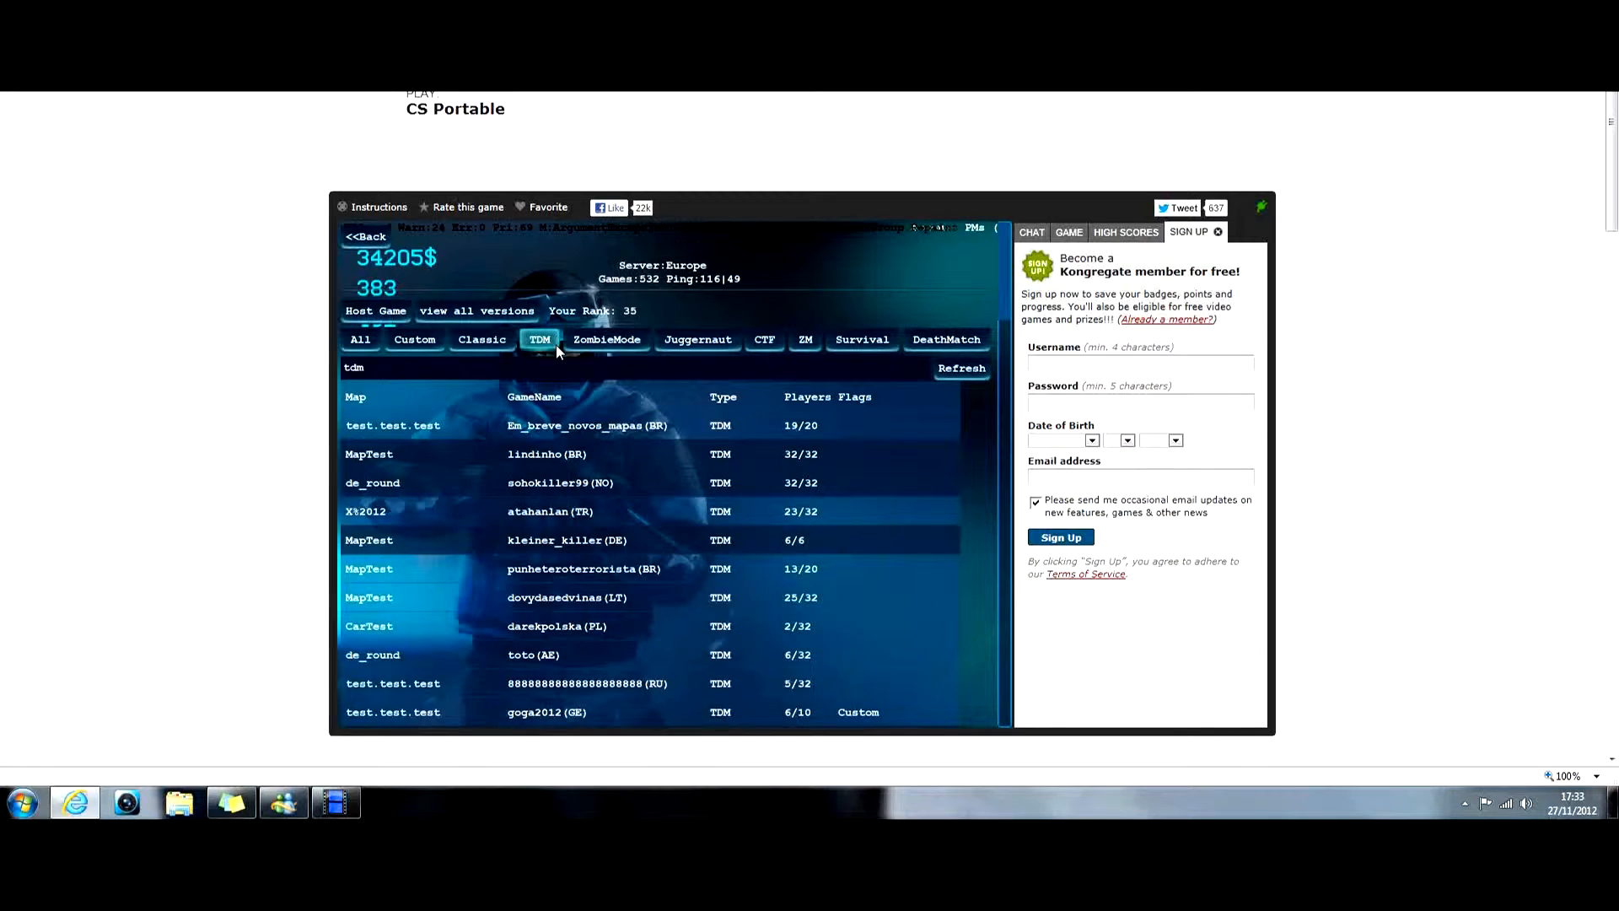
scroll("down", 3)
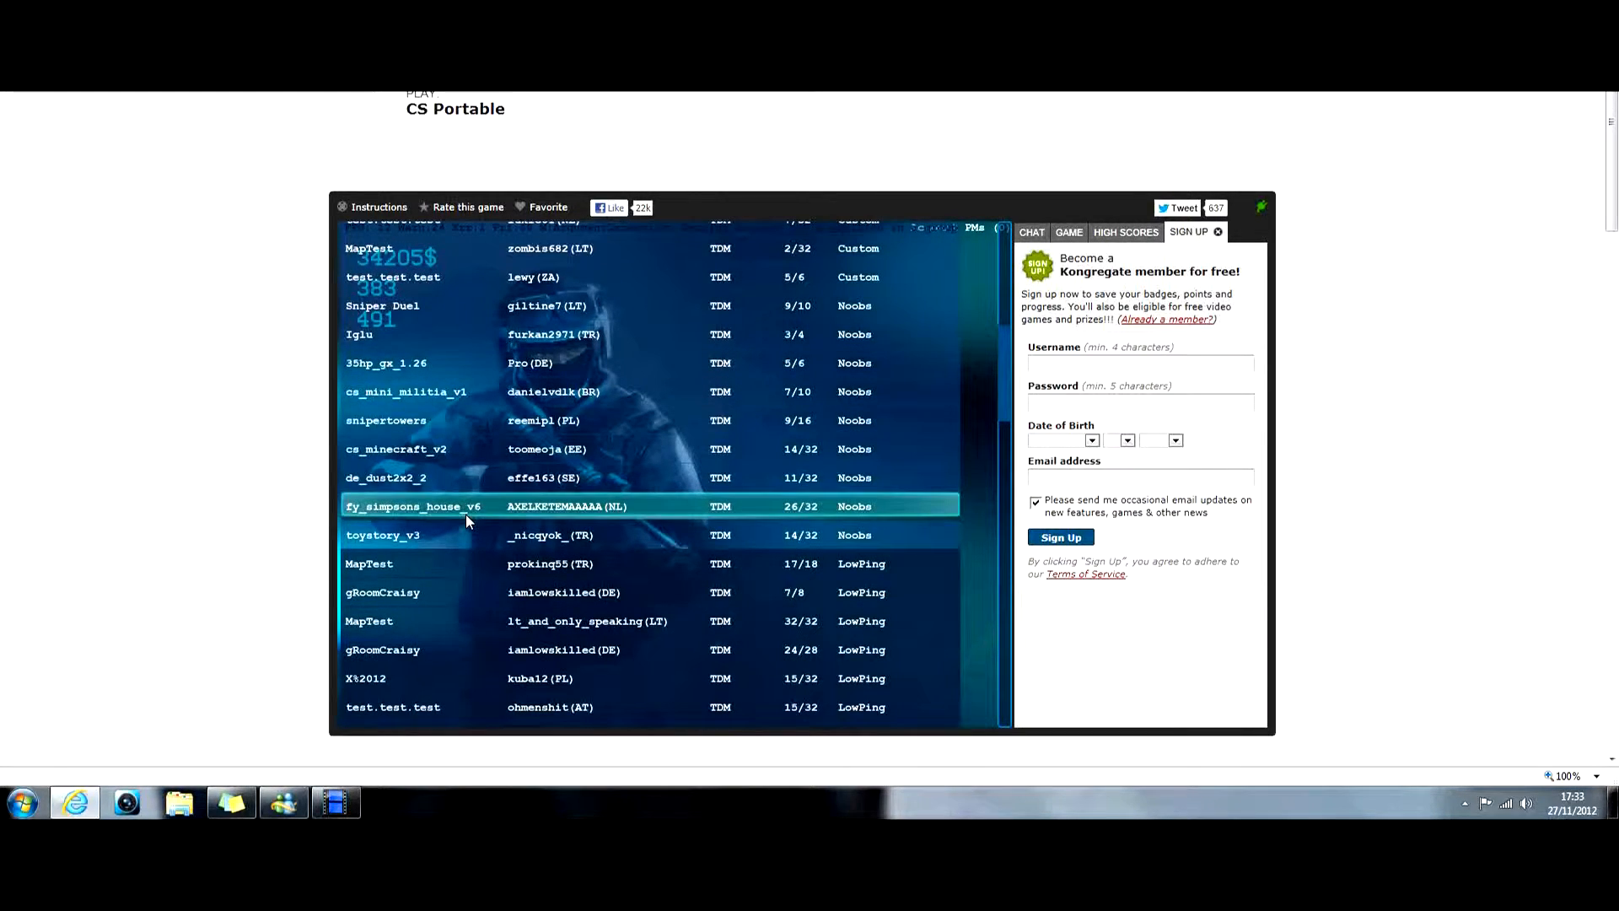
double_click(413, 506)
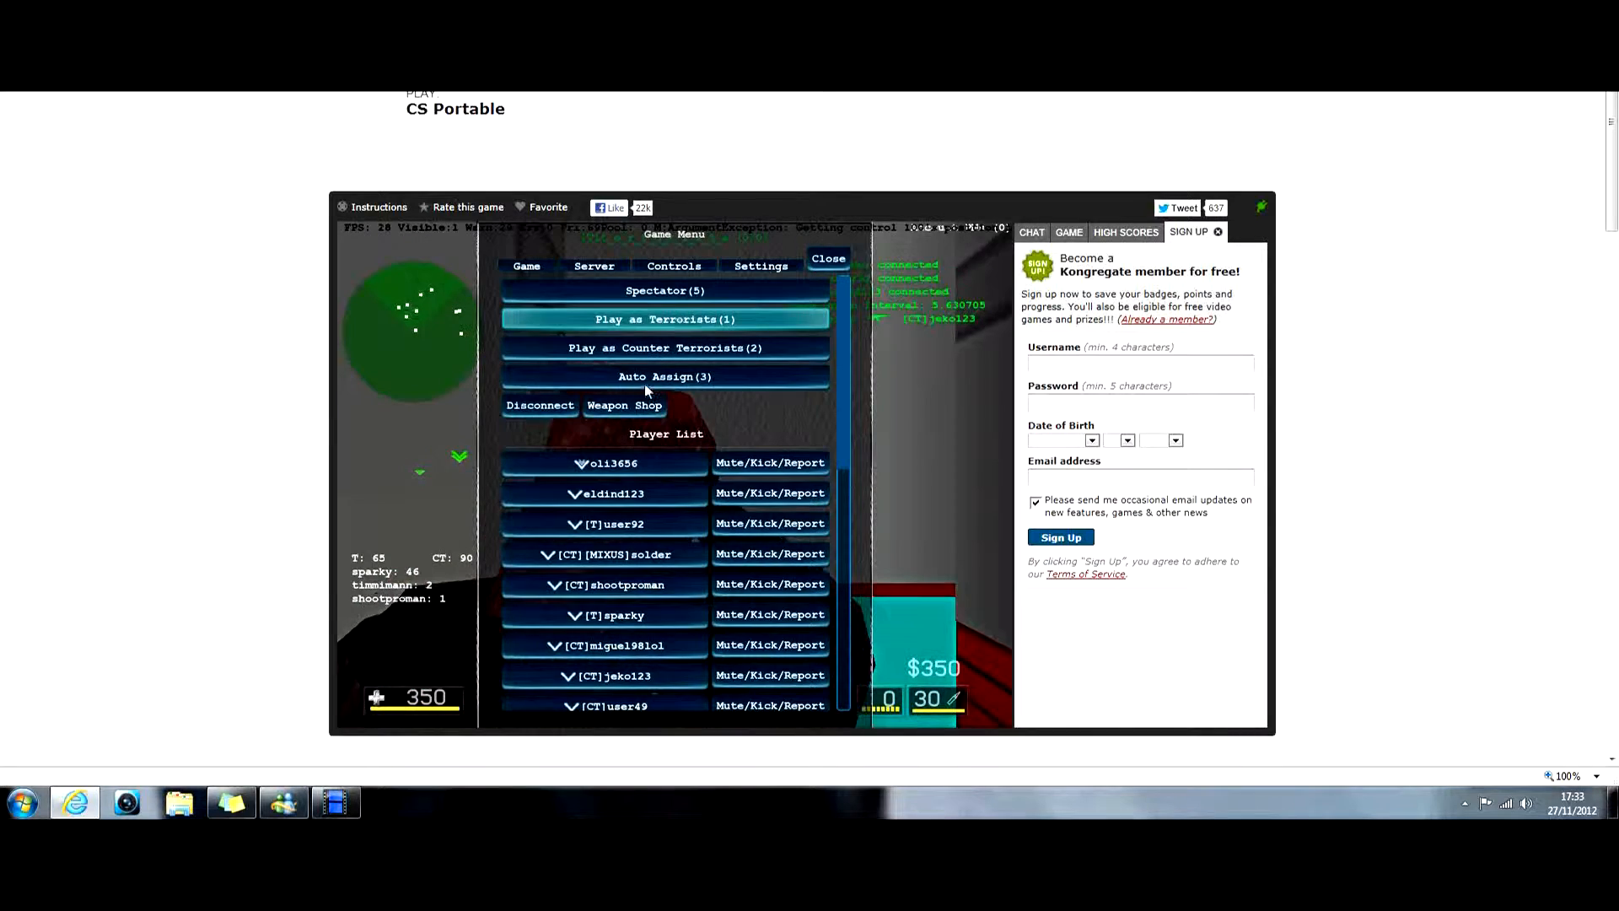
- Auto-assign to a team, buy the M4A1 for 300$ and return to play
left_click(665, 348)
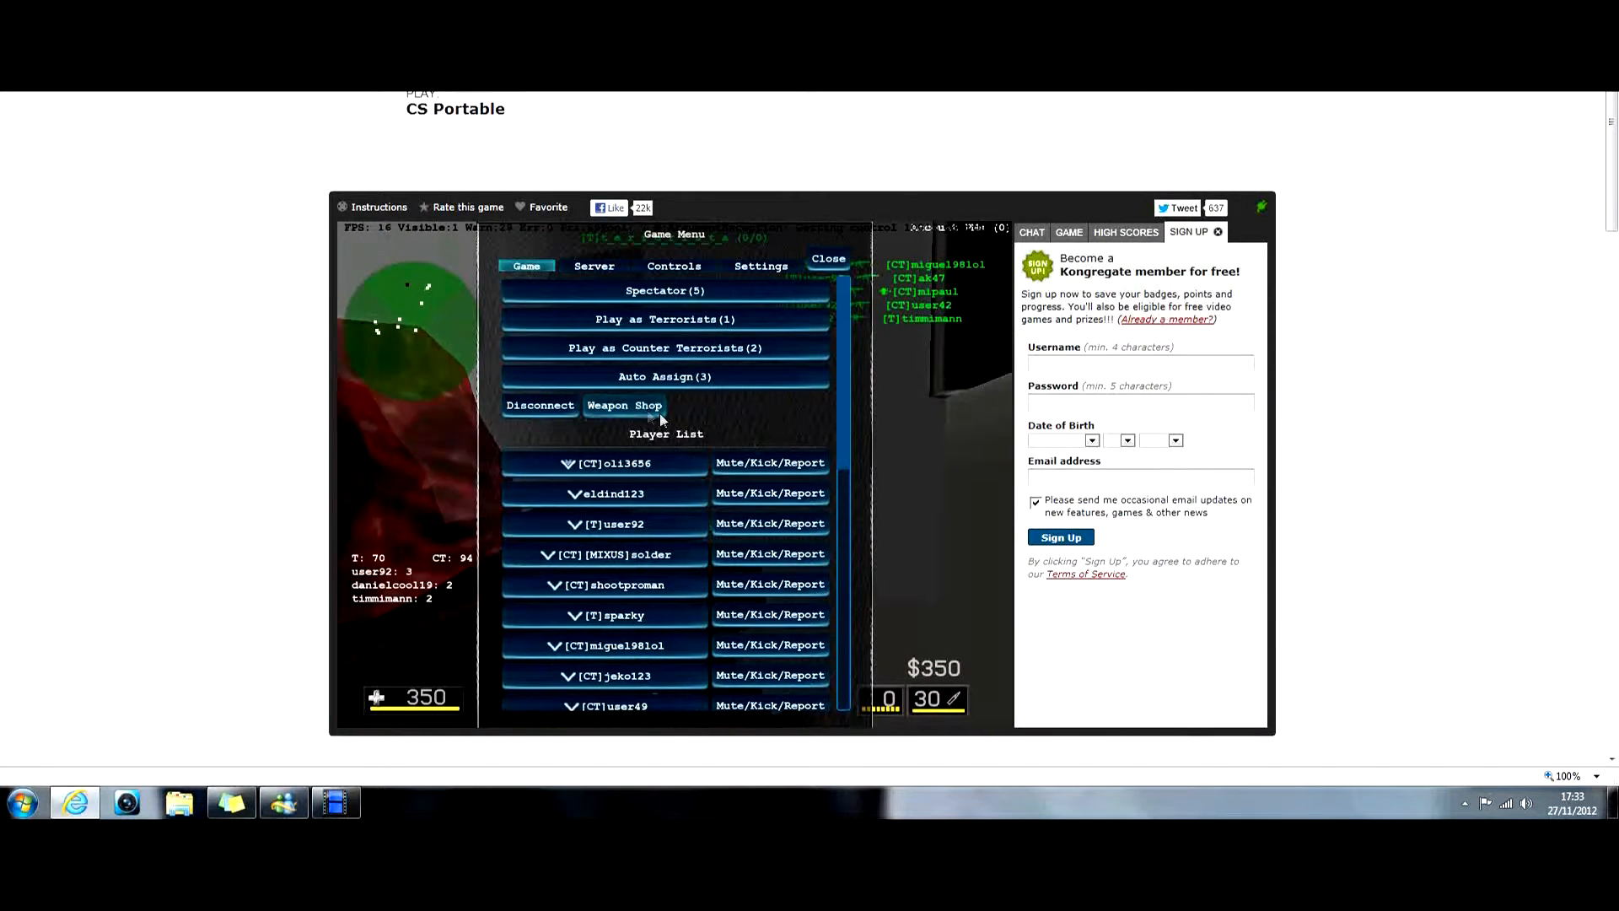
left_click(624, 404)
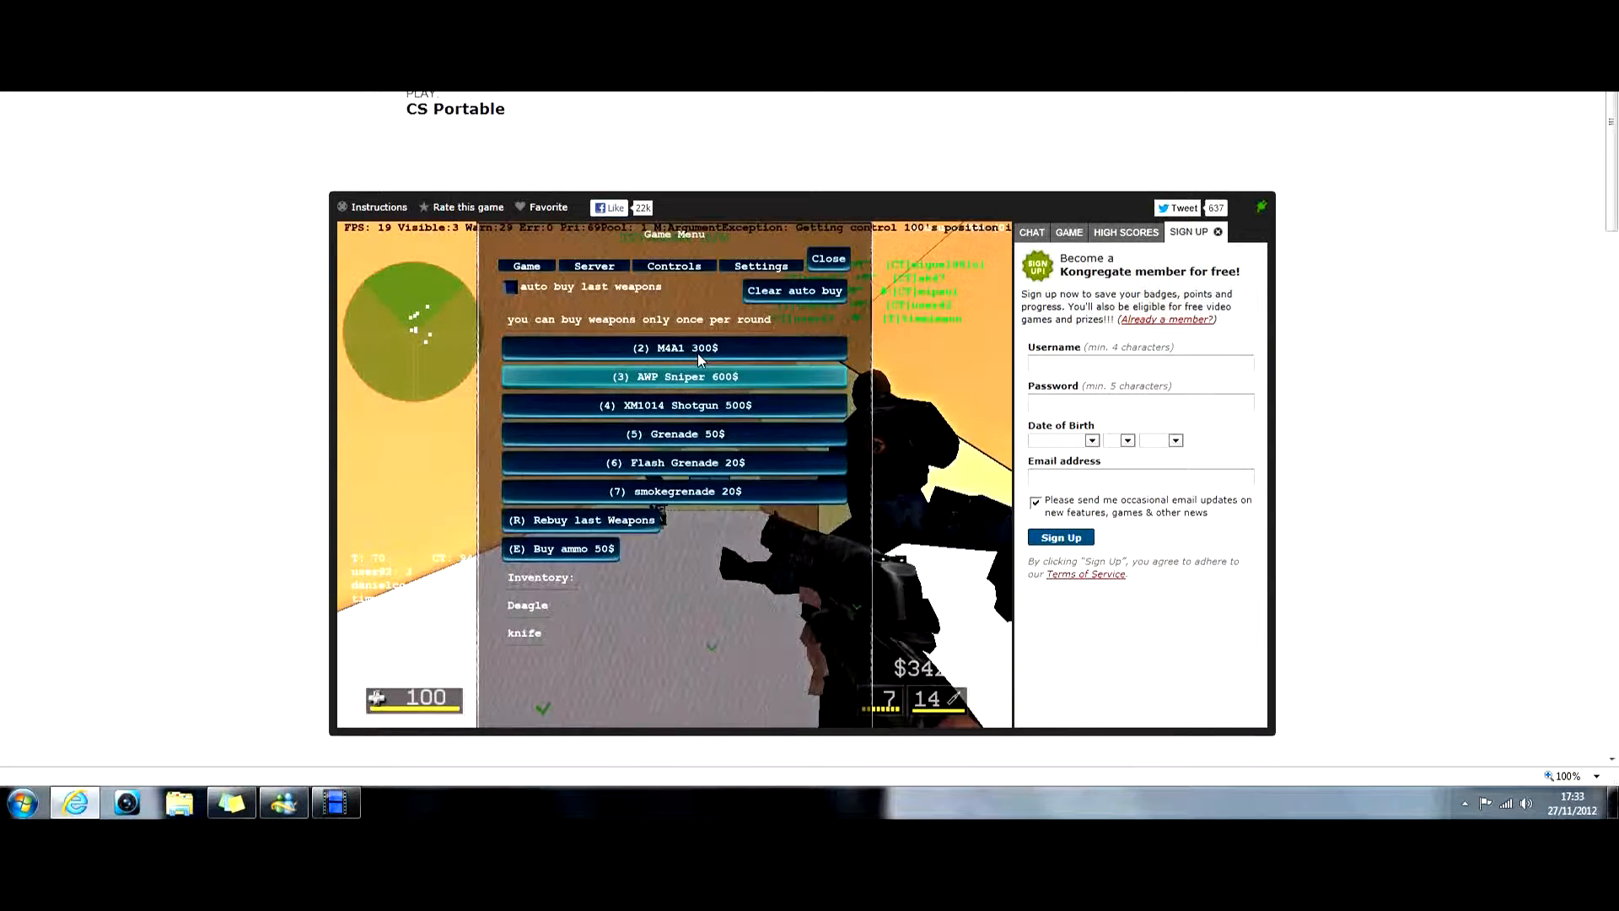
left_click(674, 348)
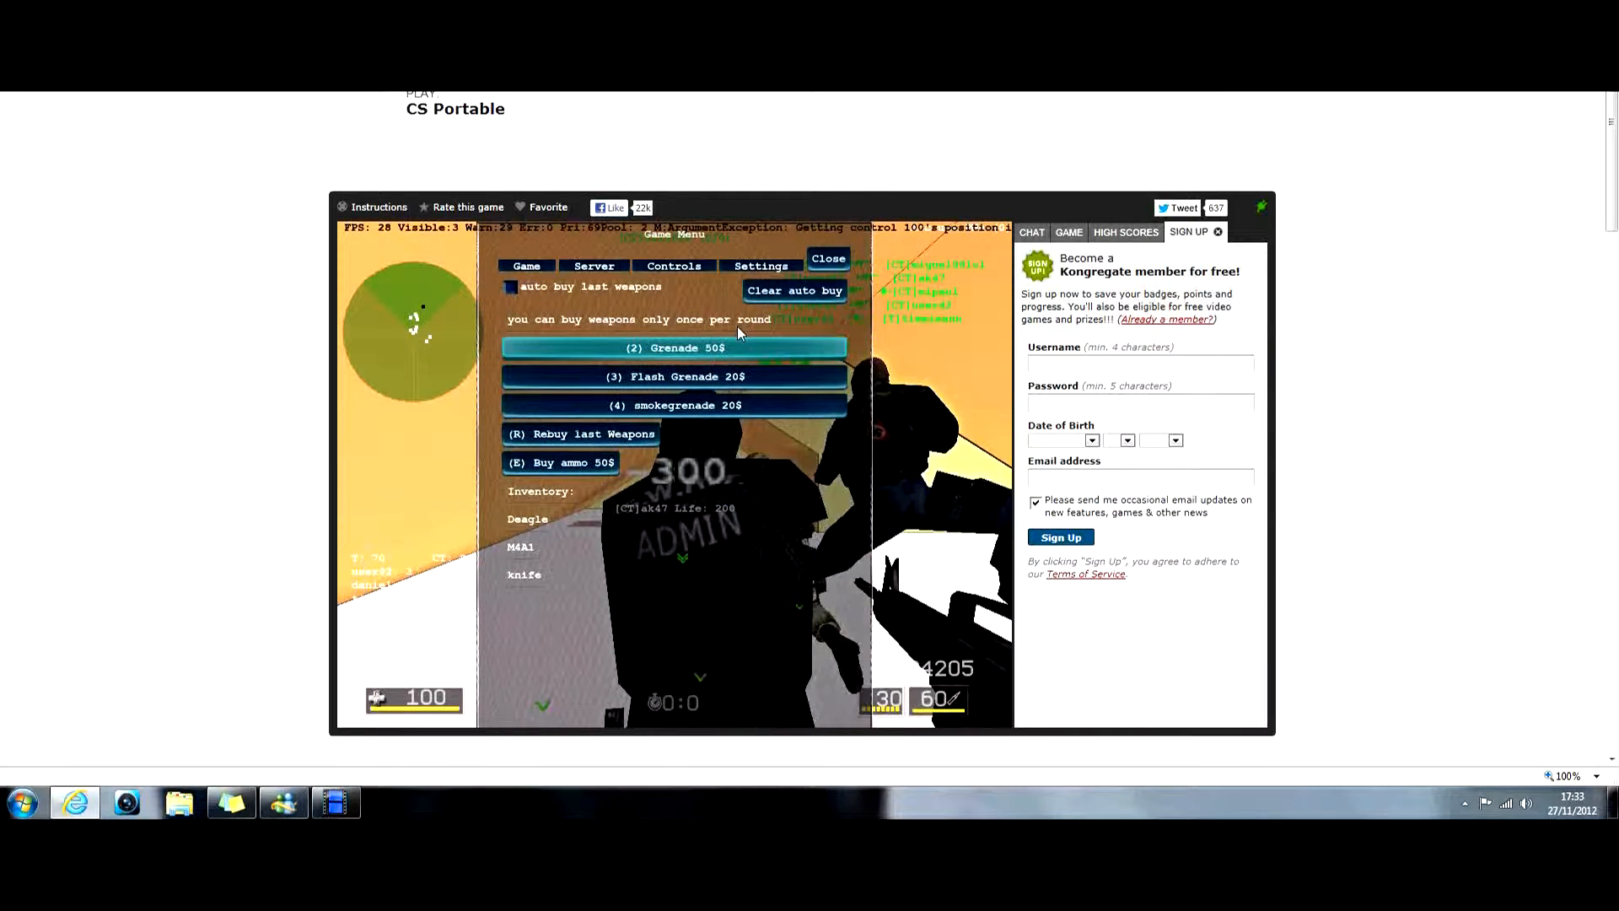
left_click(827, 258)
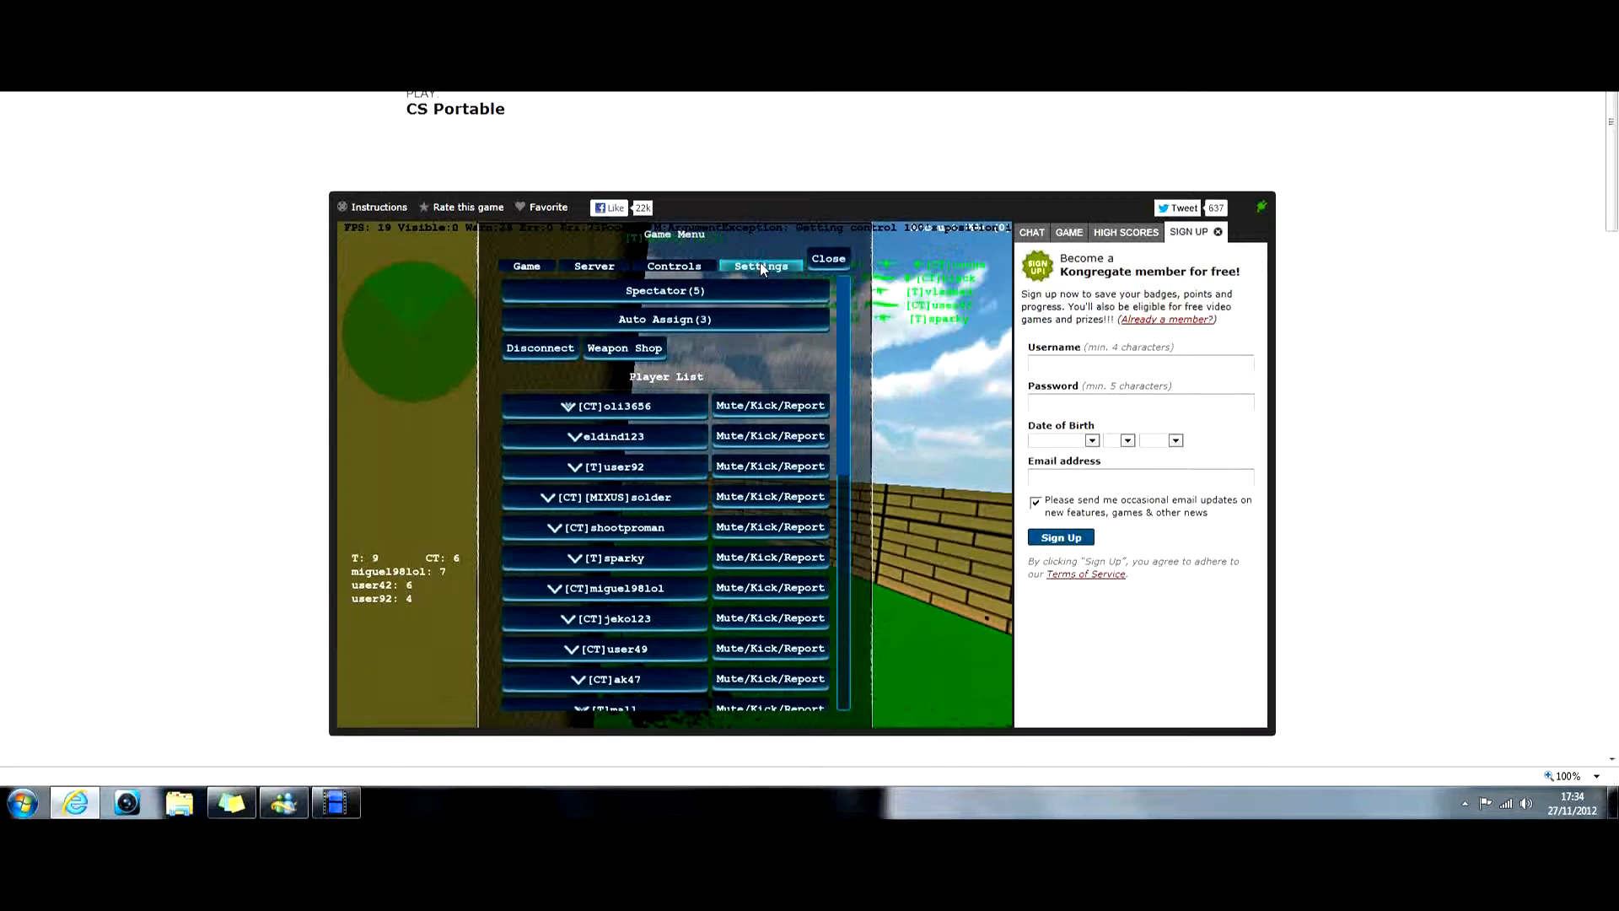
- Raise sensivityY to 200% to match horizontal, then disconnect from the TDM server
left_click(761, 265)
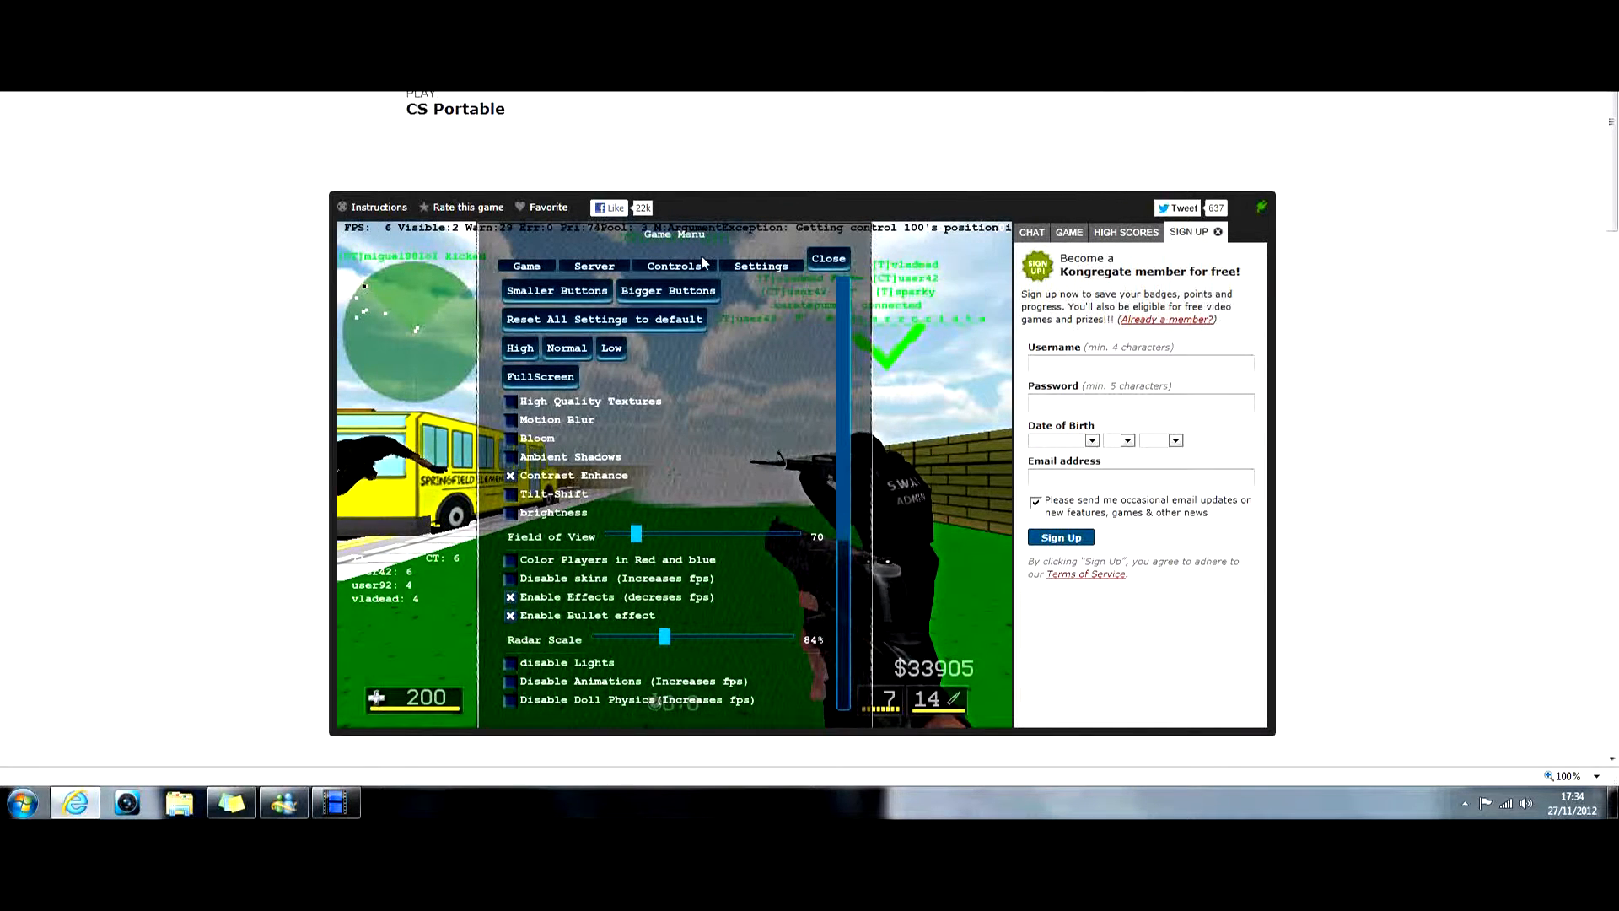
left_click(673, 264)
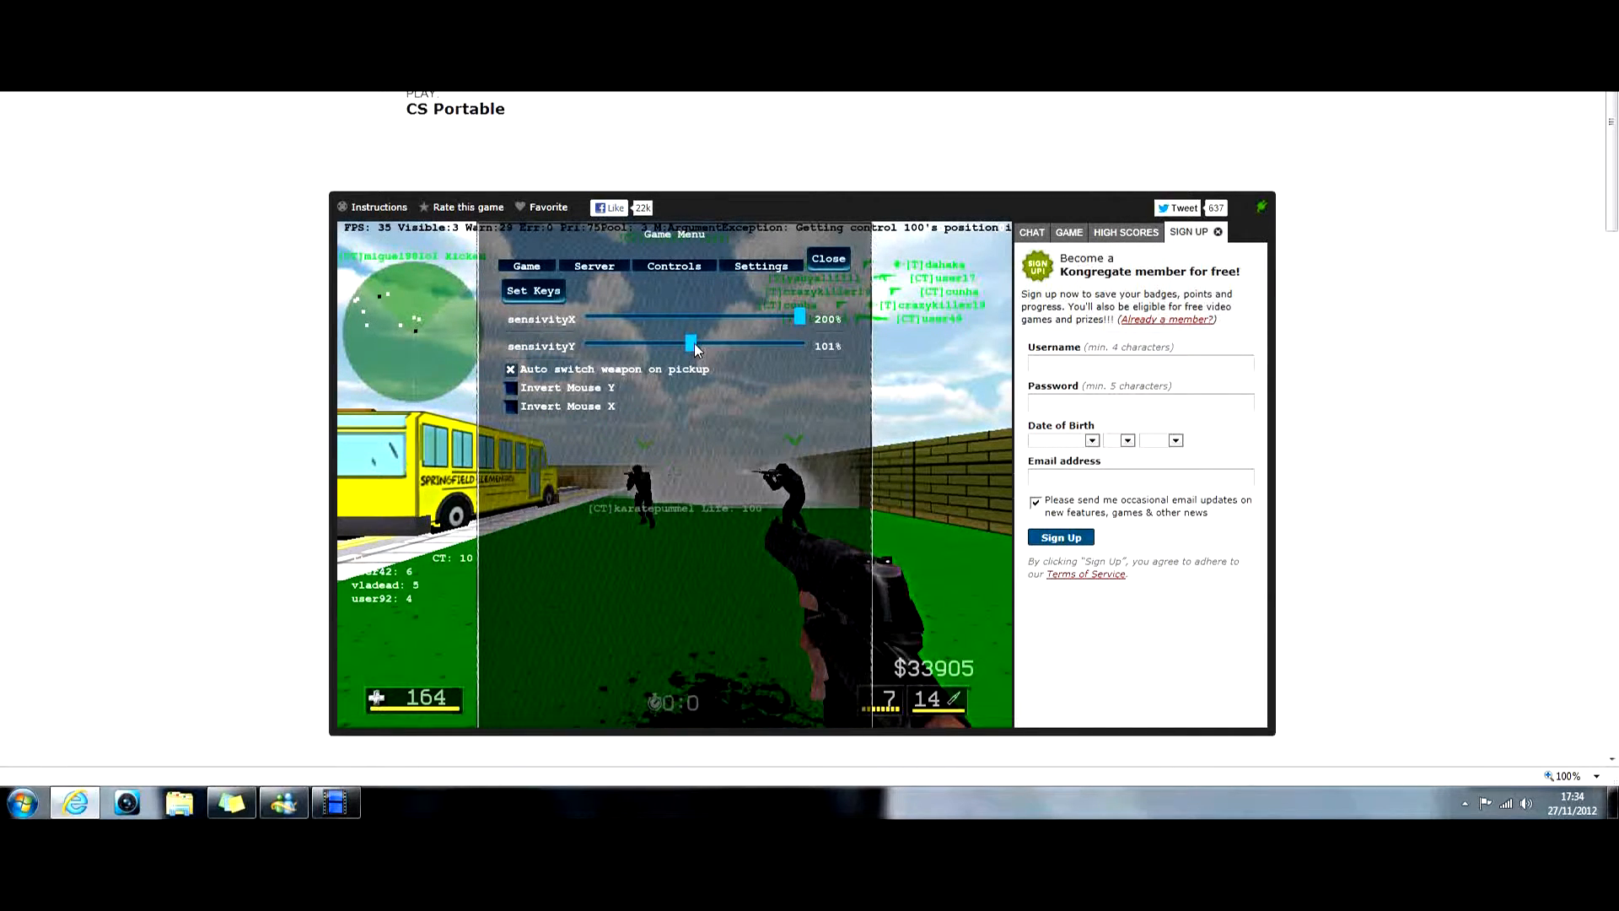
left_click(827, 258)
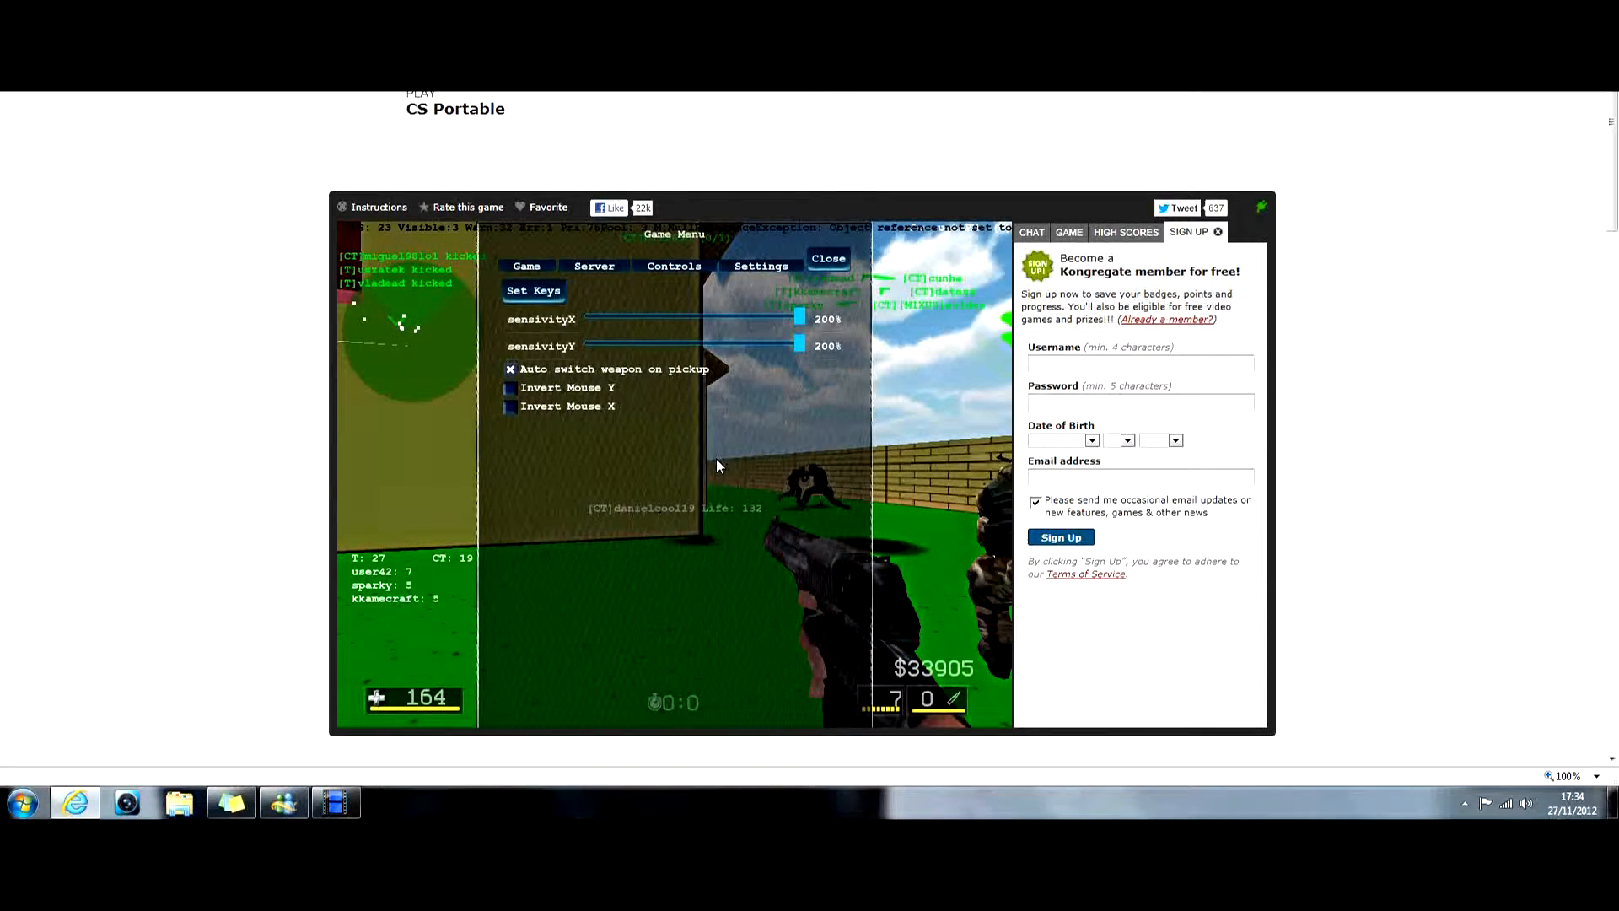
left_click(828, 258)
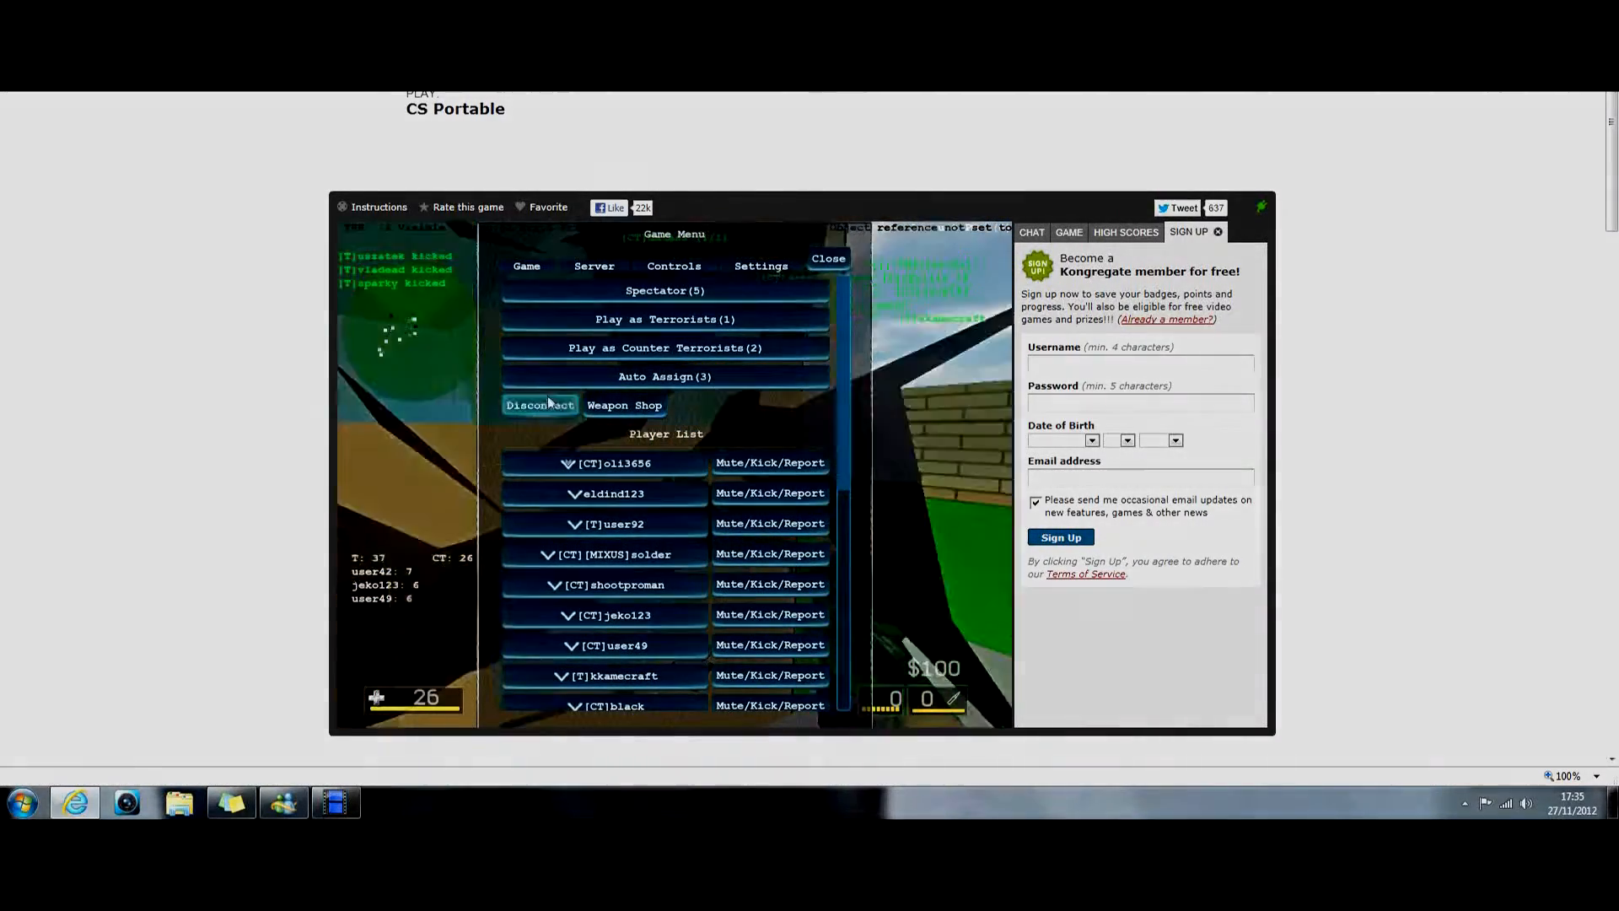
left_click(539, 405)
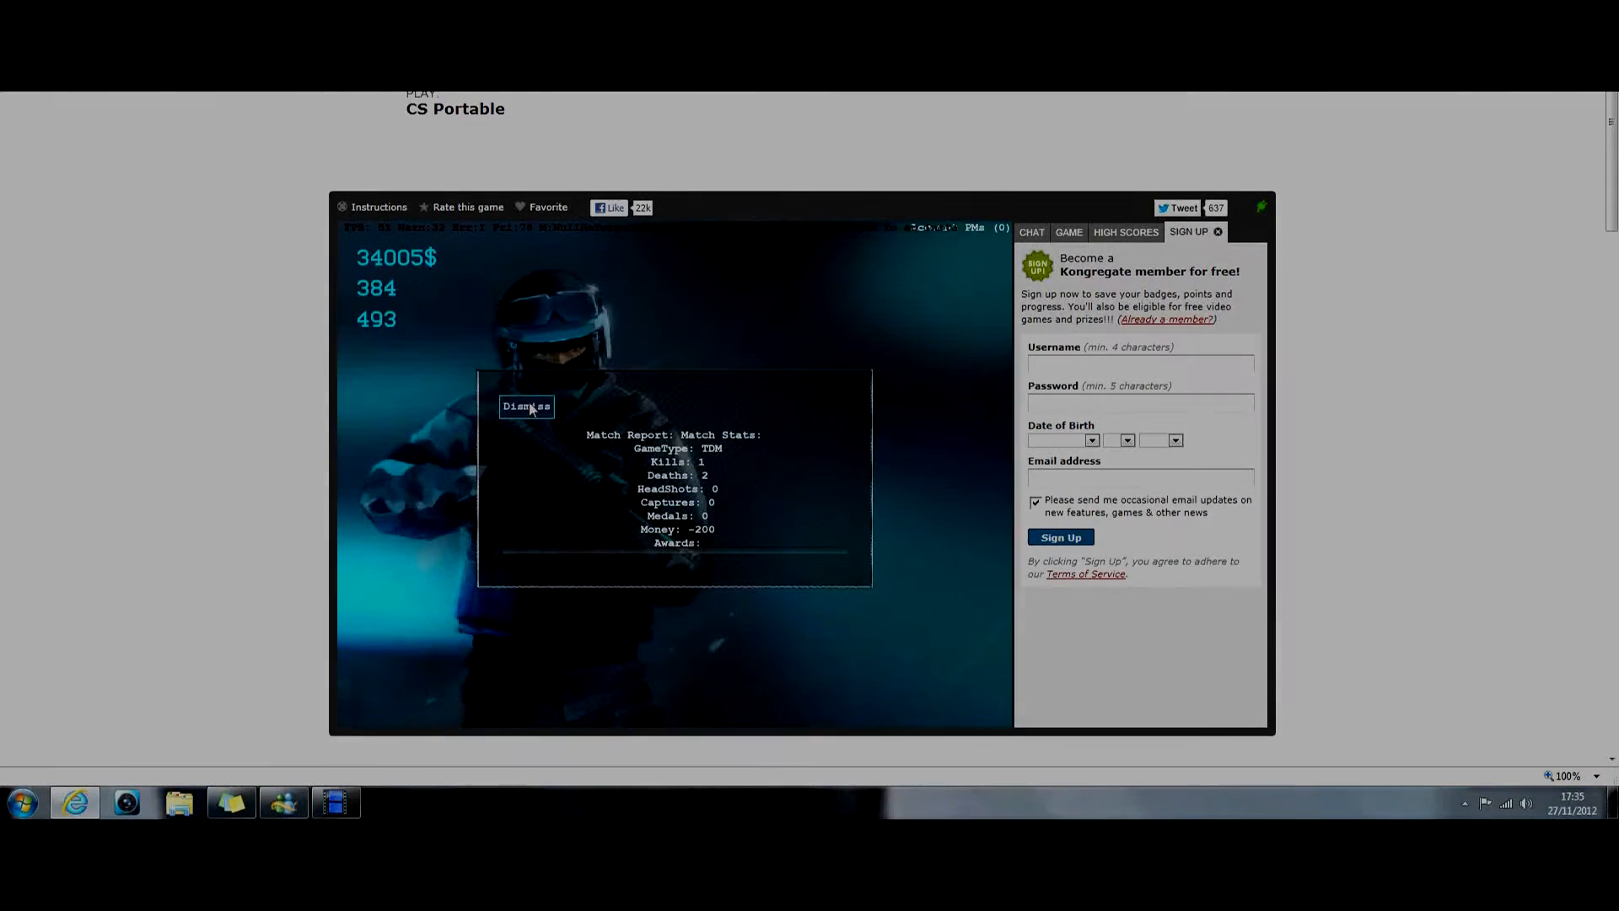